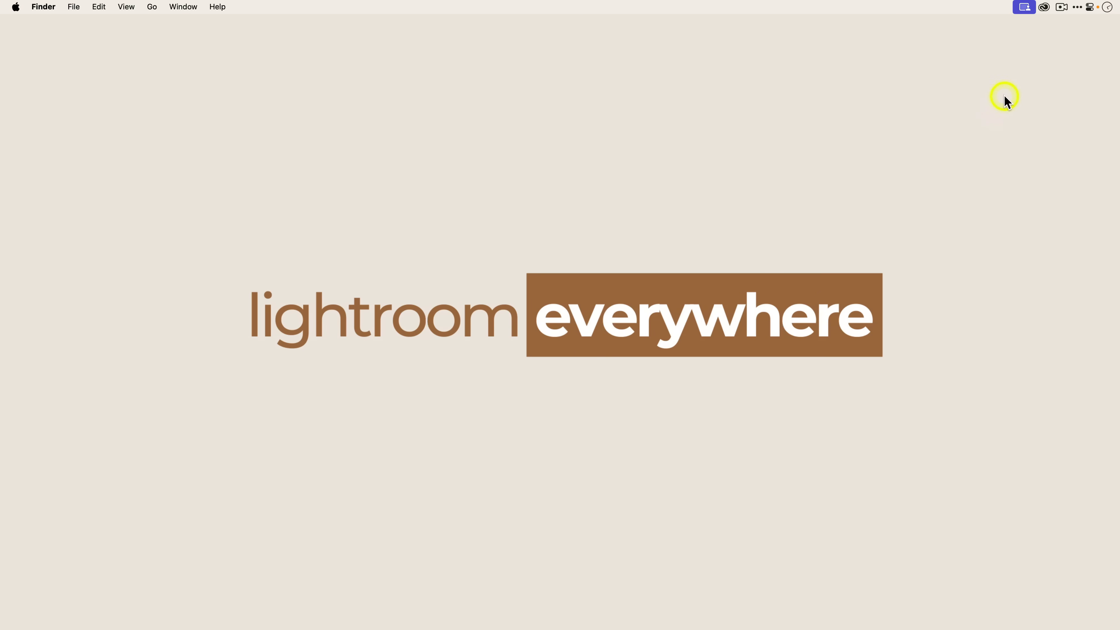
pyautogui.moveTo(1046, 13)
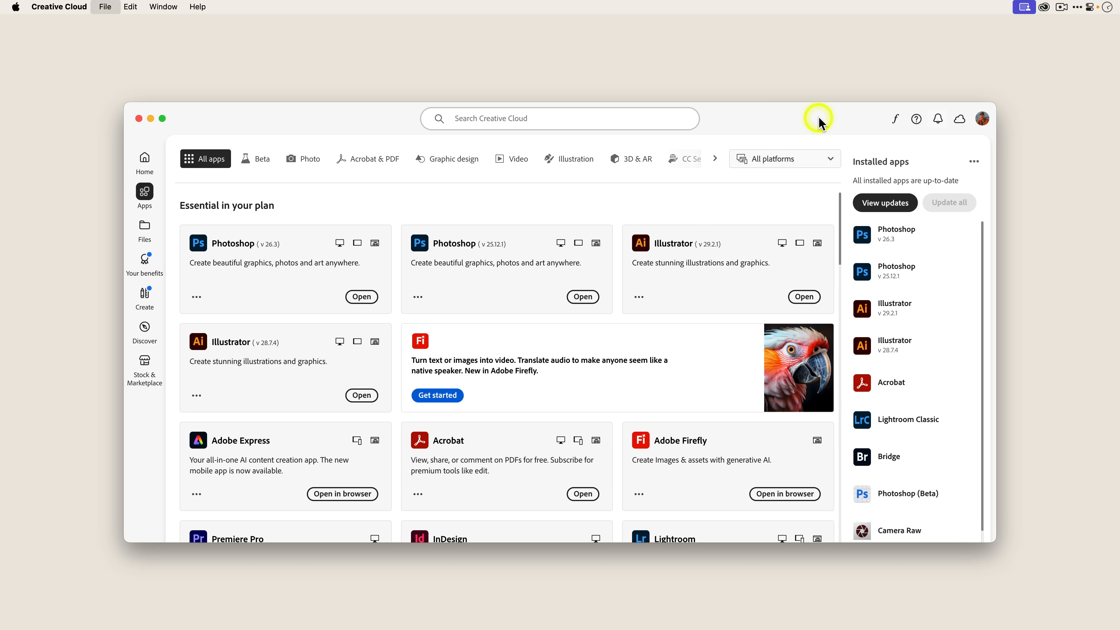
pyautogui.moveTo(161, 227)
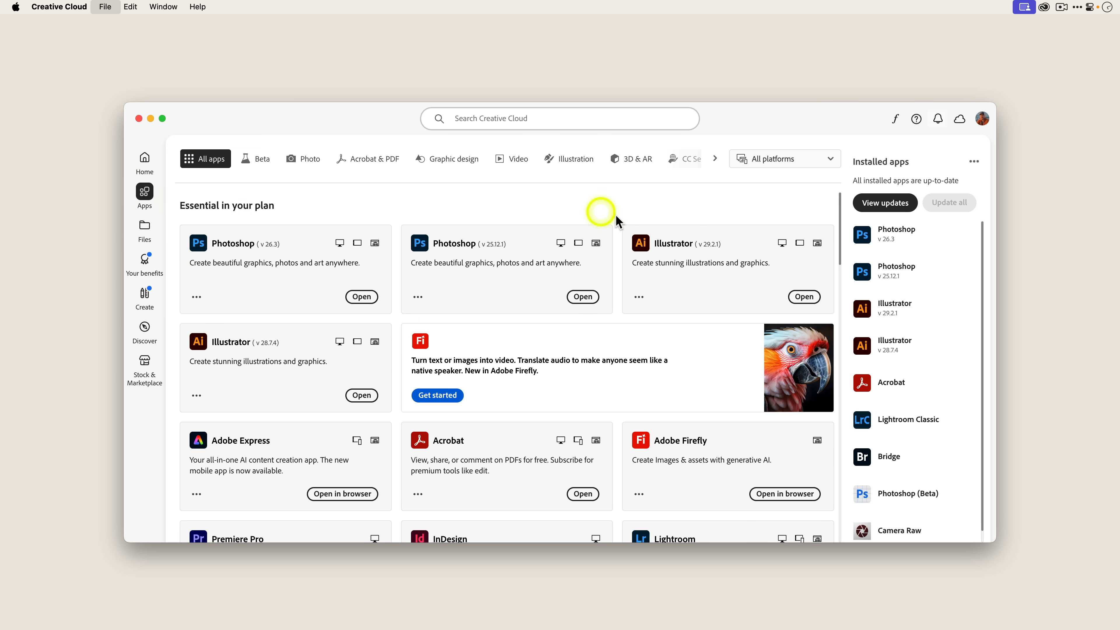
pyautogui.moveTo(828, 124)
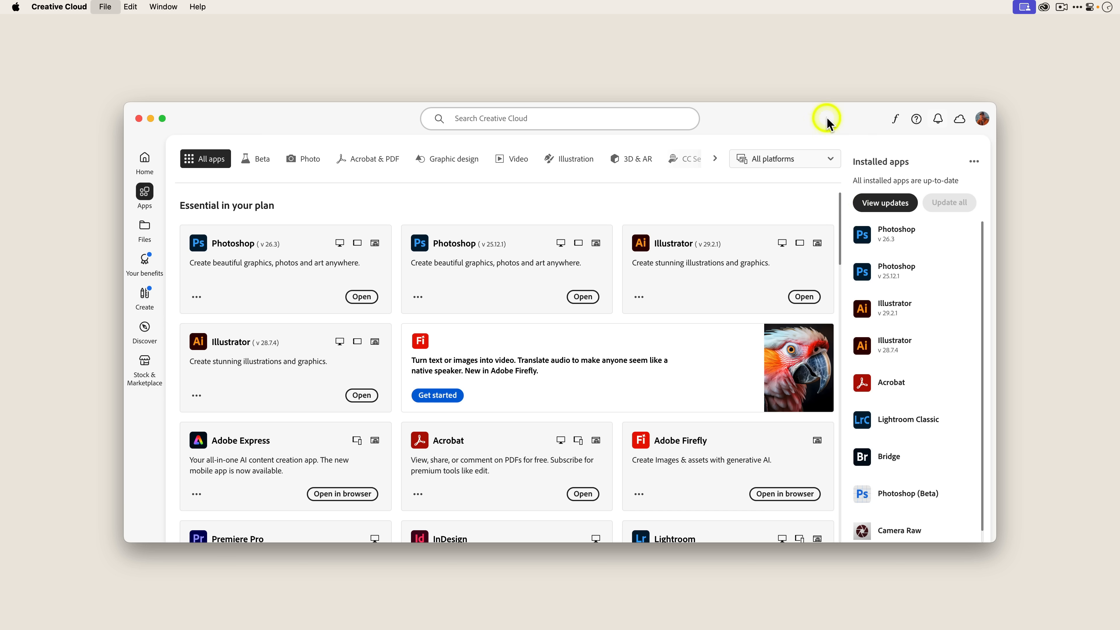
pyautogui.moveTo(799, 124)
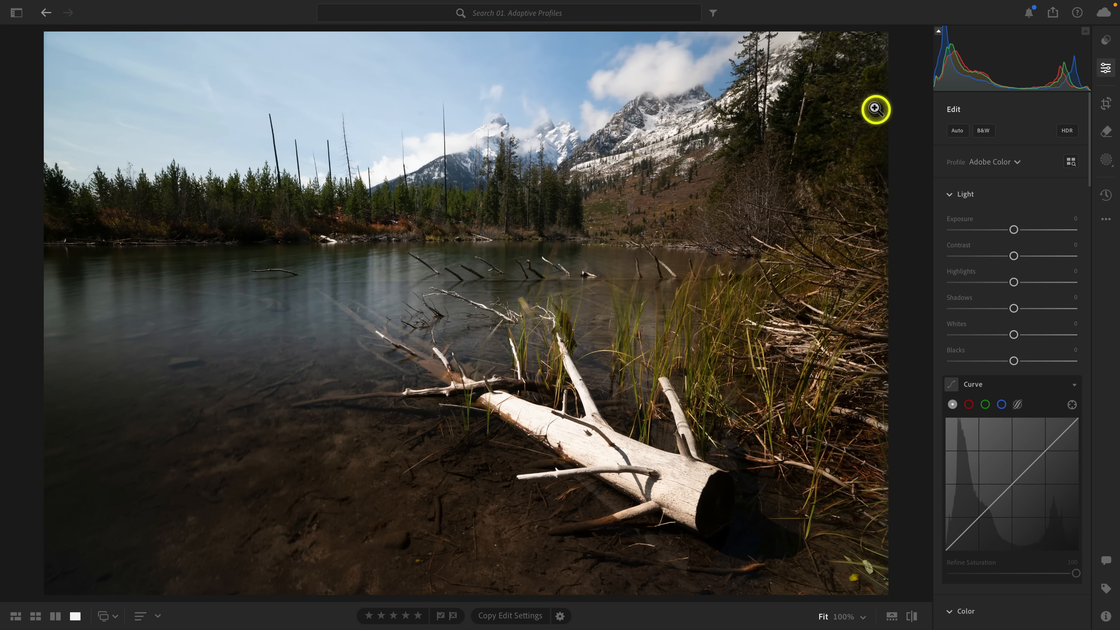
pyautogui.moveTo(902, 118)
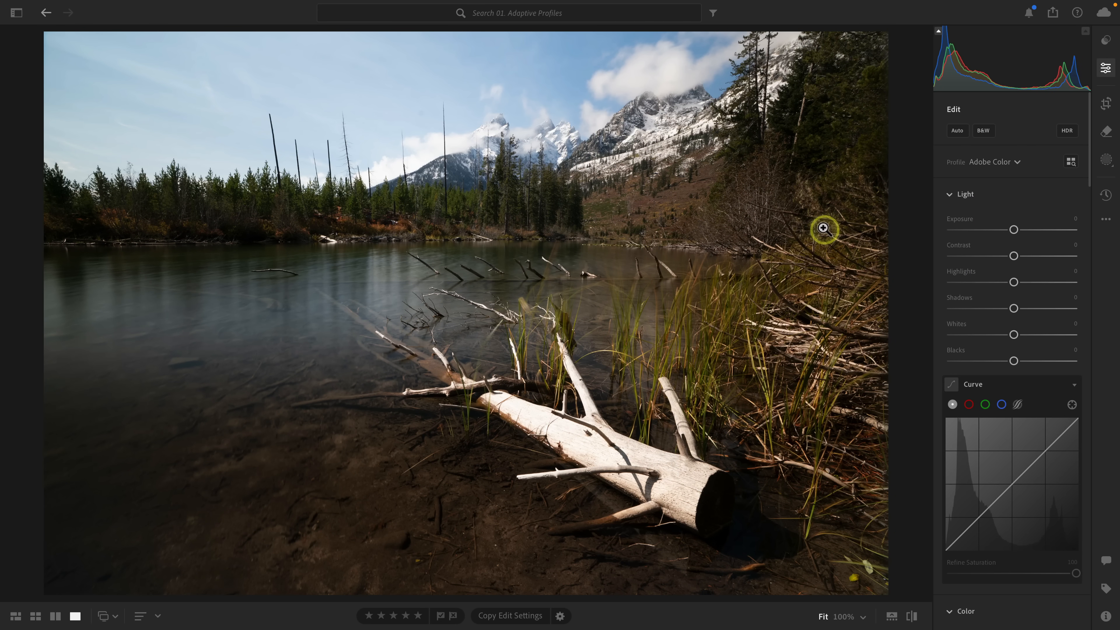
pyautogui.moveTo(821, 266)
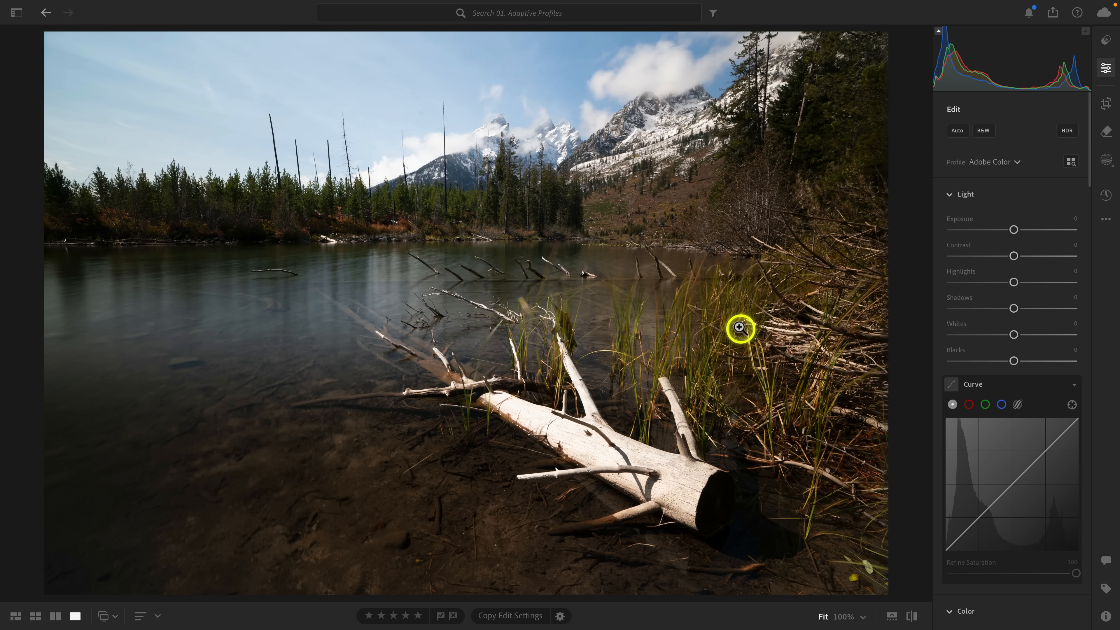
pyautogui.moveTo(772, 280)
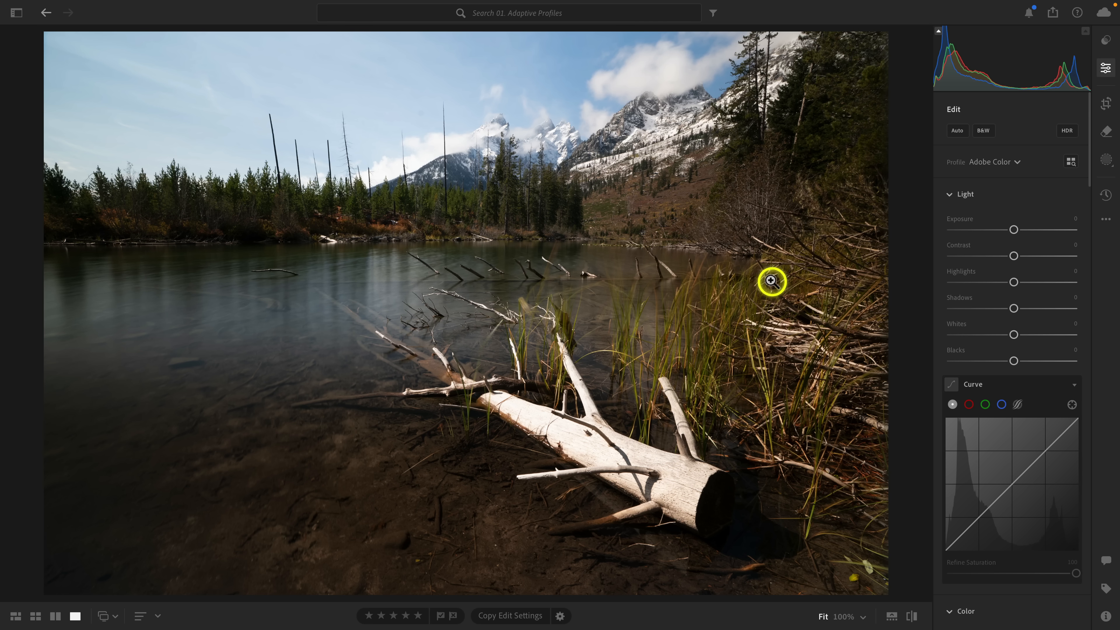
# Apply Auto light corrections, brightening shadows and pulling highlights down to -71.
pyautogui.click(956, 131)
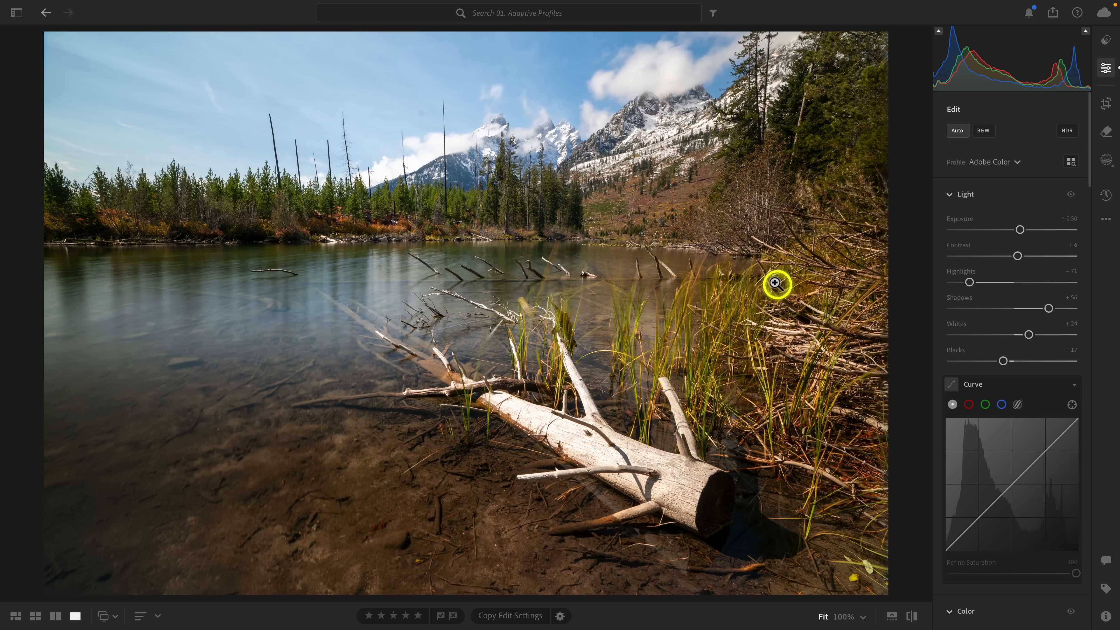
pyautogui.moveTo(581, 267)
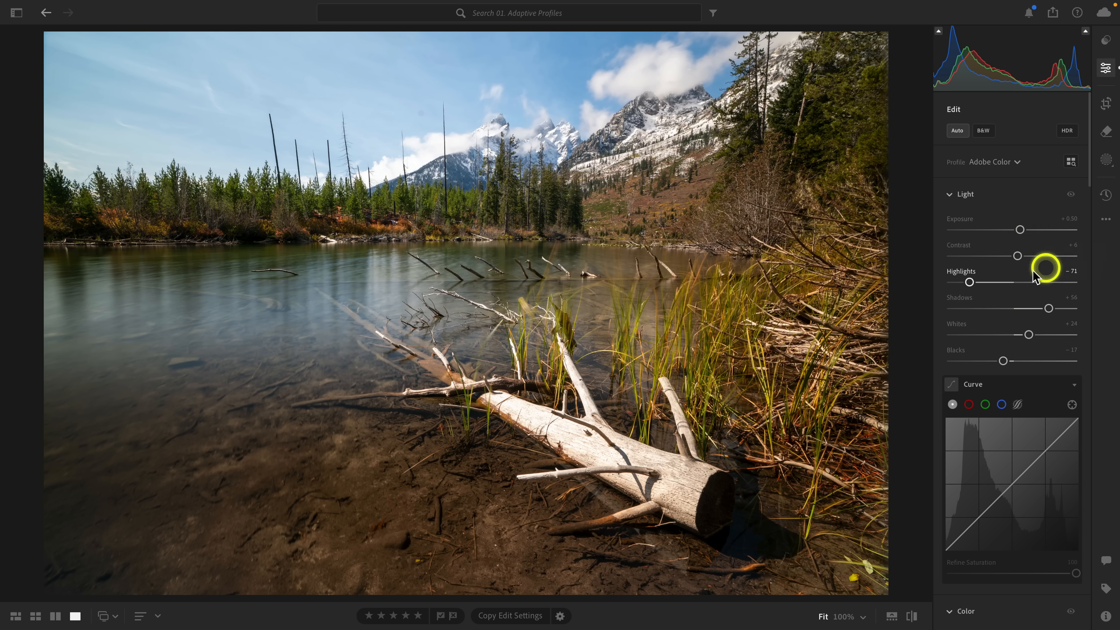
pyautogui.moveTo(957, 131)
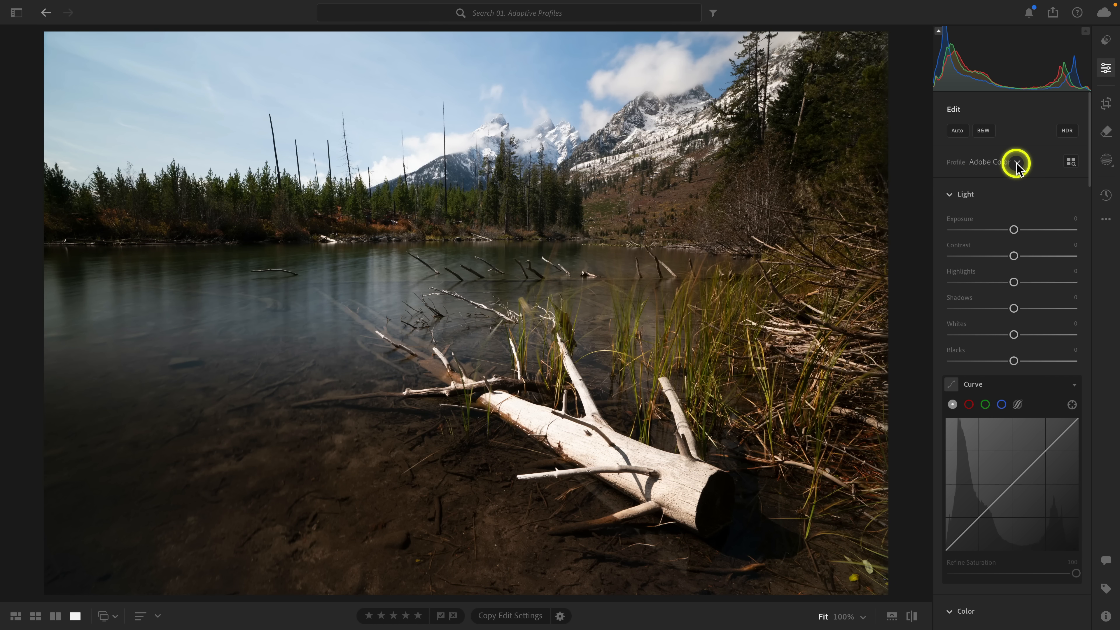
pyautogui.click(995, 162)
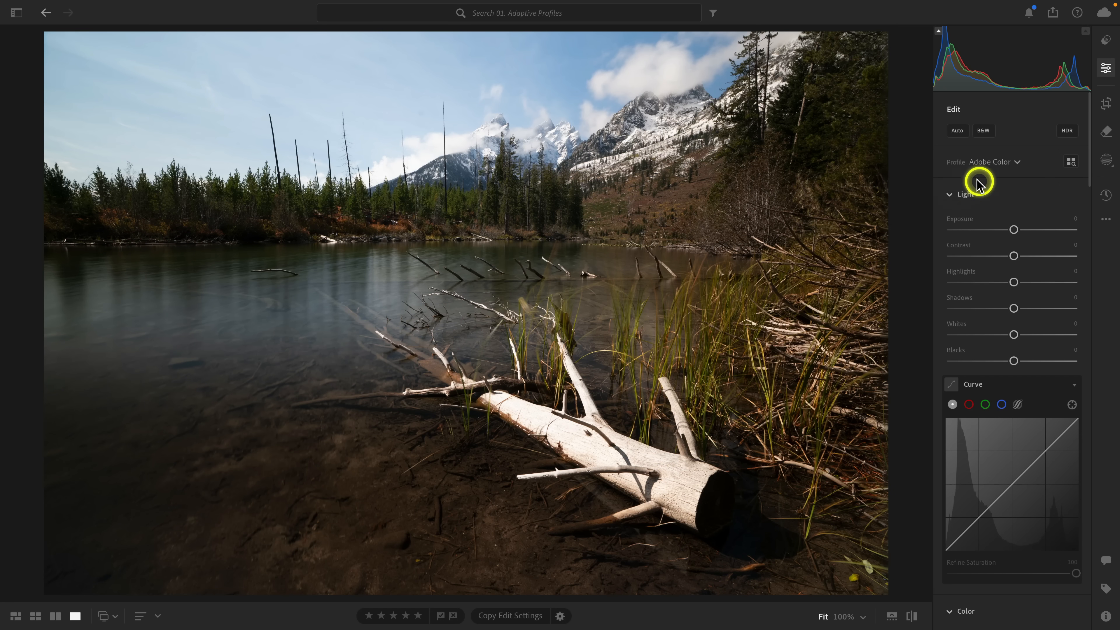
pyautogui.click(992, 162)
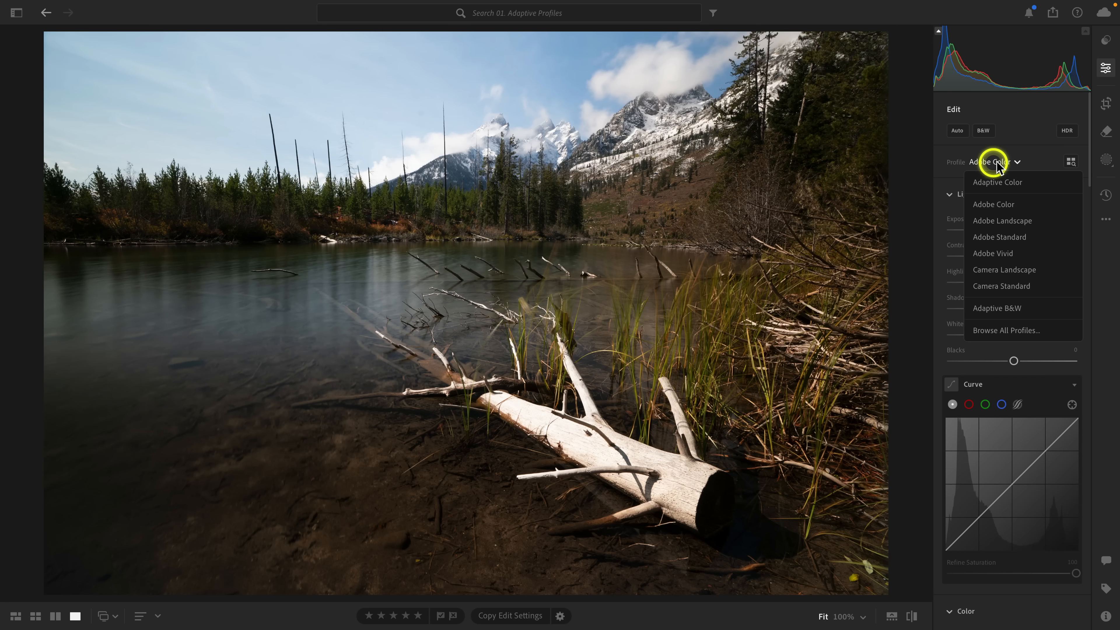
pyautogui.click(997, 181)
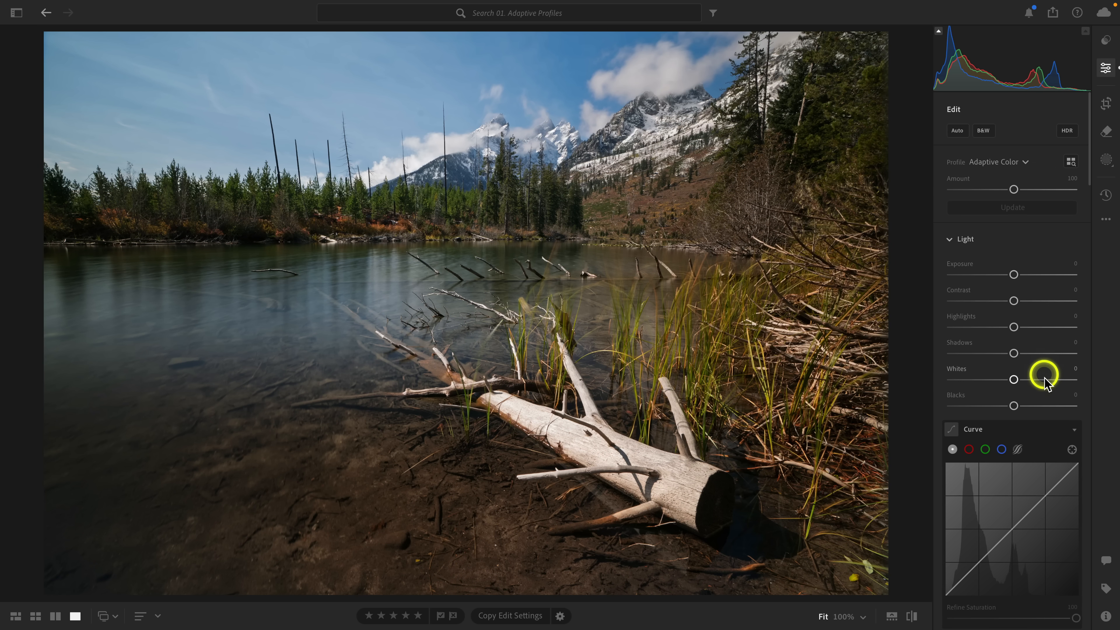
pyautogui.moveTo(1050, 397)
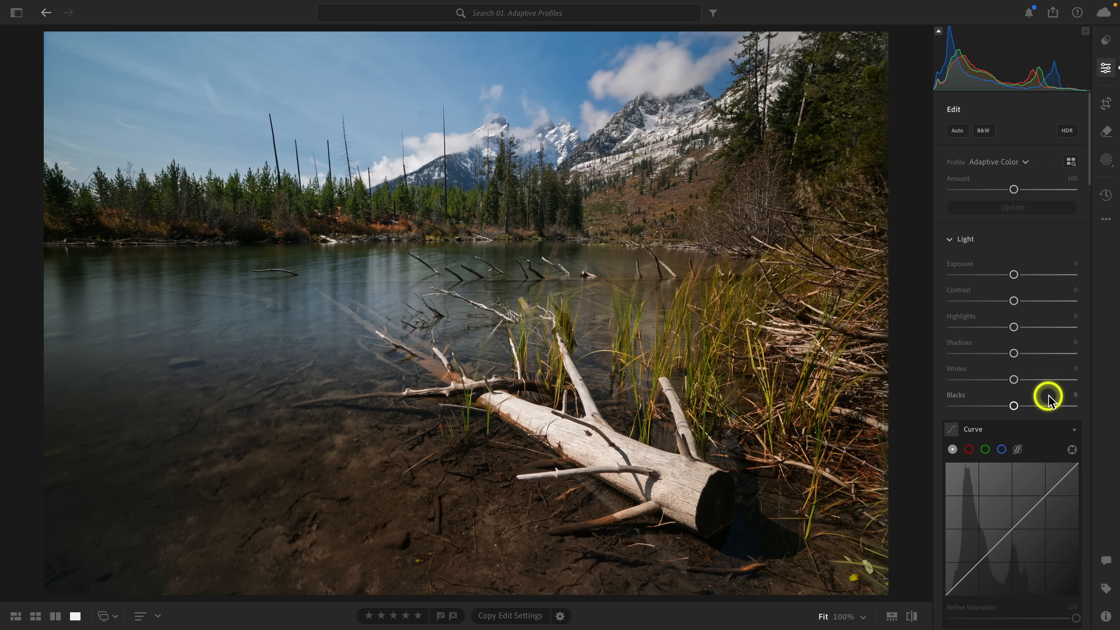
pyautogui.click(1007, 161)
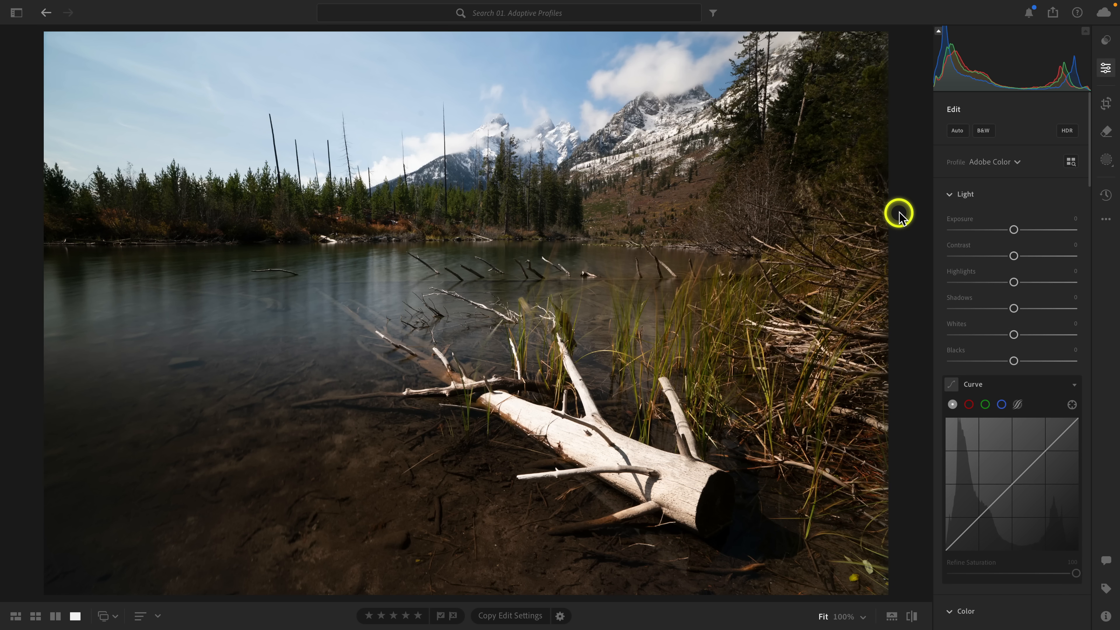
# Show the saved versions and preview Auto Settings, Adaptive Color Profile and Original.
pyautogui.click(1105, 197)
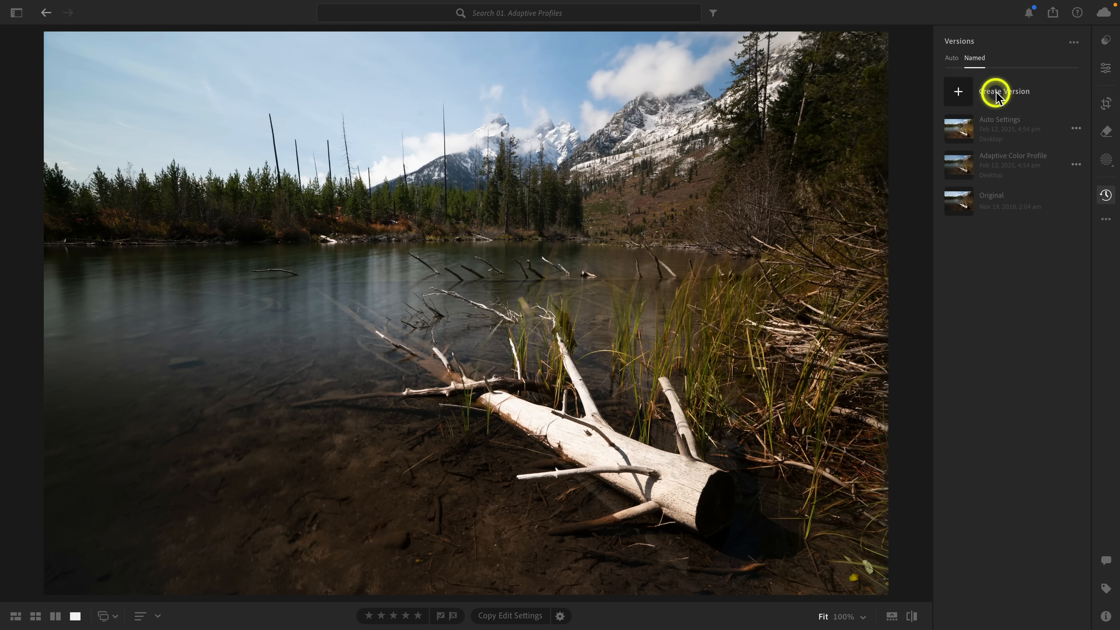
pyautogui.moveTo(1000, 119)
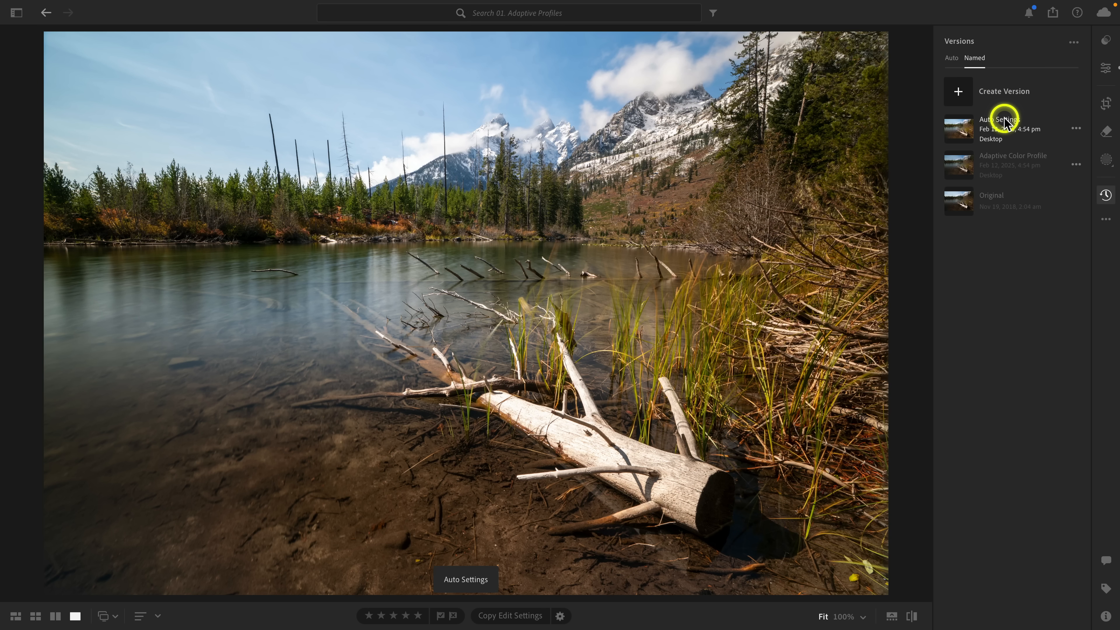
pyautogui.click(1012, 161)
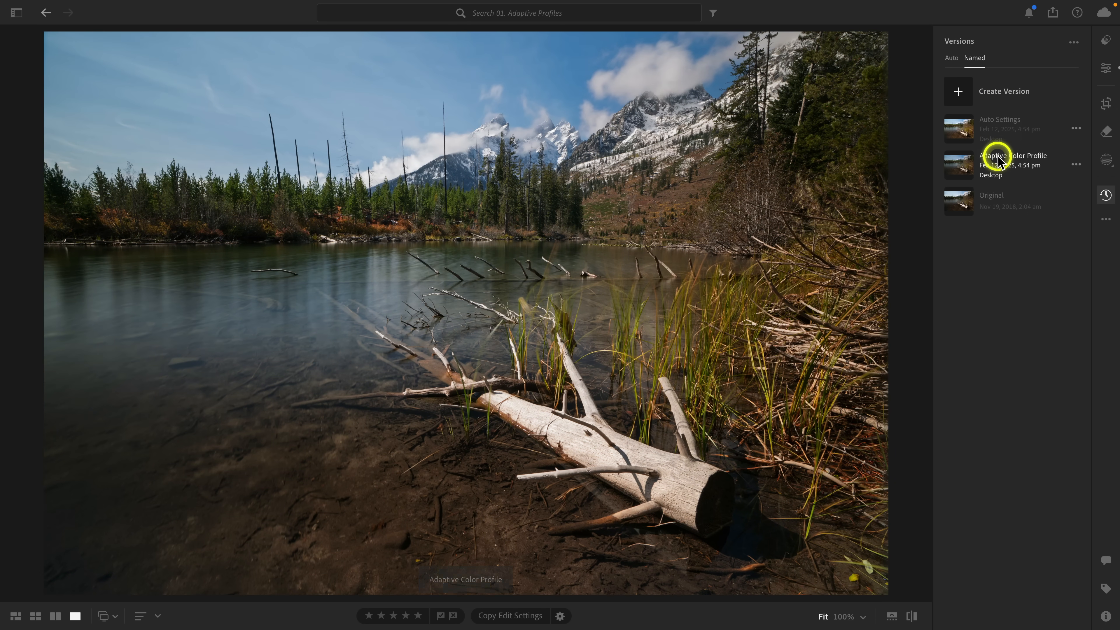
pyautogui.click(992, 198)
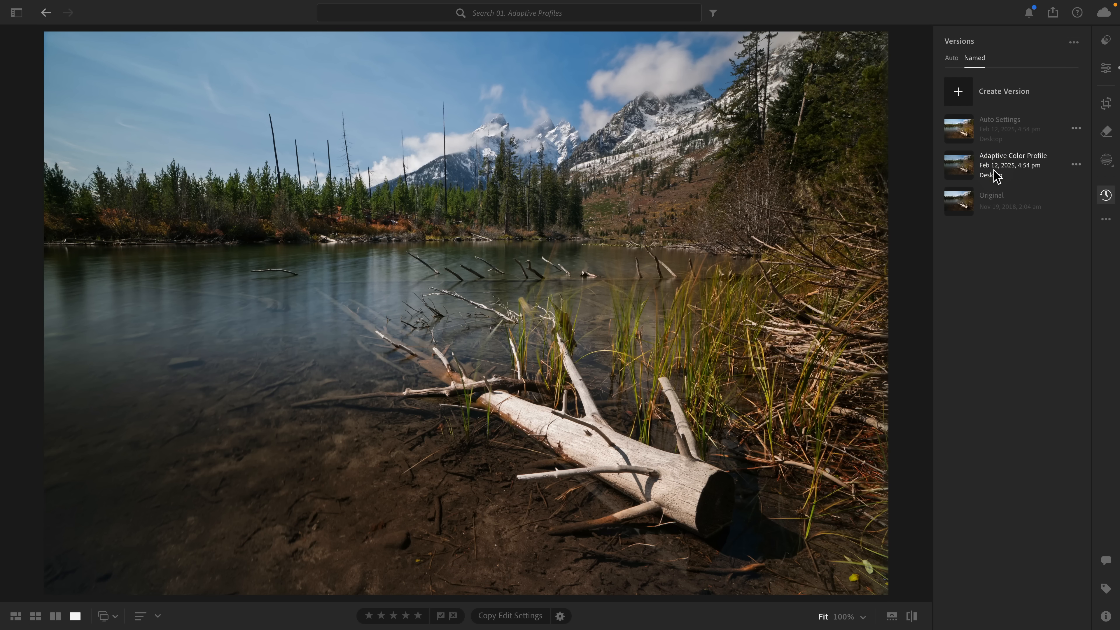
pyautogui.click(992, 198)
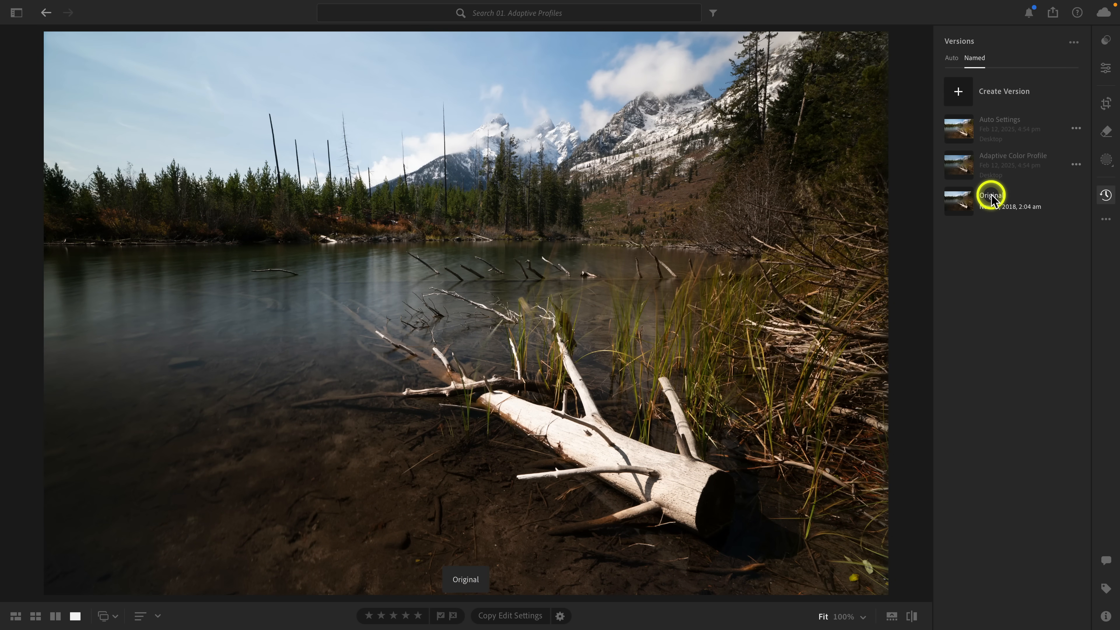
# Flip between Auto Settings and Adaptive Color Profile, ending on Adaptive Color Profile.
pyautogui.click(1012, 165)
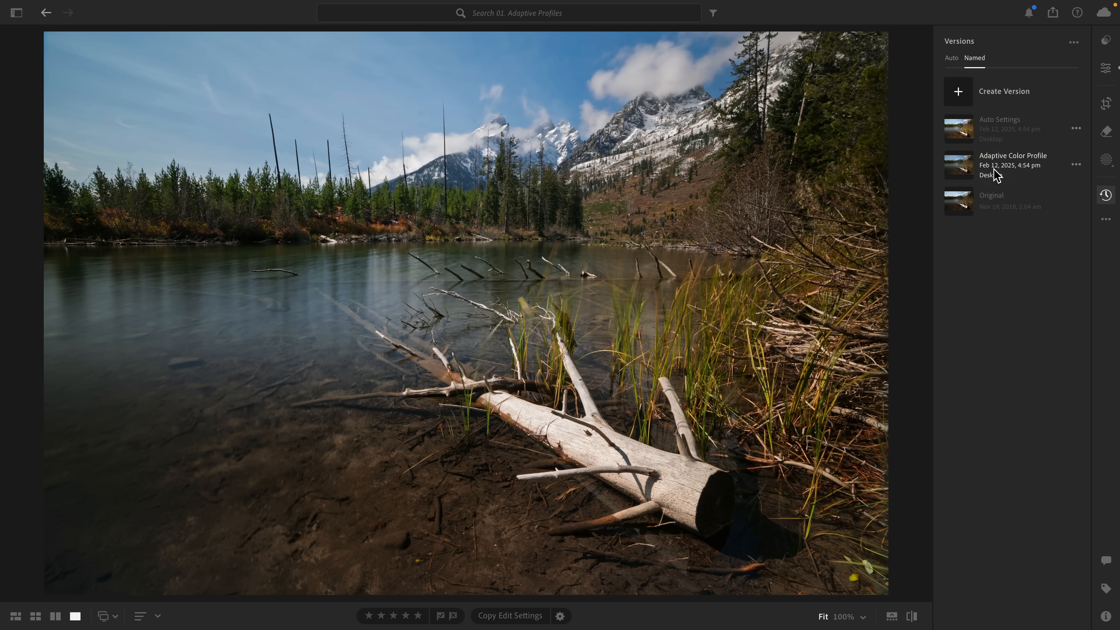
pyautogui.click(1000, 128)
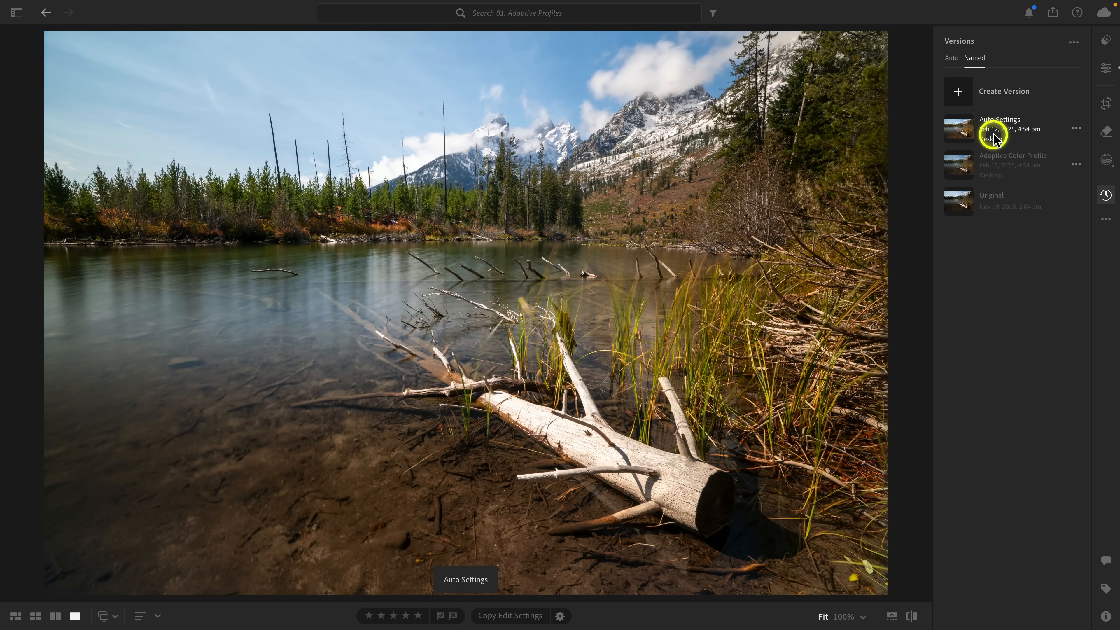
pyautogui.moveTo(993, 136)
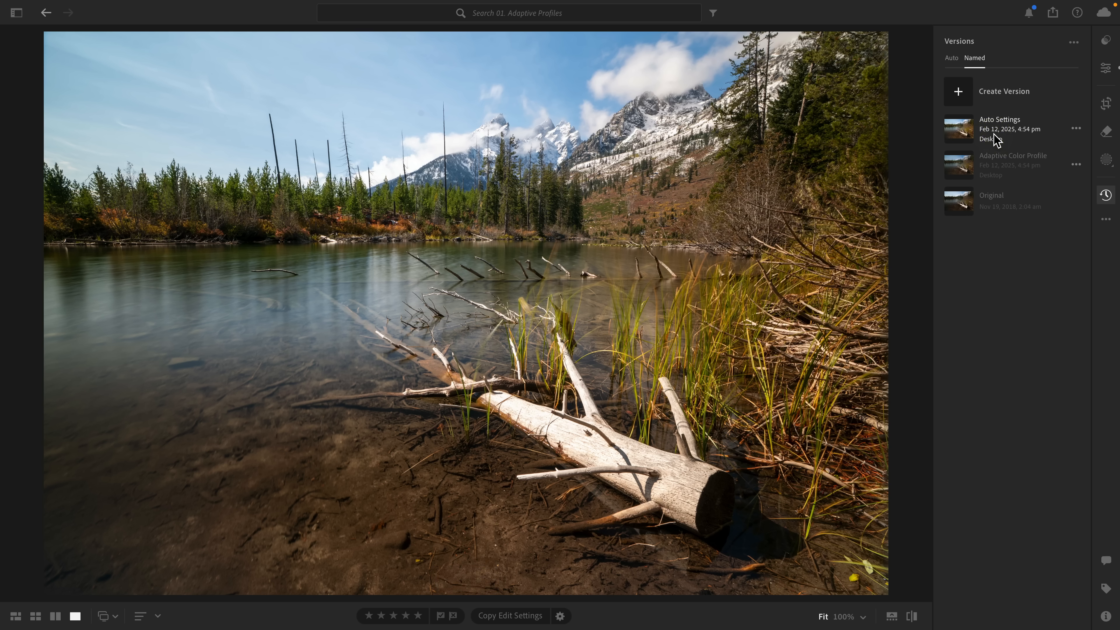
pyautogui.click(1013, 164)
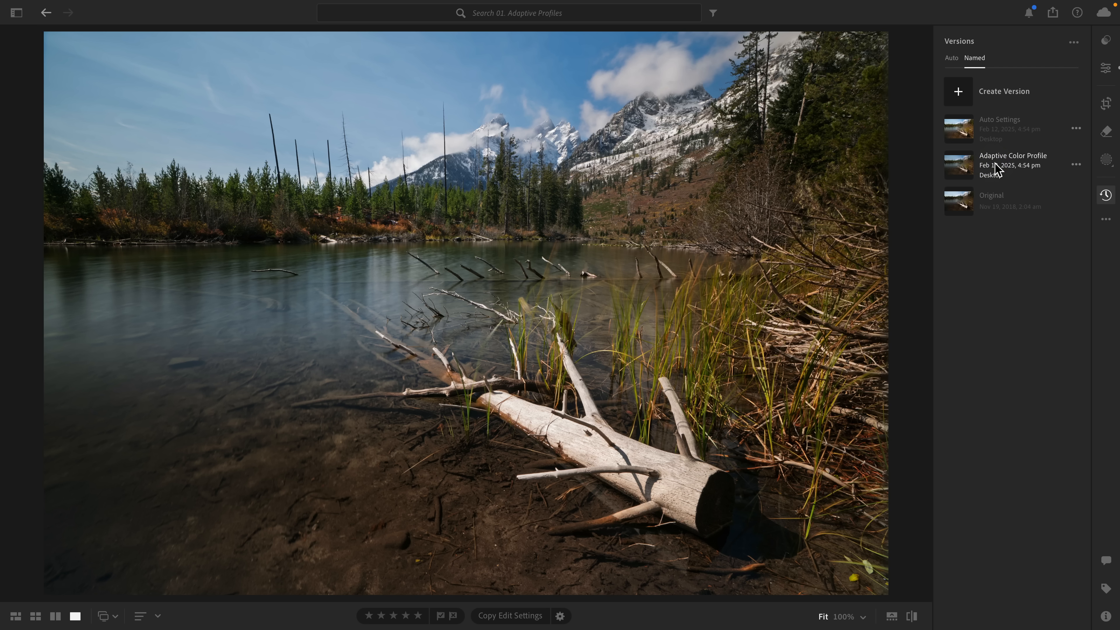
pyautogui.click(993, 165)
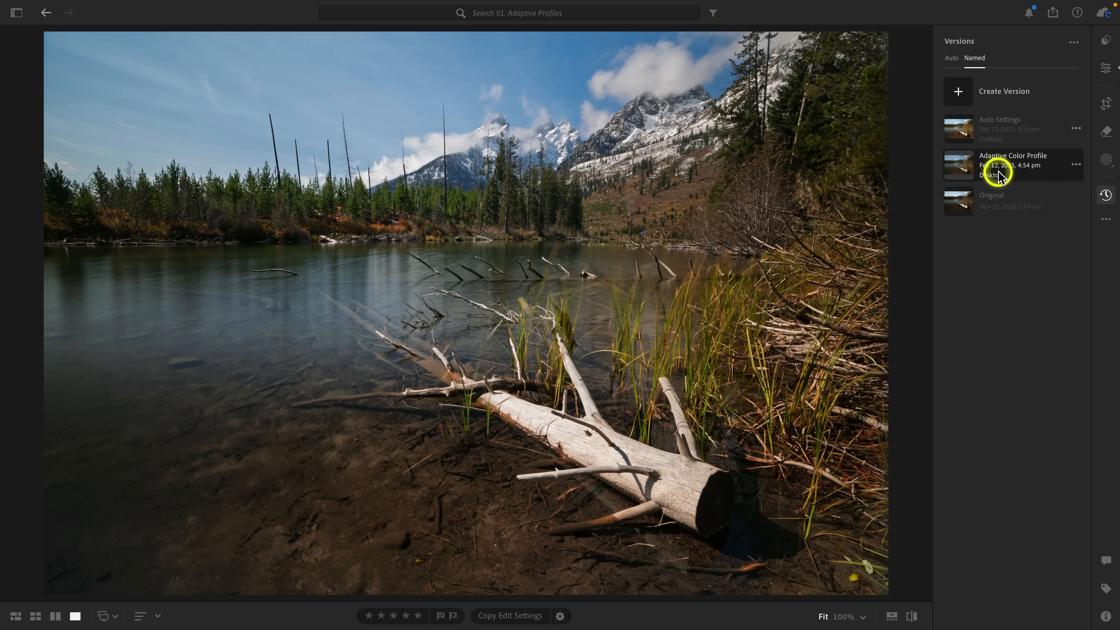
pyautogui.click(1107, 67)
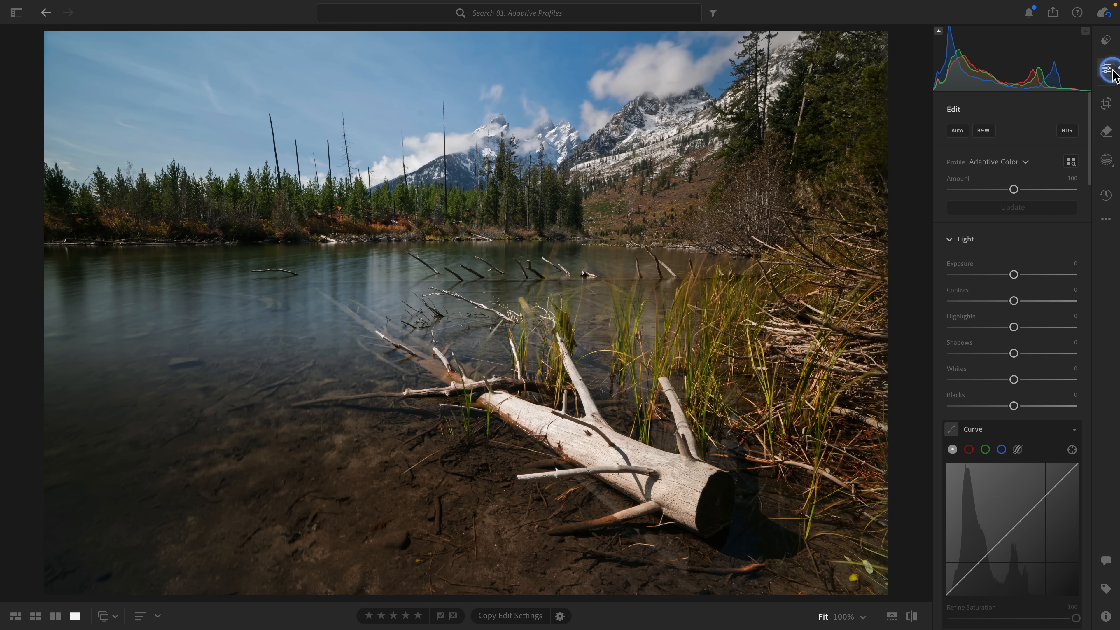
pyautogui.click(956, 130)
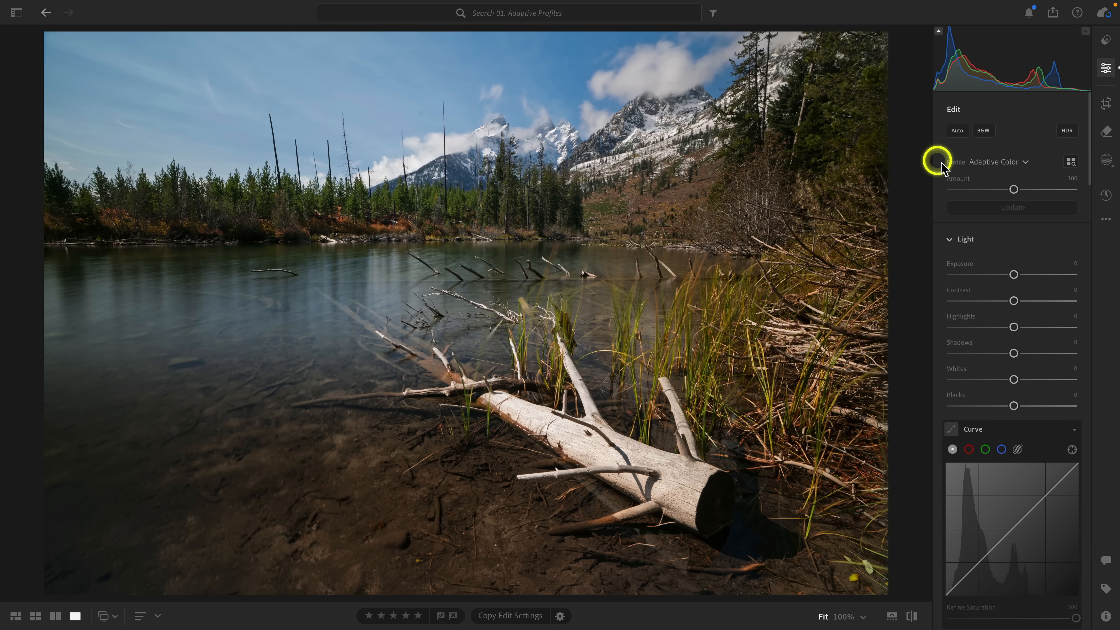
pyautogui.moveTo(958, 139)
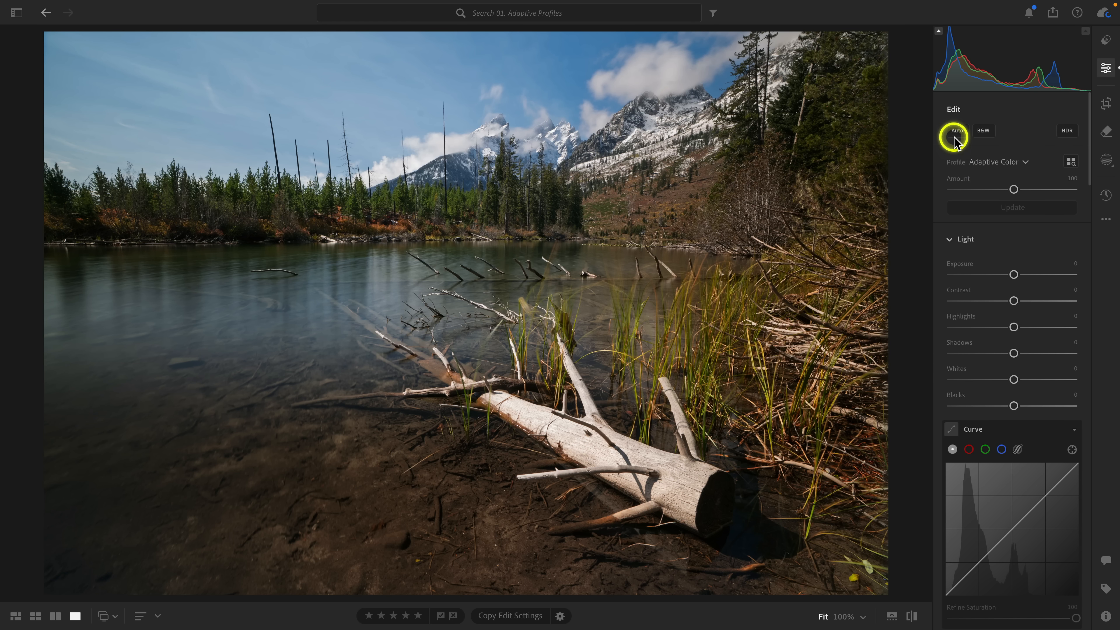
pyautogui.click(957, 131)
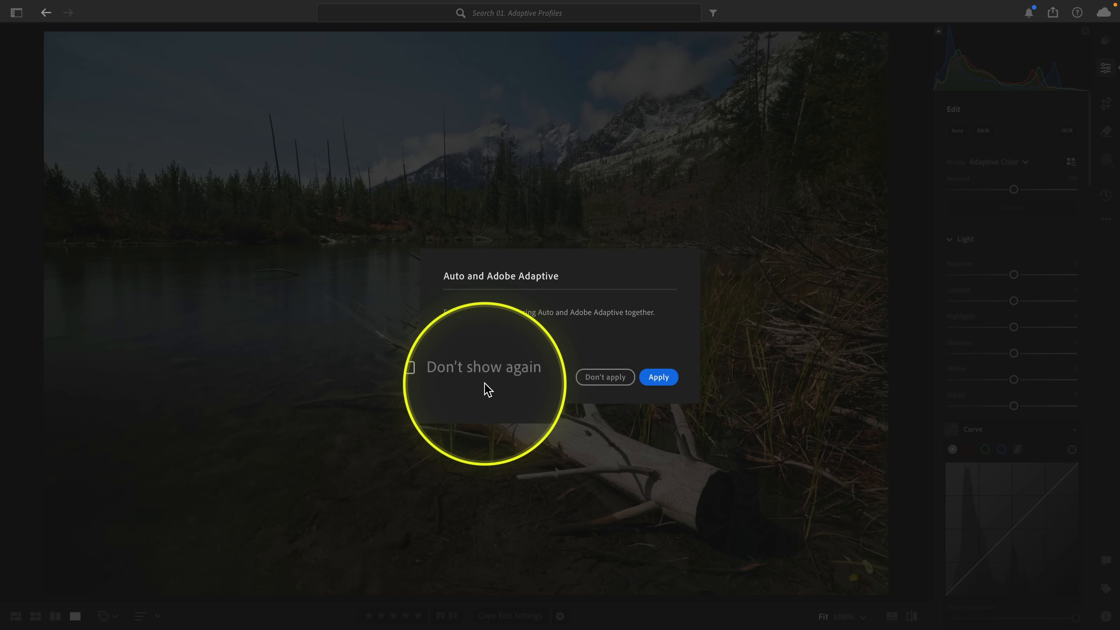
pyautogui.click(604, 376)
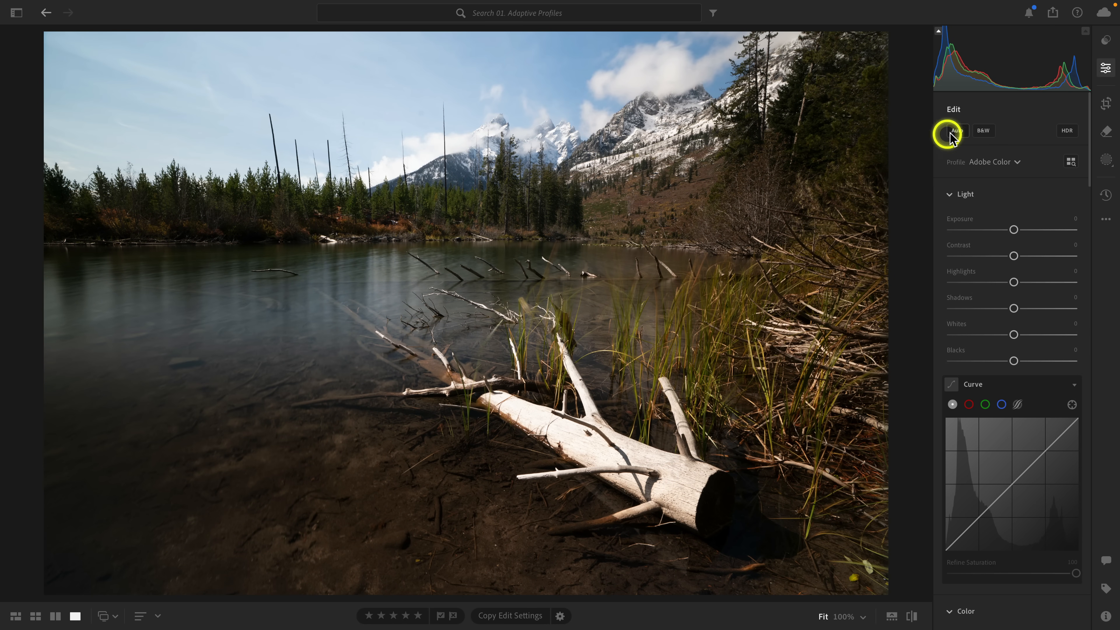
pyautogui.click(994, 161)
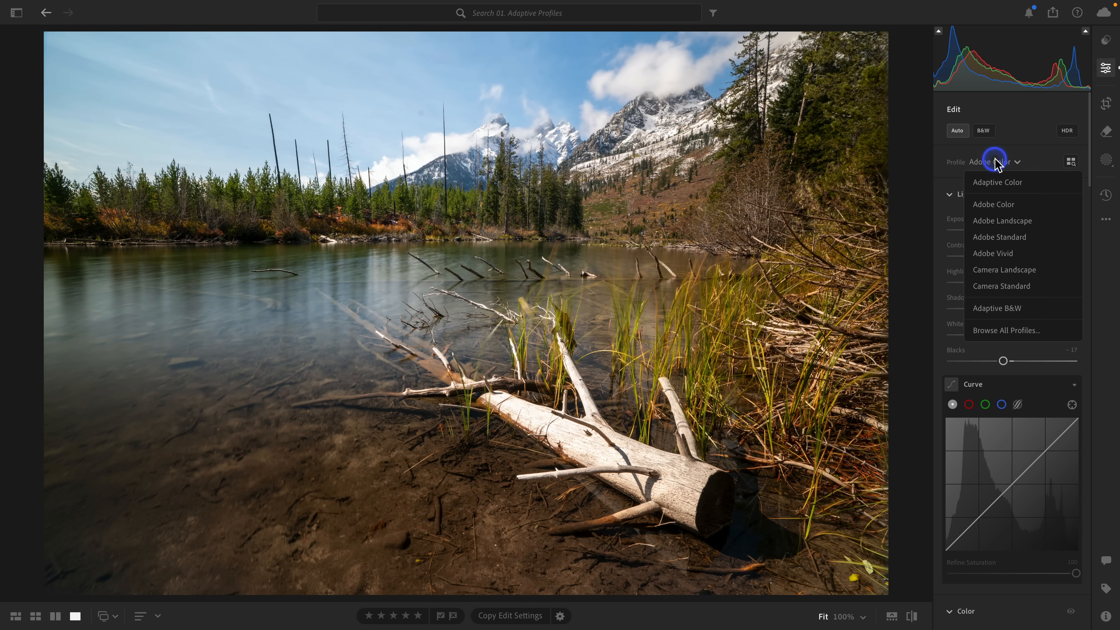
pyautogui.click(997, 182)
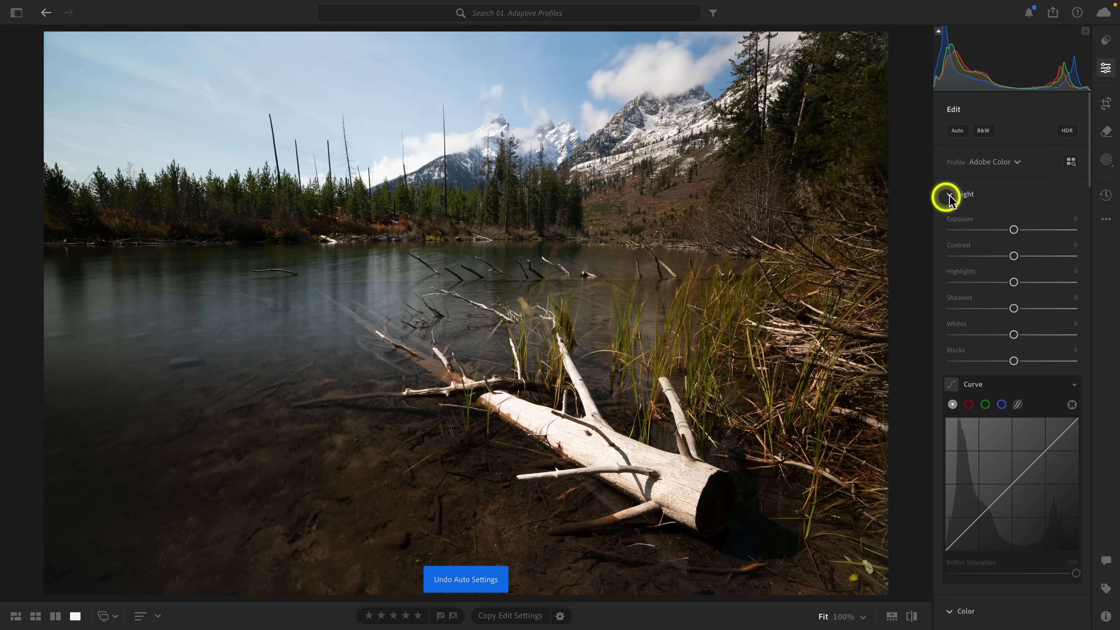
pyautogui.click(994, 162)
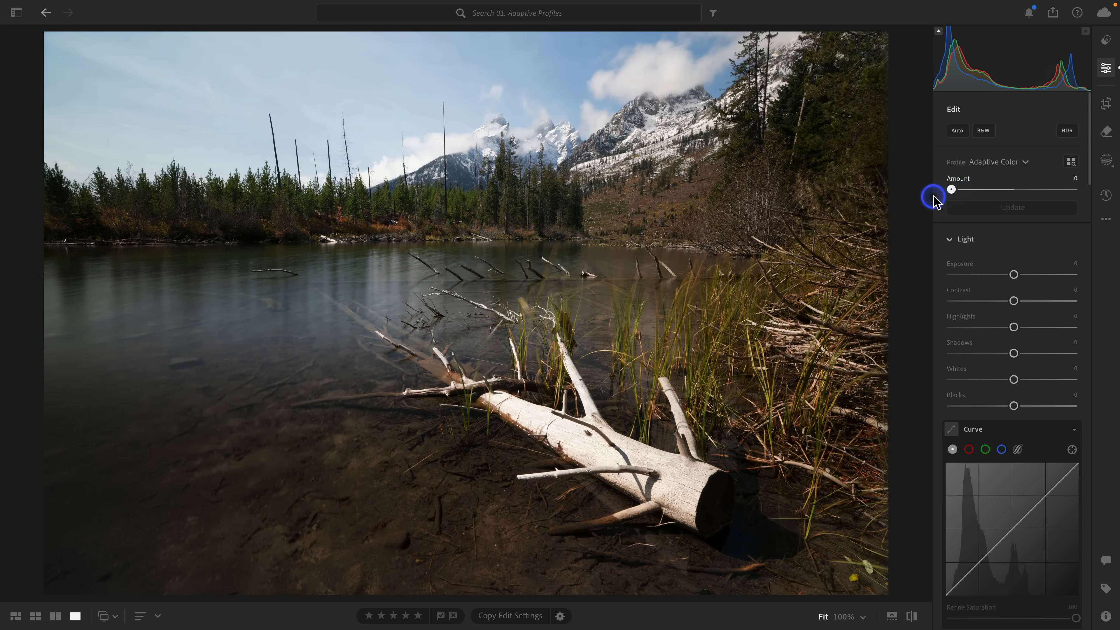
# Test Adaptive Color amounts (24, 84, 48, 76), preview other profiles, and keep Adaptive Color at 100.
pyautogui.moveTo(951, 189); pyautogui.dragTo(965, 189)
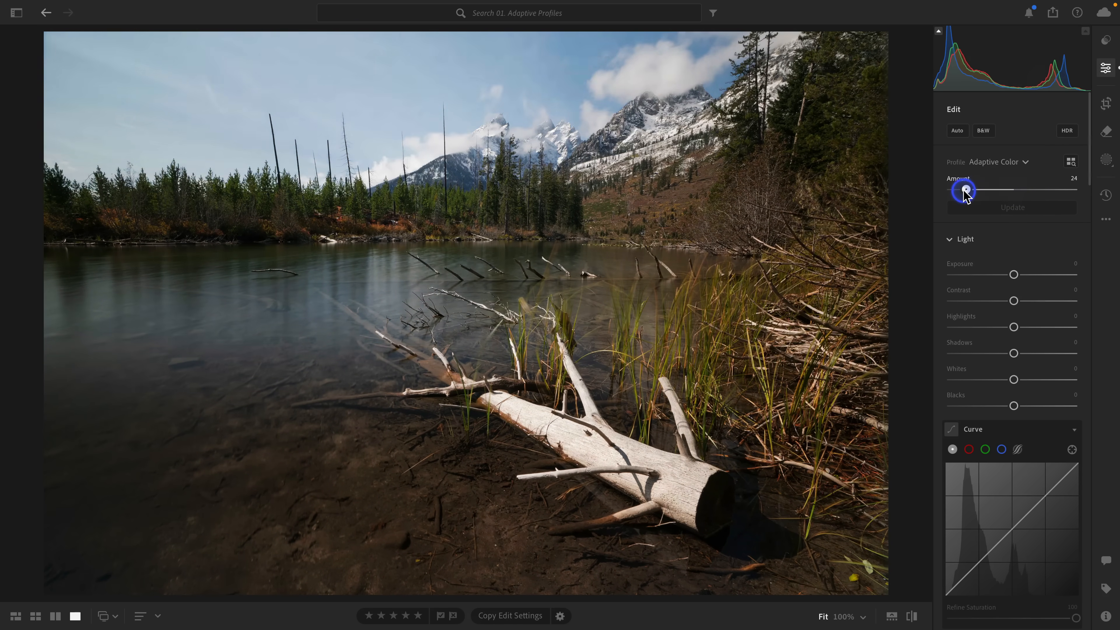
pyautogui.moveTo(965, 189); pyautogui.dragTo(1002, 189)
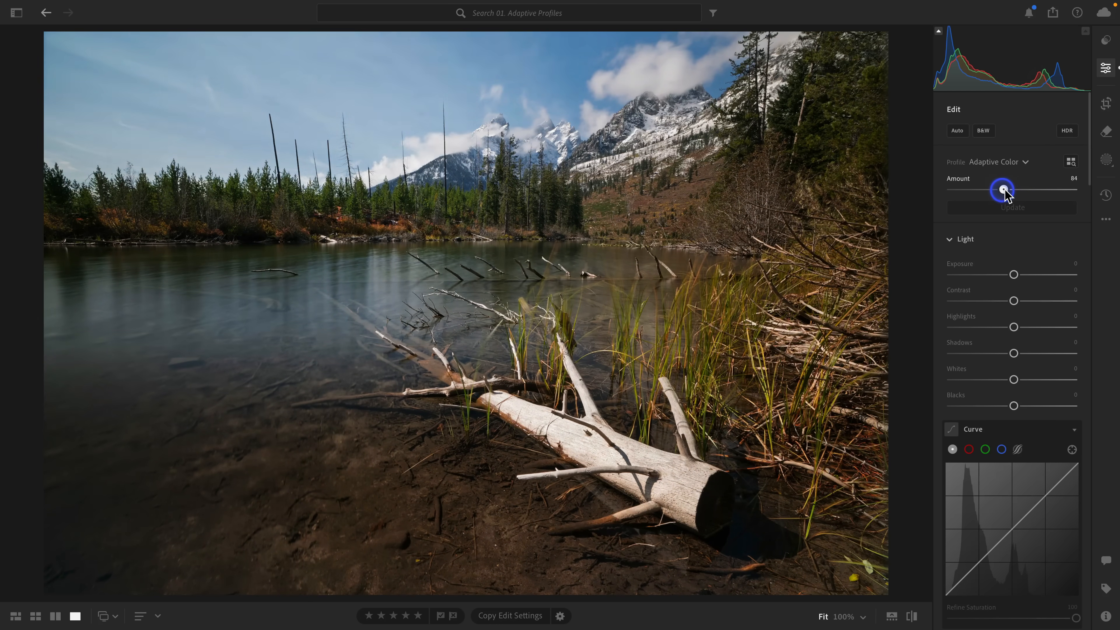
pyautogui.moveTo(1002, 190); pyautogui.dragTo(981, 190)
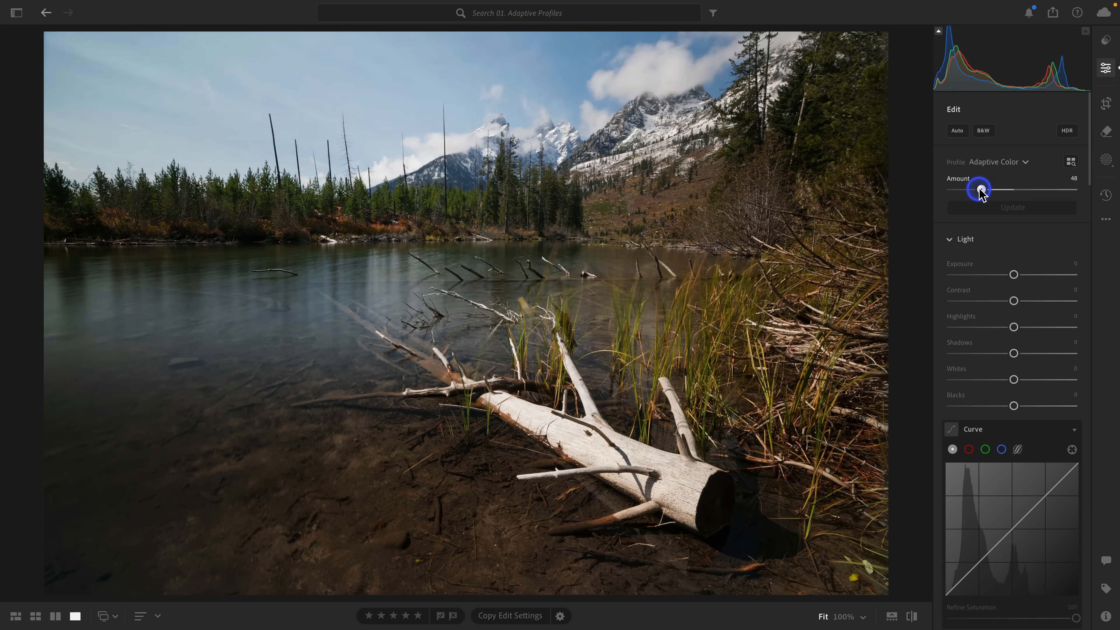
pyautogui.moveTo(980, 189); pyautogui.dragTo(996, 189)
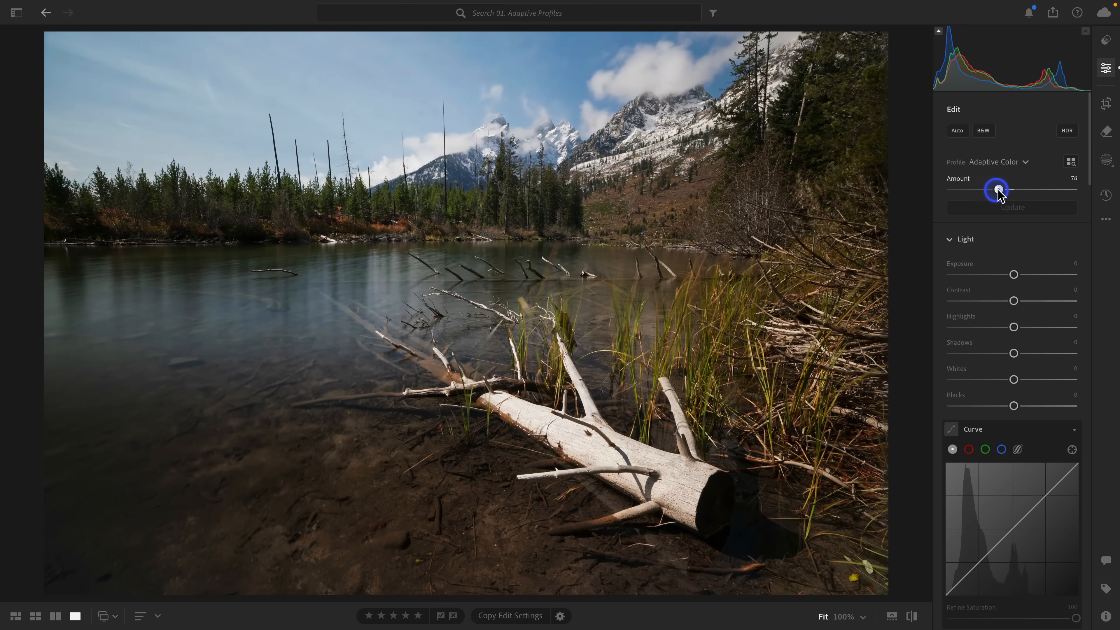
pyautogui.moveTo(995, 189); pyautogui.dragTo(1009, 189)
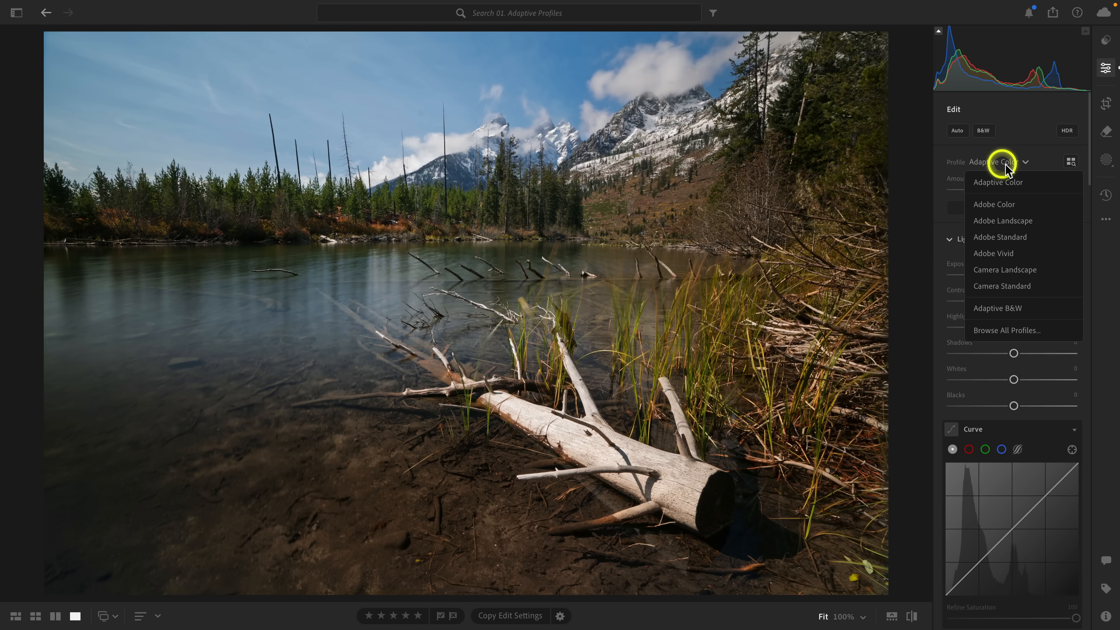
pyautogui.click(997, 303)
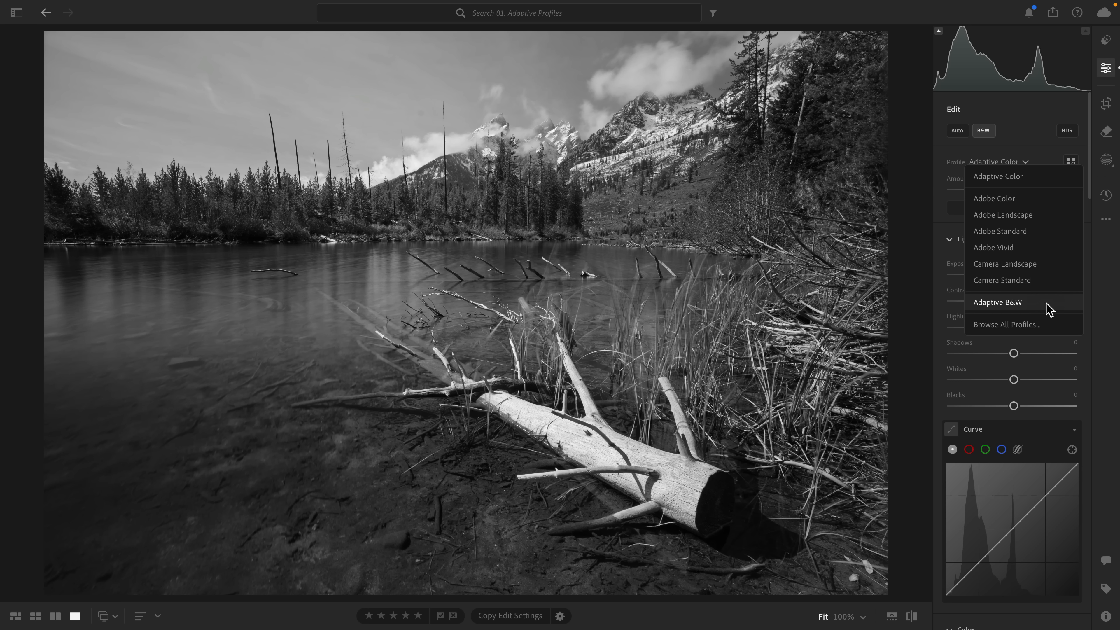
pyautogui.click(993, 198)
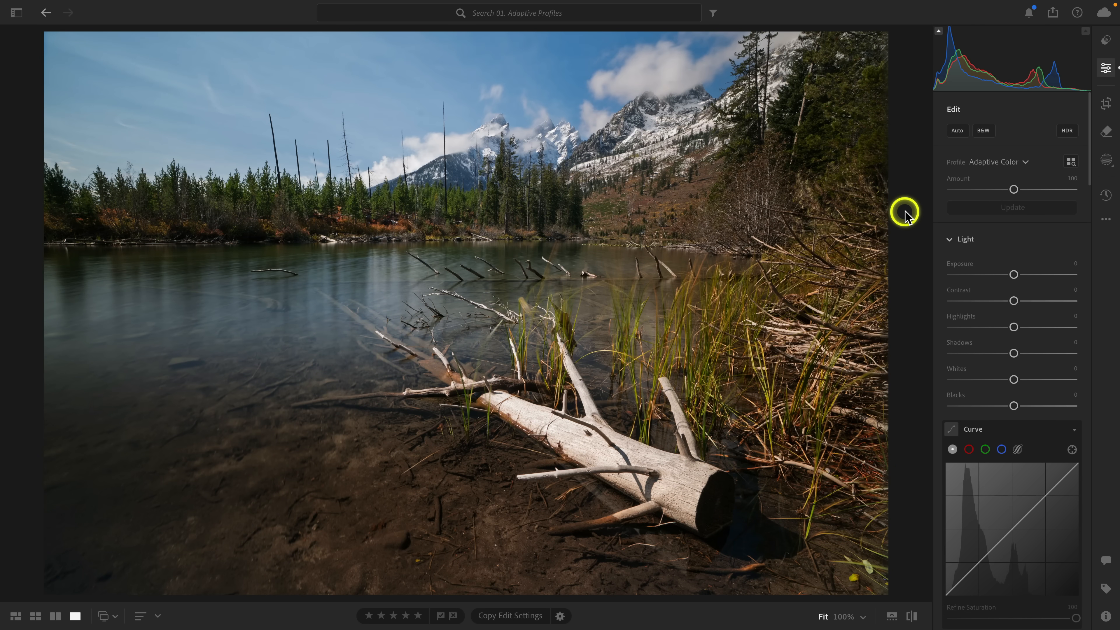
pyautogui.moveTo(908, 218)
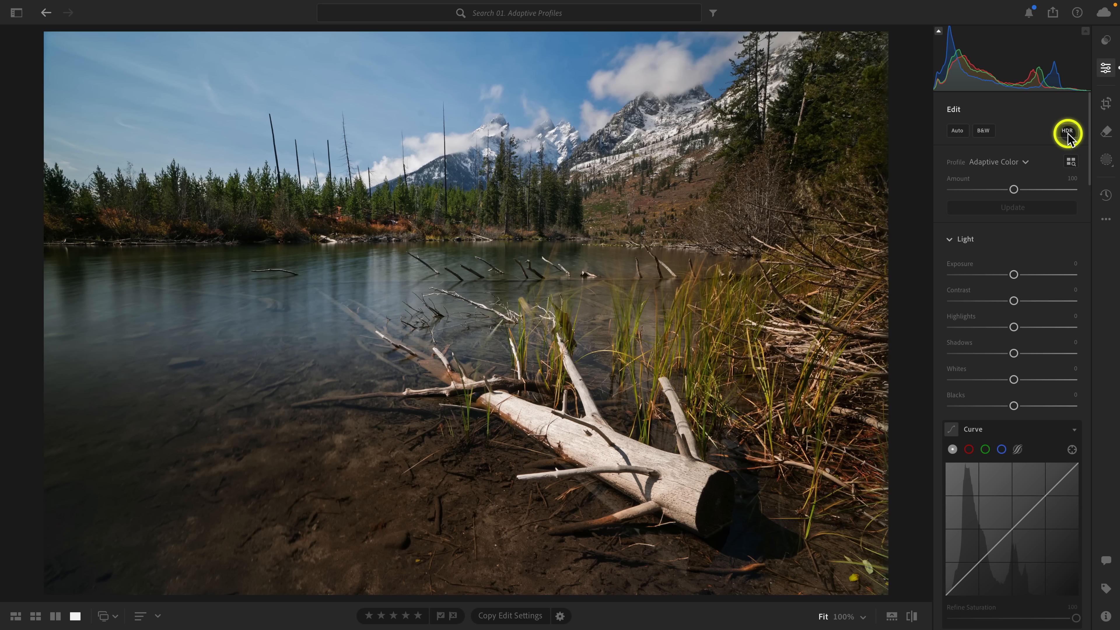
pyautogui.click(1067, 130)
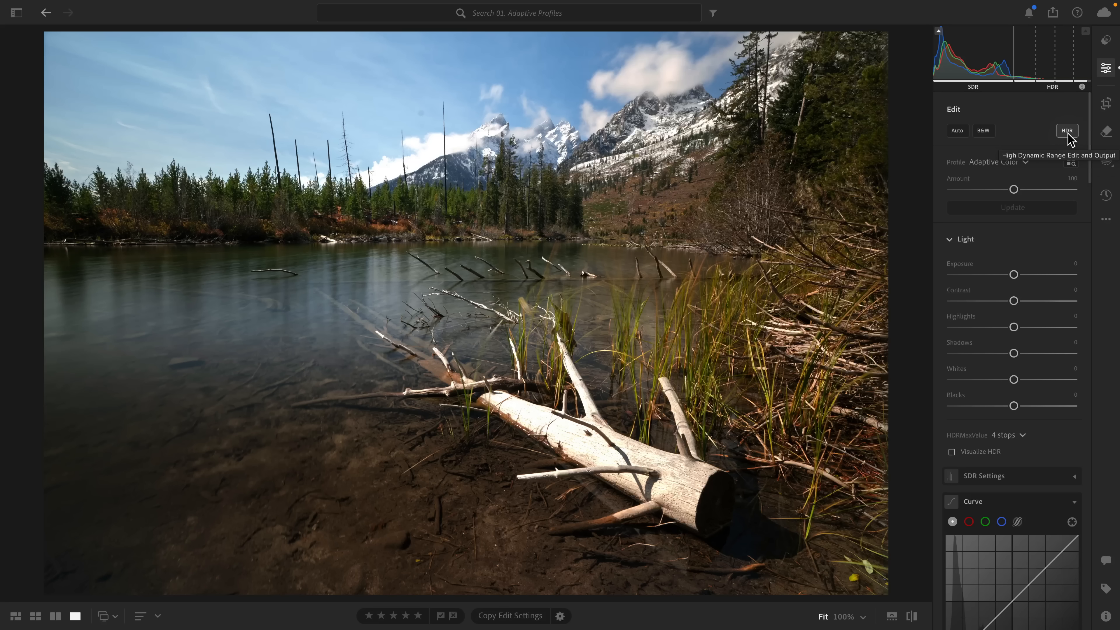
pyautogui.click(1067, 131)
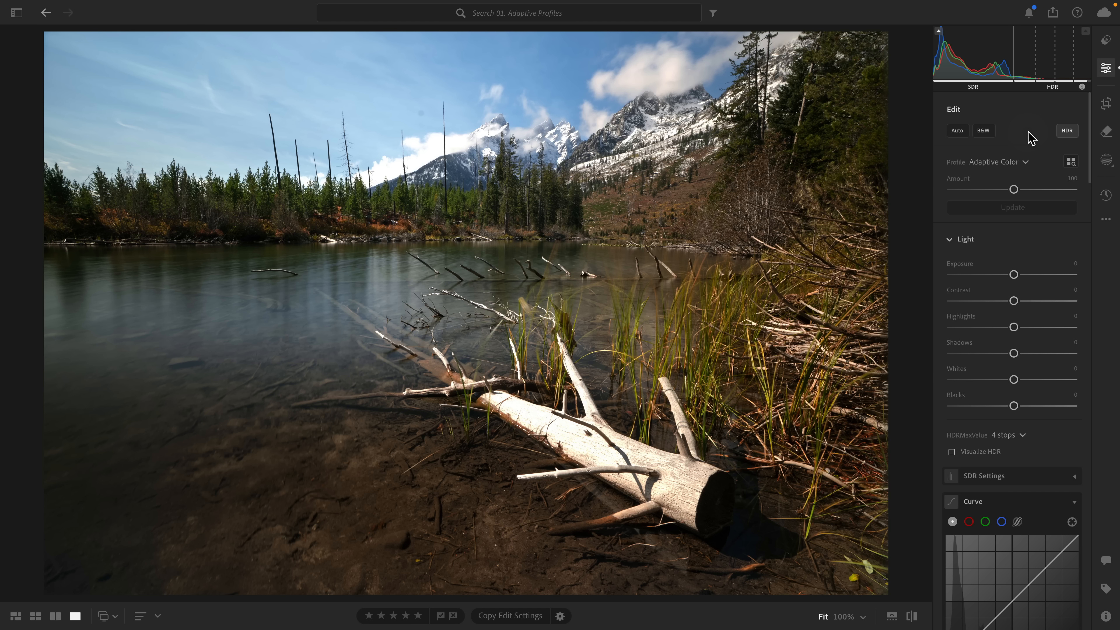
pyautogui.click(1067, 131)
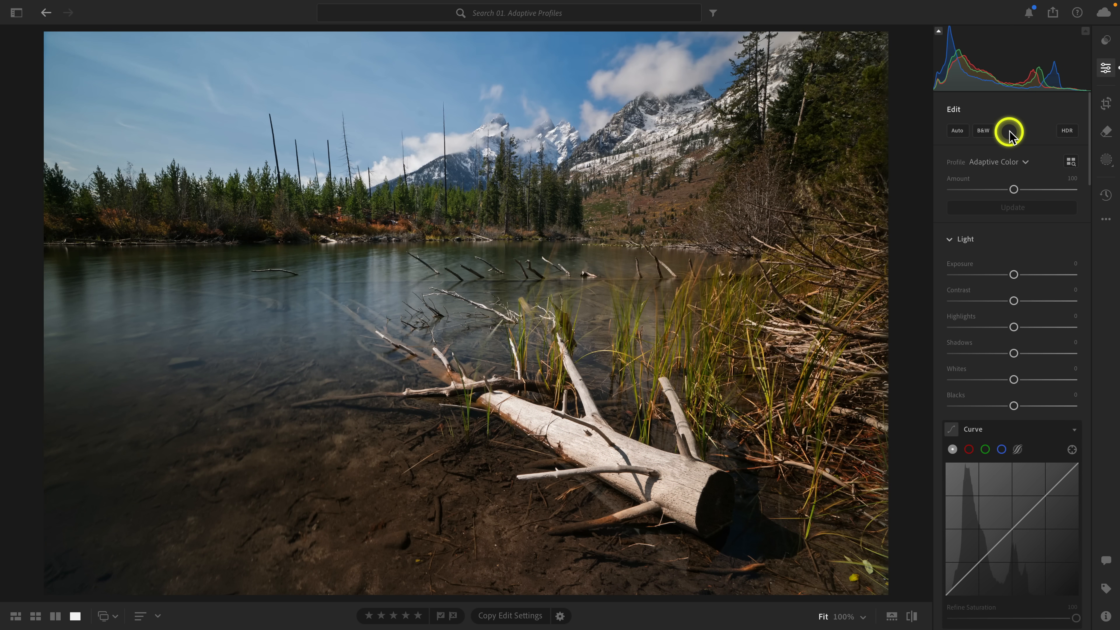
pyautogui.moveTo(1009, 132)
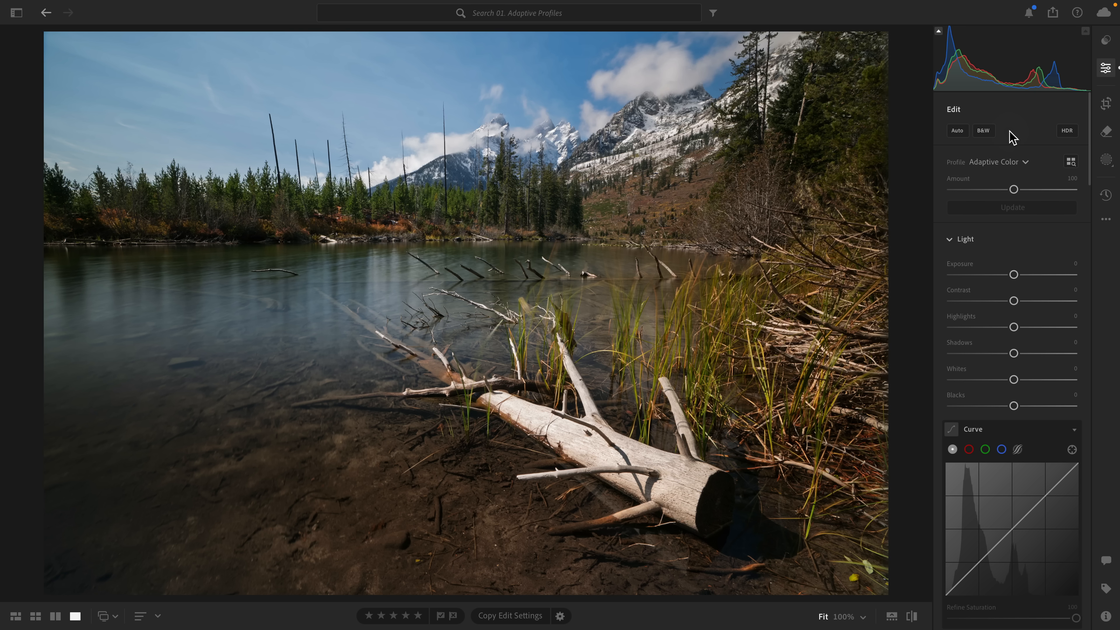
pyautogui.click(1001, 162)
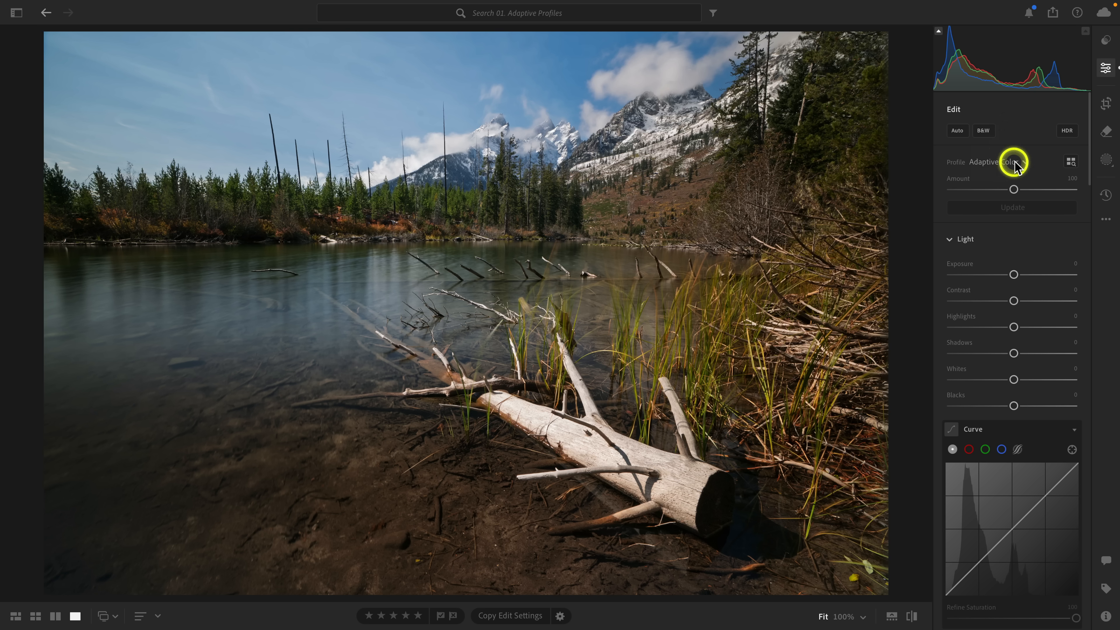
pyautogui.moveTo(1023, 140)
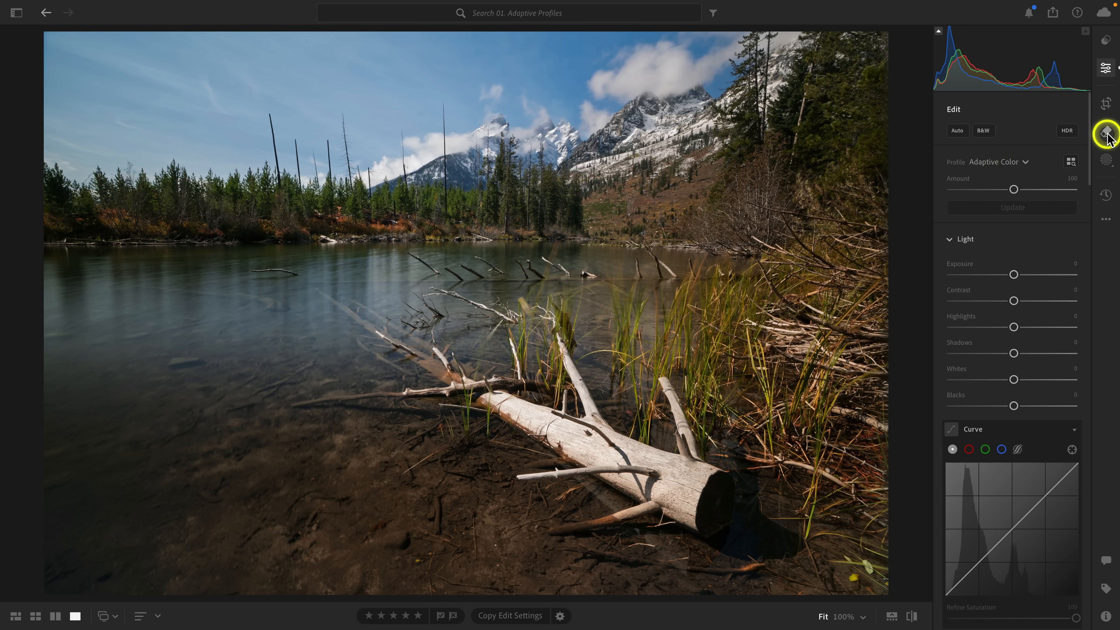
# Remove the small spot in the sky, then update the photo's AI-based Adaptive Color settings.
pyautogui.click(1106, 130)
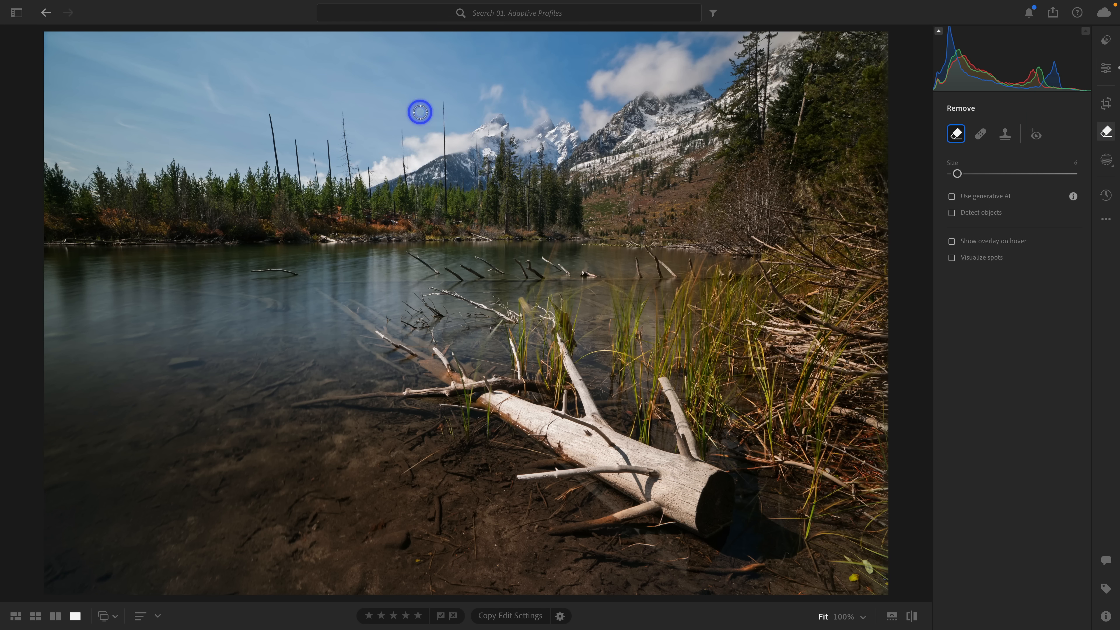
pyautogui.click(419, 112)
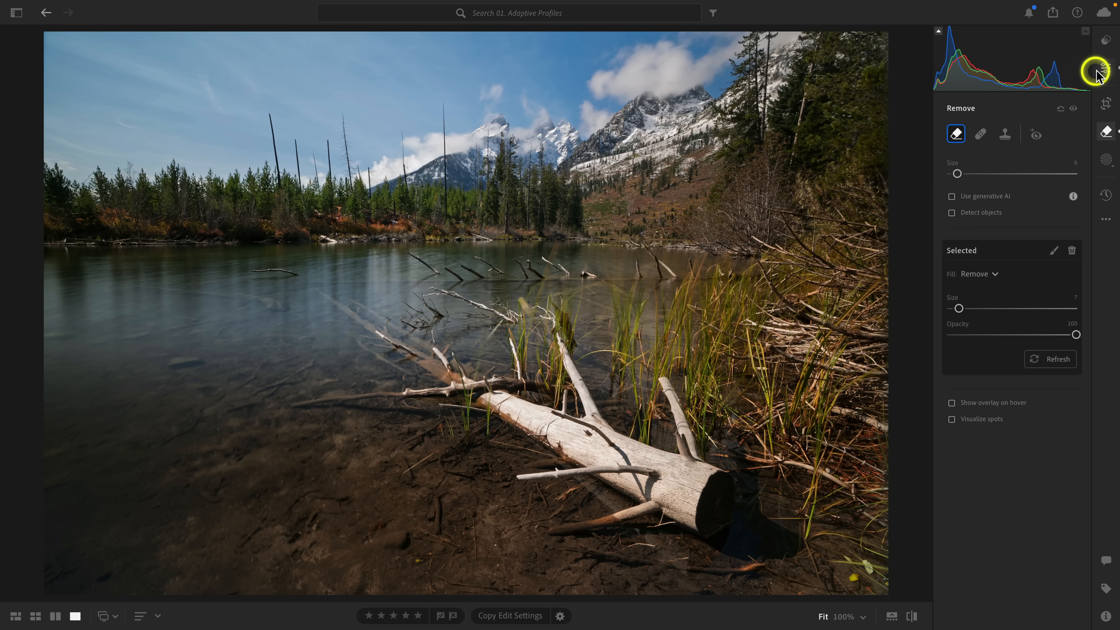
pyautogui.click(1107, 67)
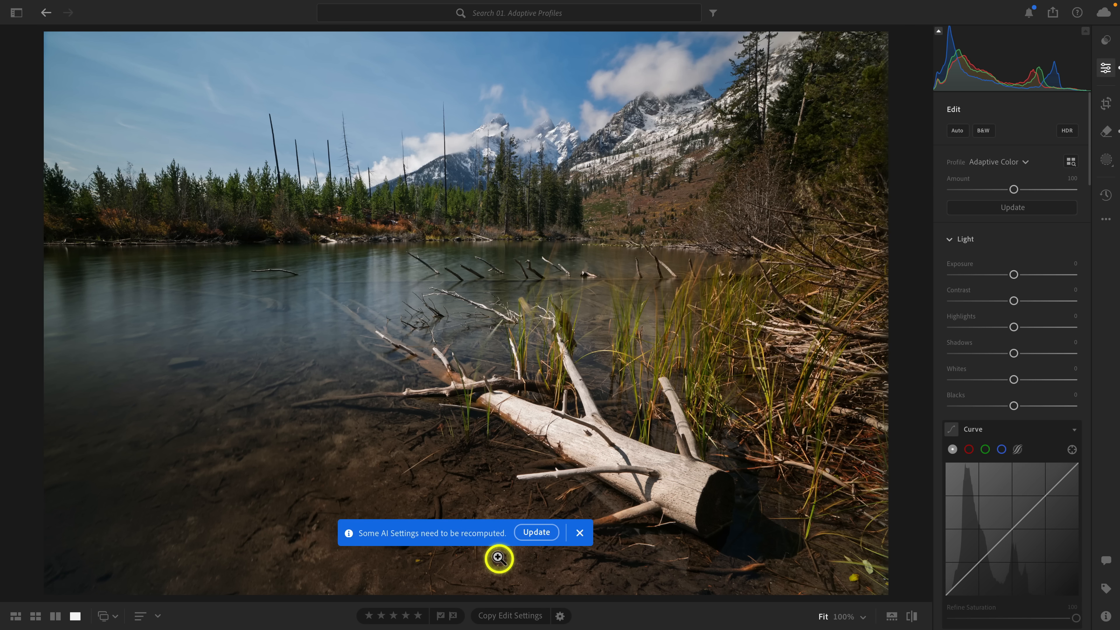
pyautogui.moveTo(500, 111)
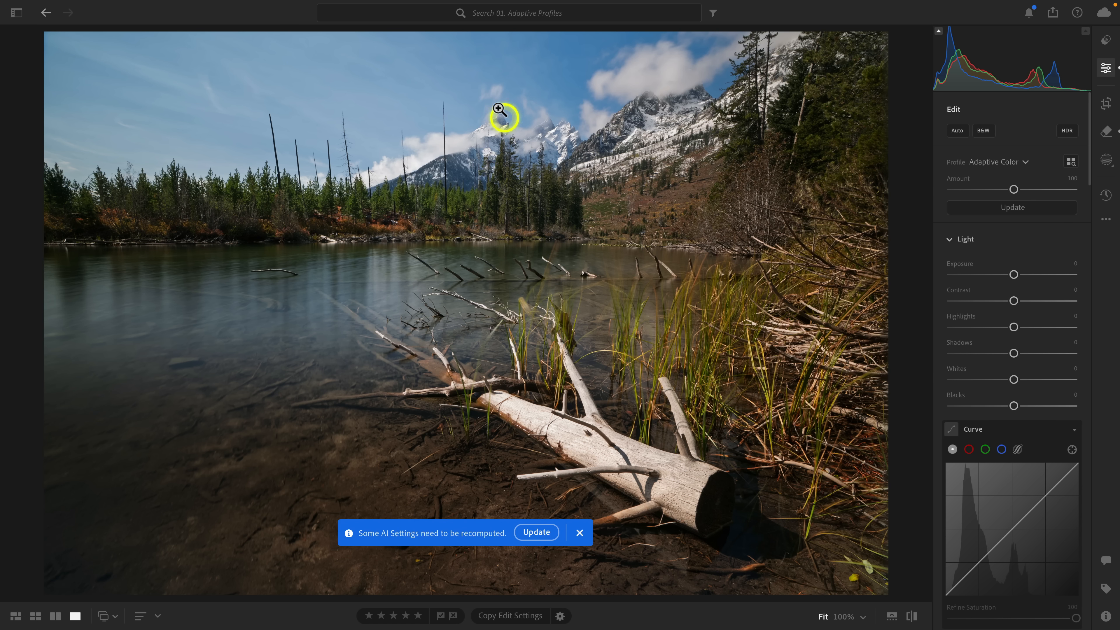
pyautogui.moveTo(468, 341)
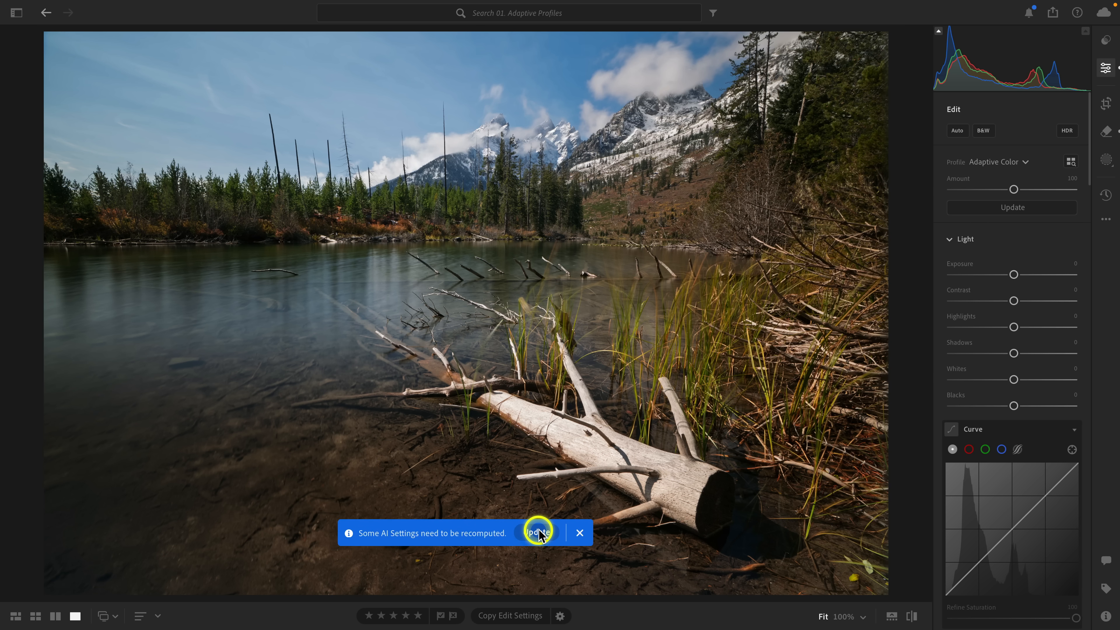
pyautogui.click(536, 533)
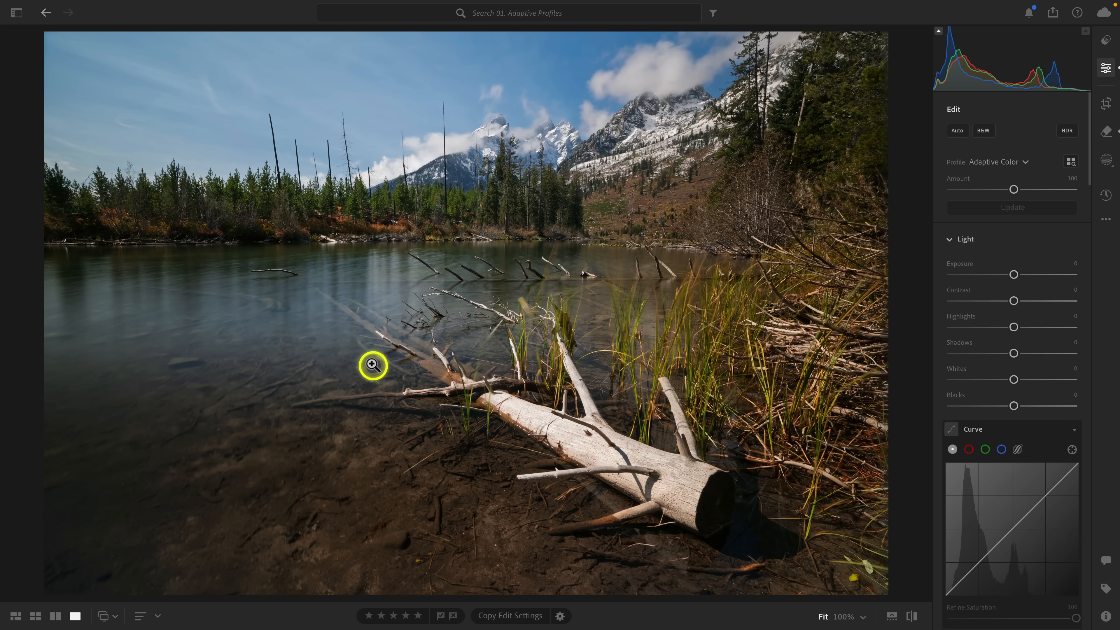
pyautogui.moveTo(835, 247)
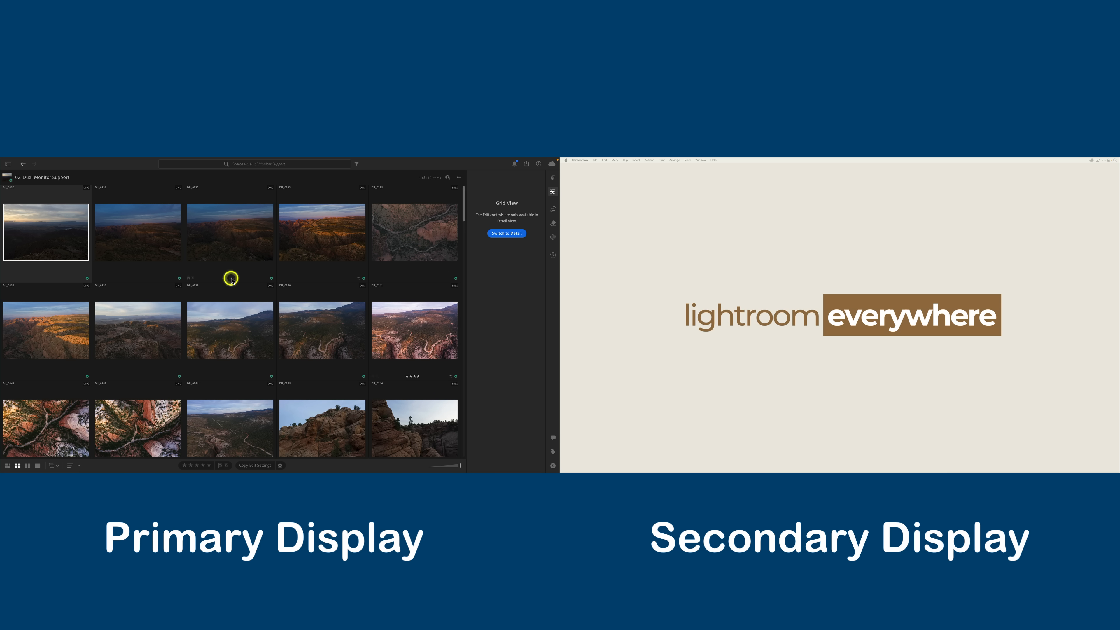
pyautogui.moveTo(209, 339)
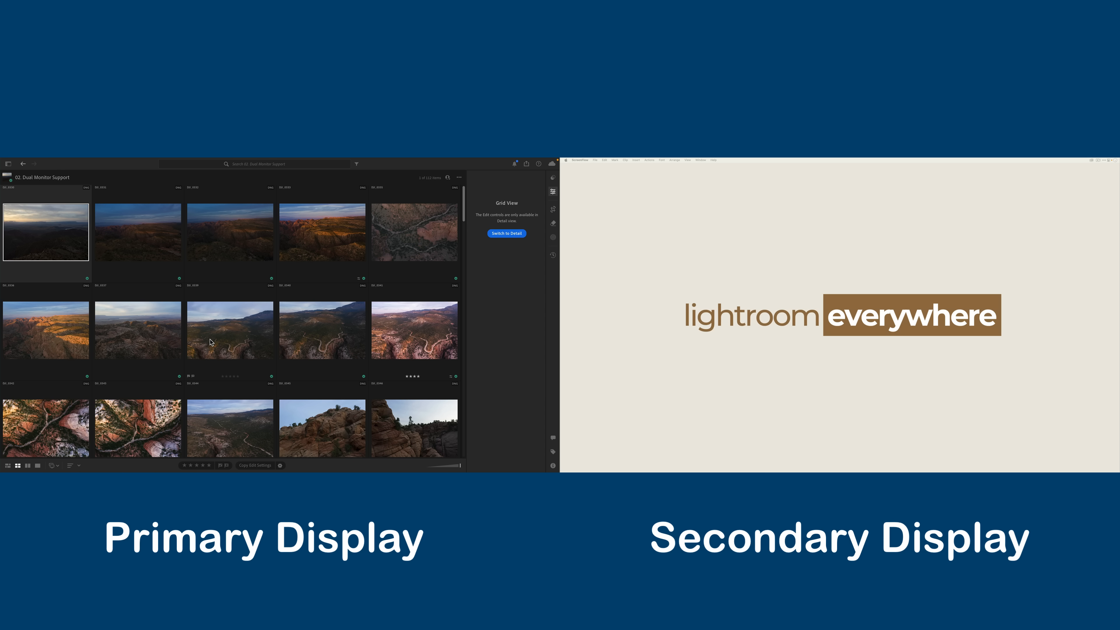
# Show the desert album's photos in a second display window via the Secondary Display options.
pyautogui.click(65, 441)
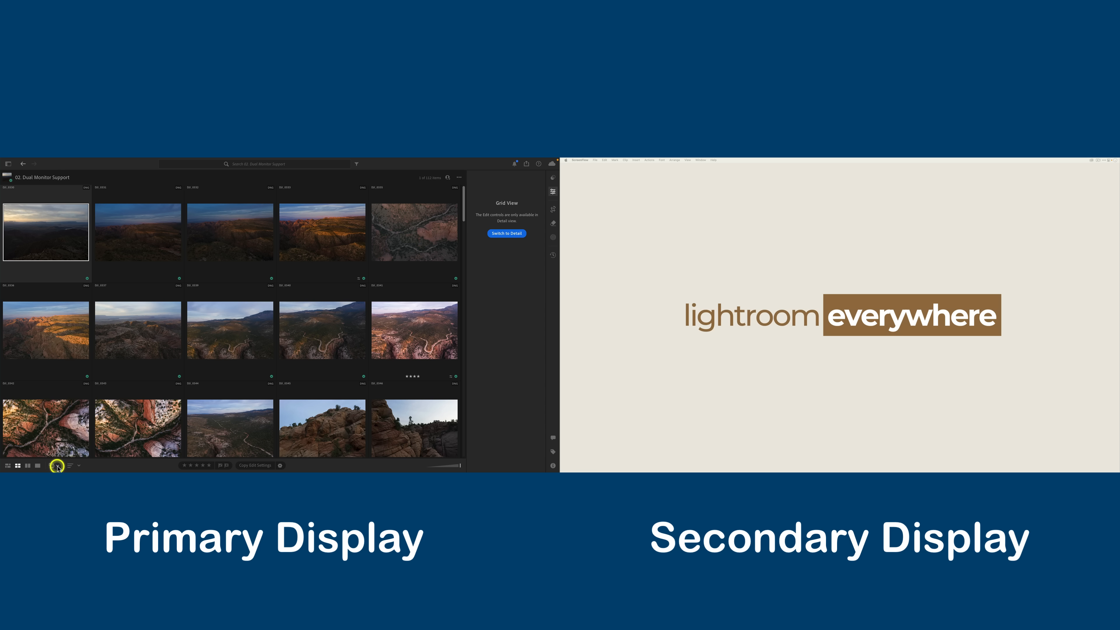
pyautogui.click(60, 465)
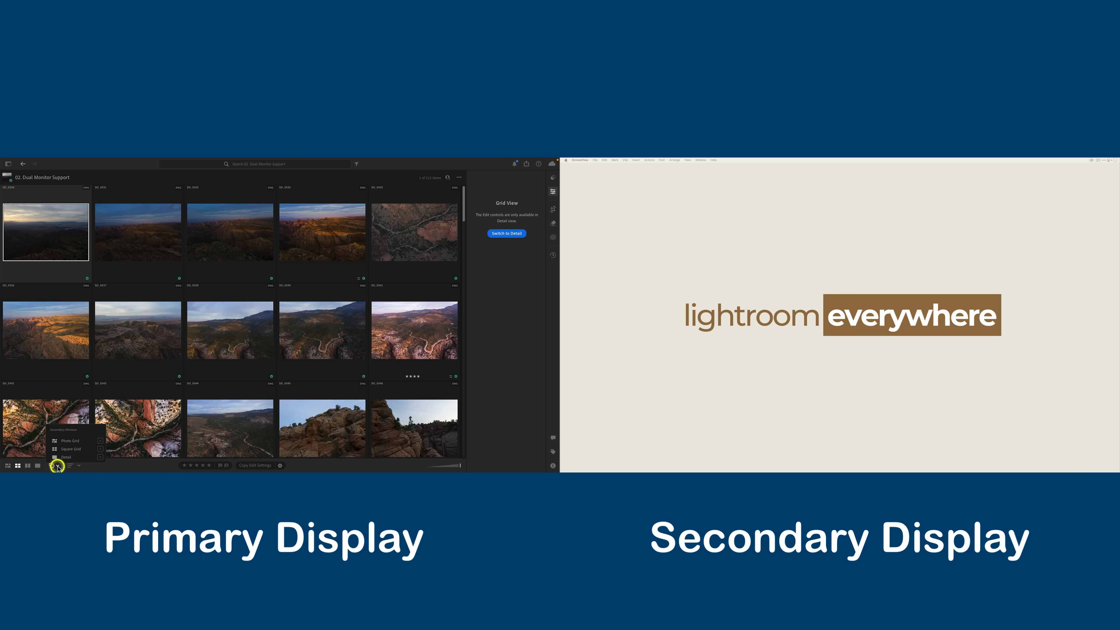
pyautogui.click(60, 448)
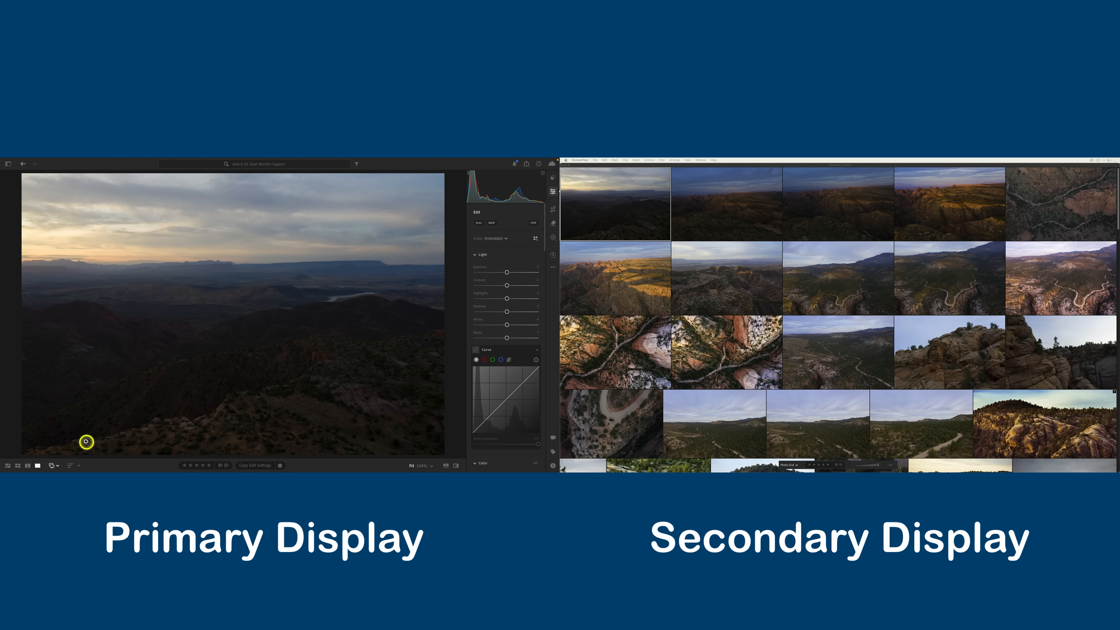
pyautogui.moveTo(87, 445)
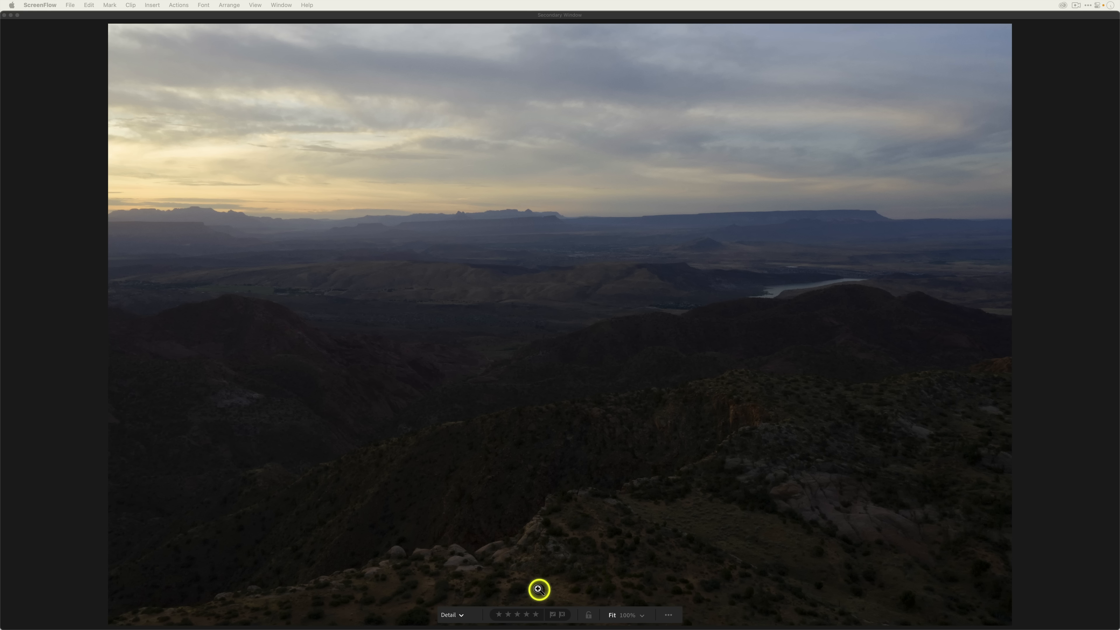
pyautogui.moveTo(669, 614)
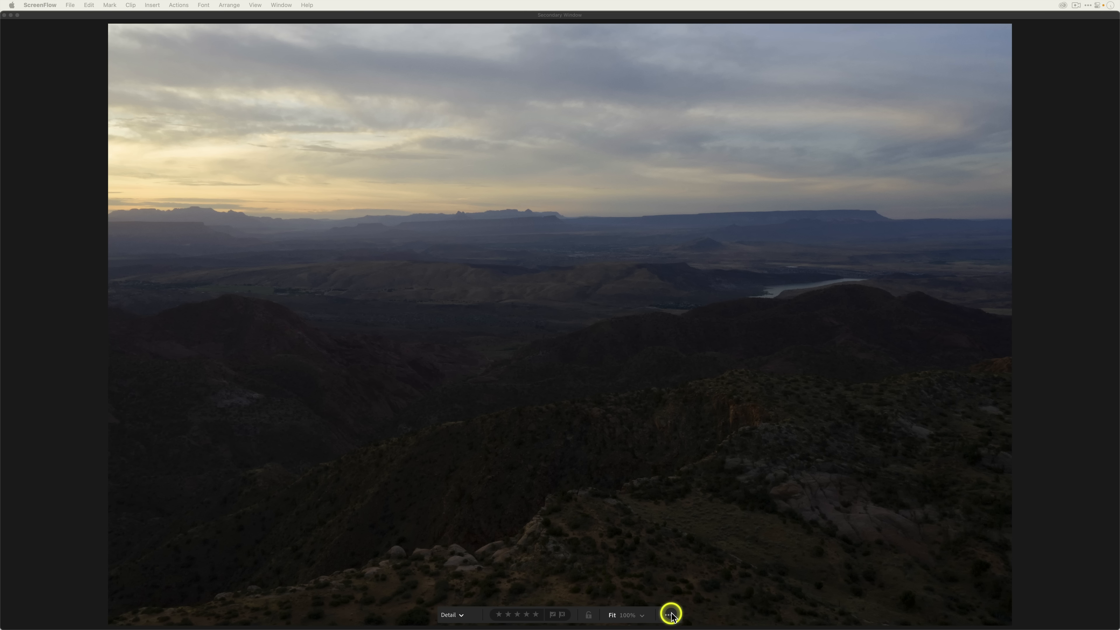
pyautogui.click(669, 614)
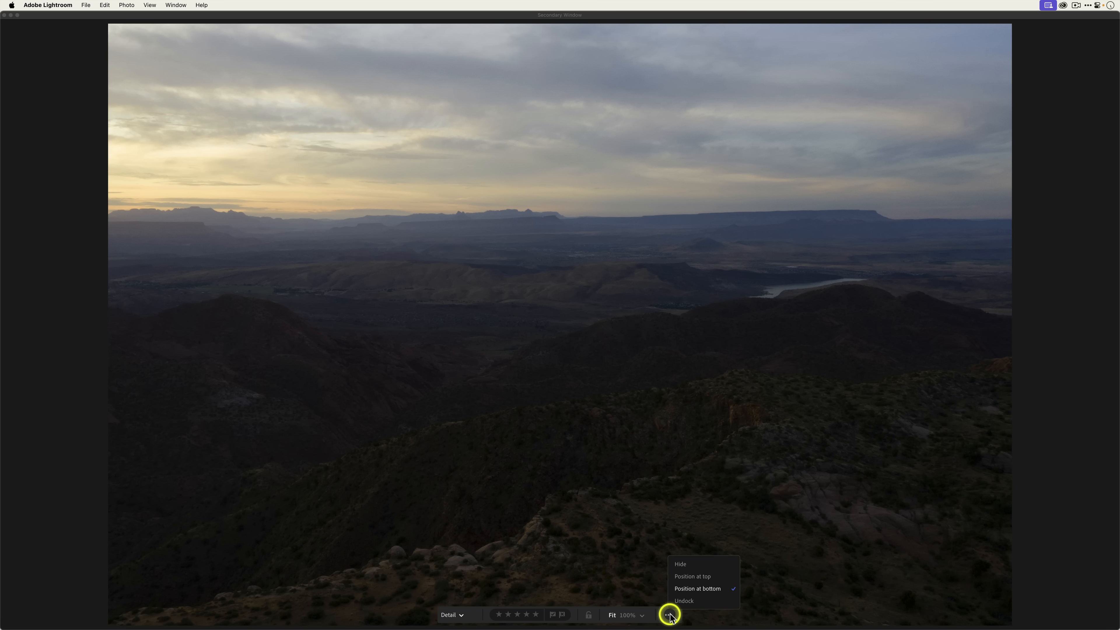
pyautogui.moveTo(682, 565)
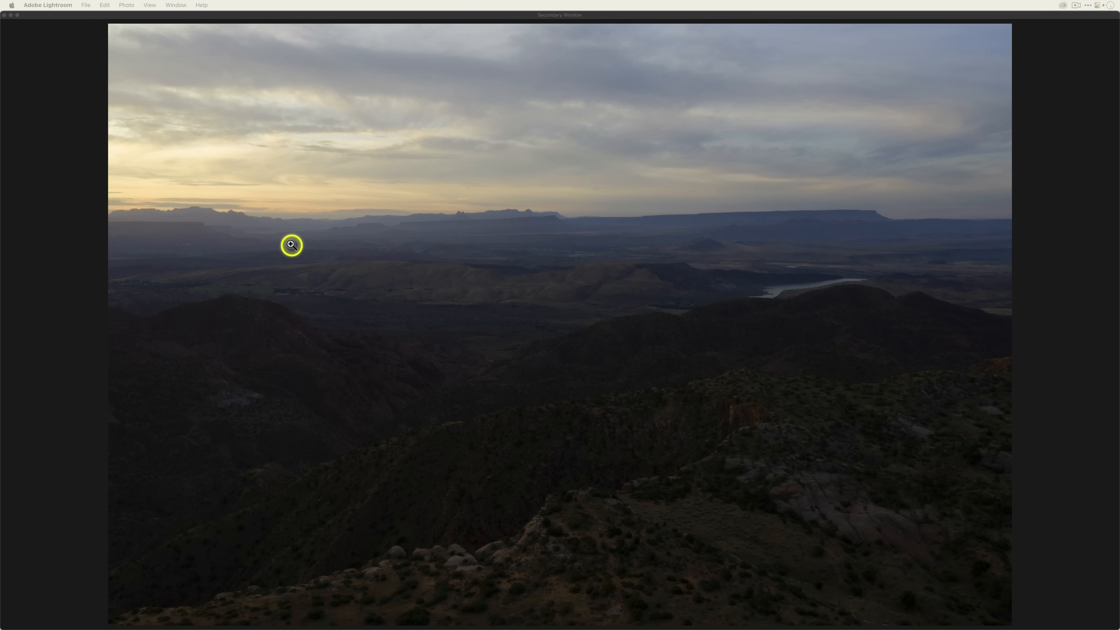
pyautogui.click(149, 6)
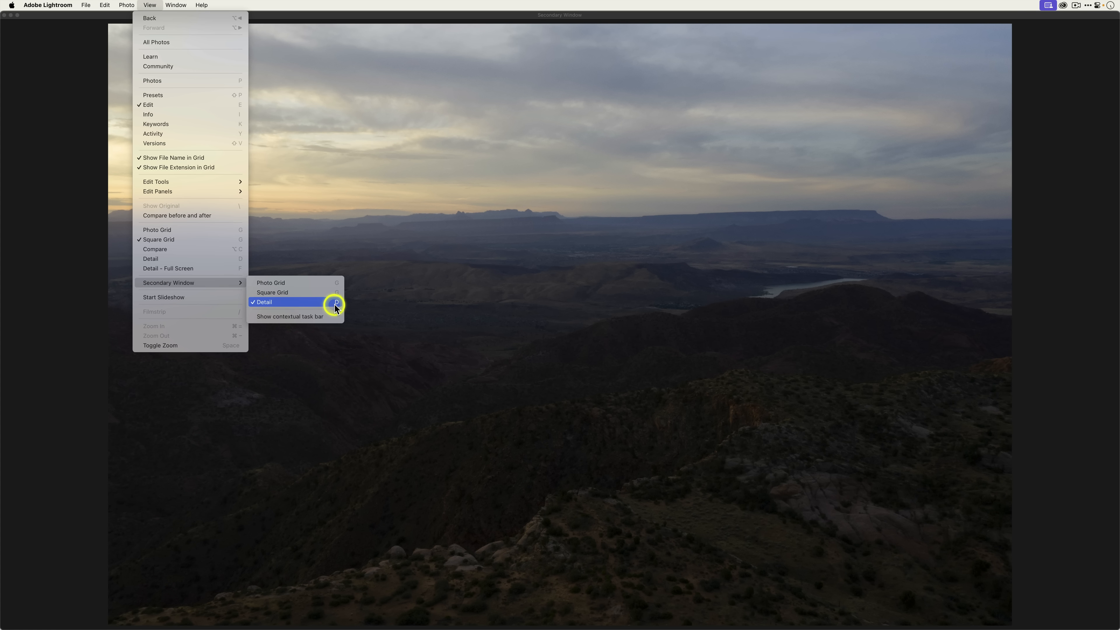
pyautogui.click(263, 301)
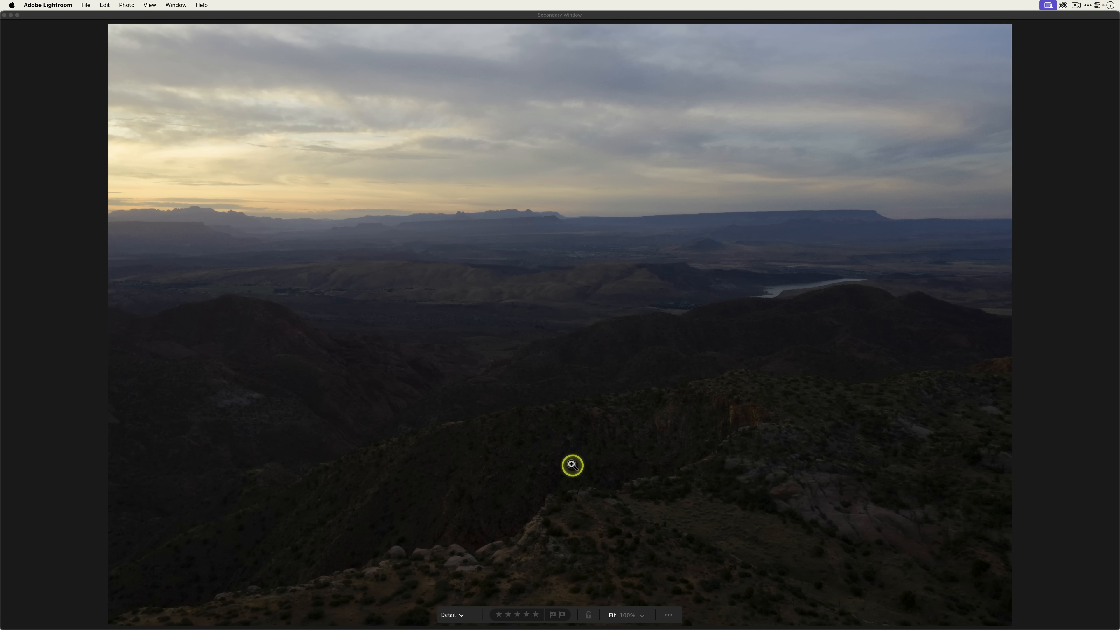
pyautogui.click(667, 615)
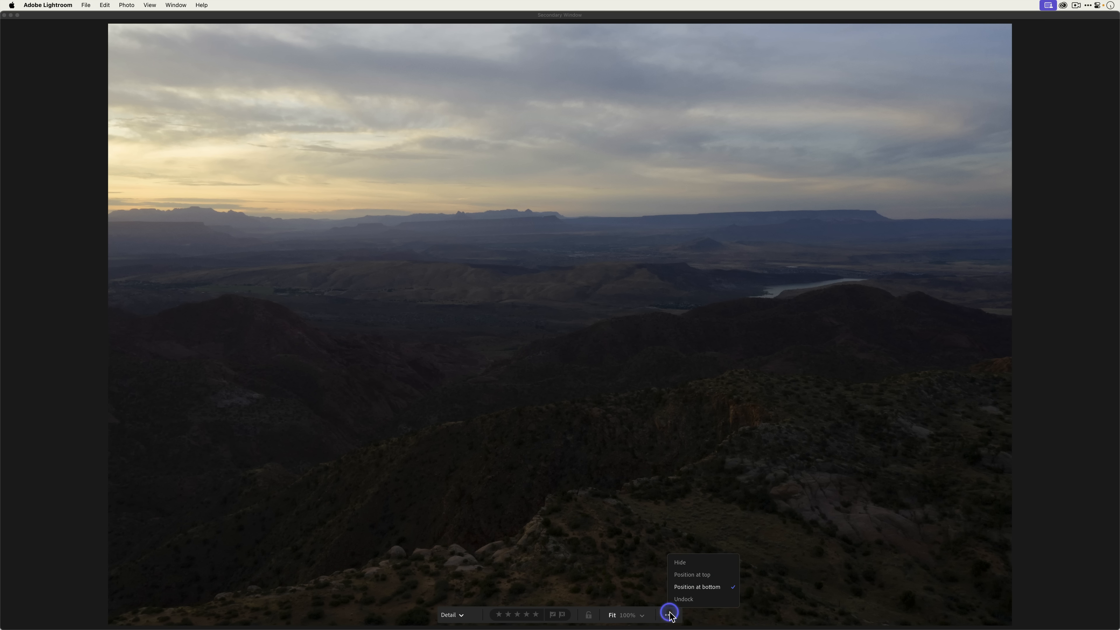
pyautogui.moveTo(692, 574)
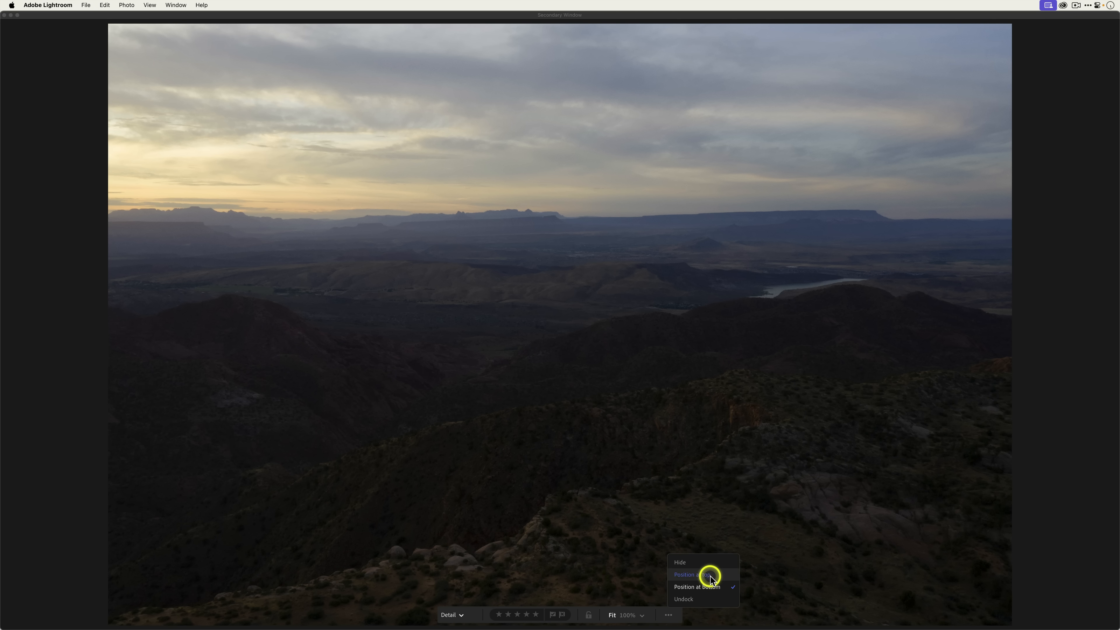
pyautogui.click(689, 575)
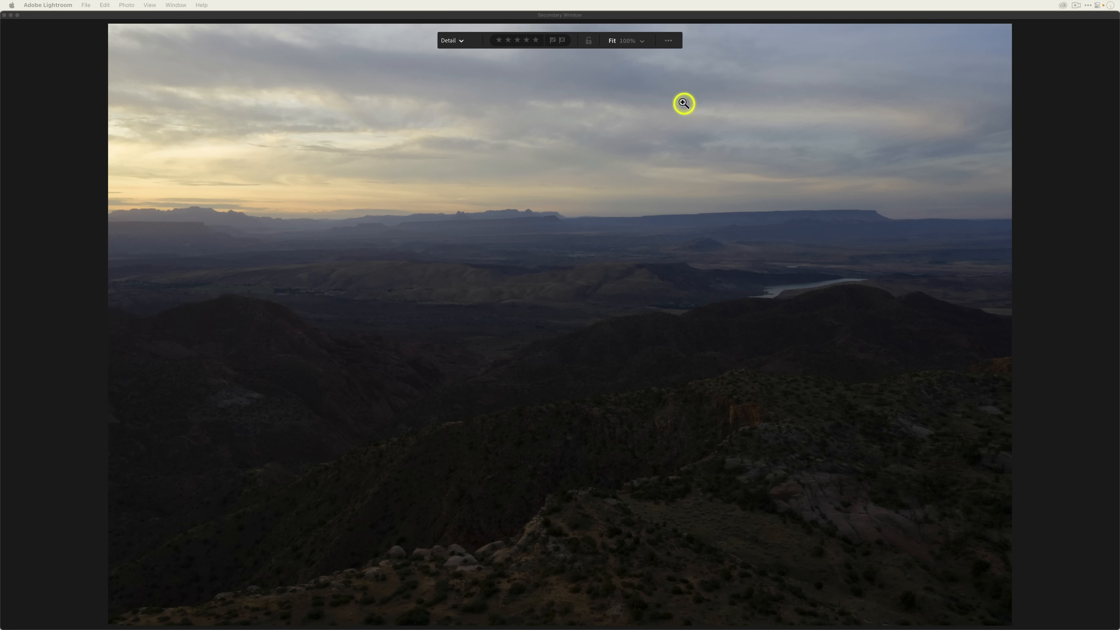
pyautogui.moveTo(703, 96)
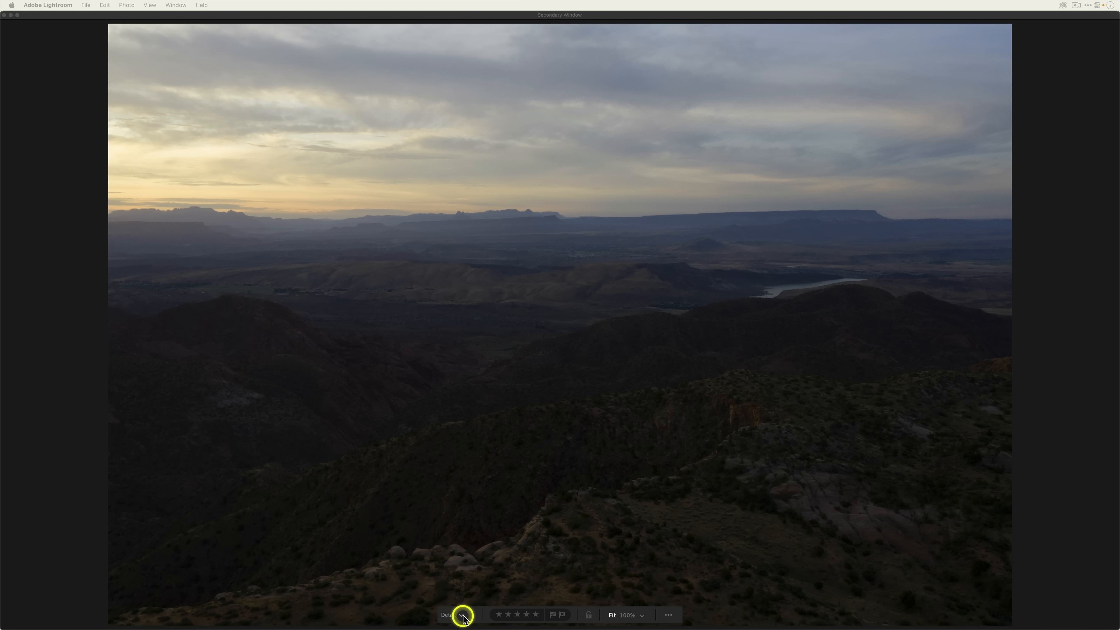
# Set the secondary window to a captioned Square Grid and resize its thumbnails down and back up.
pyautogui.click(452, 615)
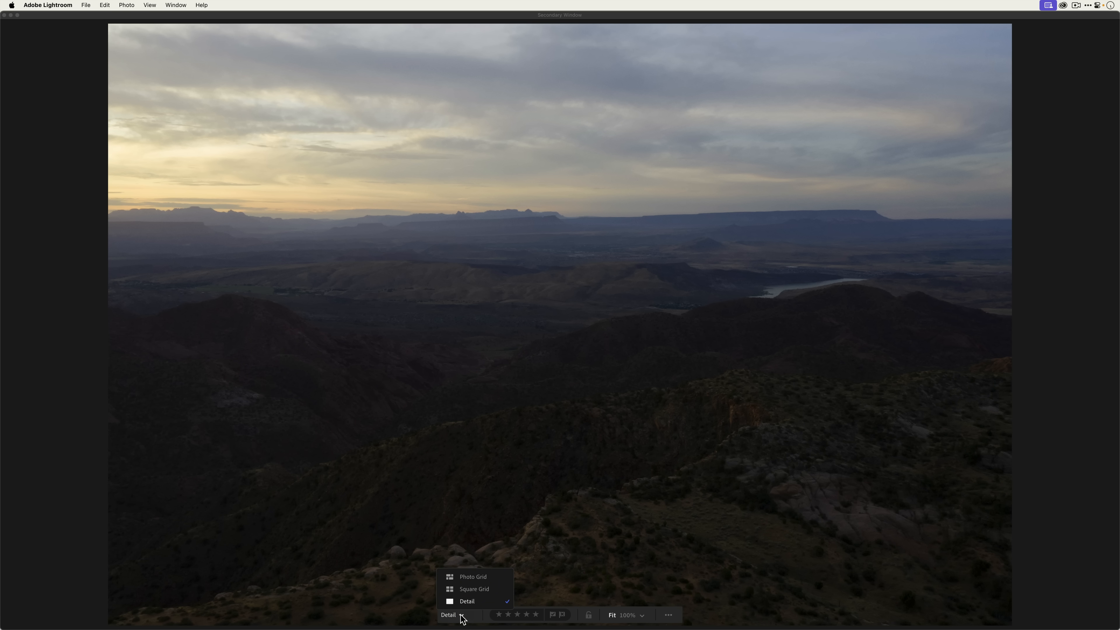
pyautogui.moveTo(504, 584)
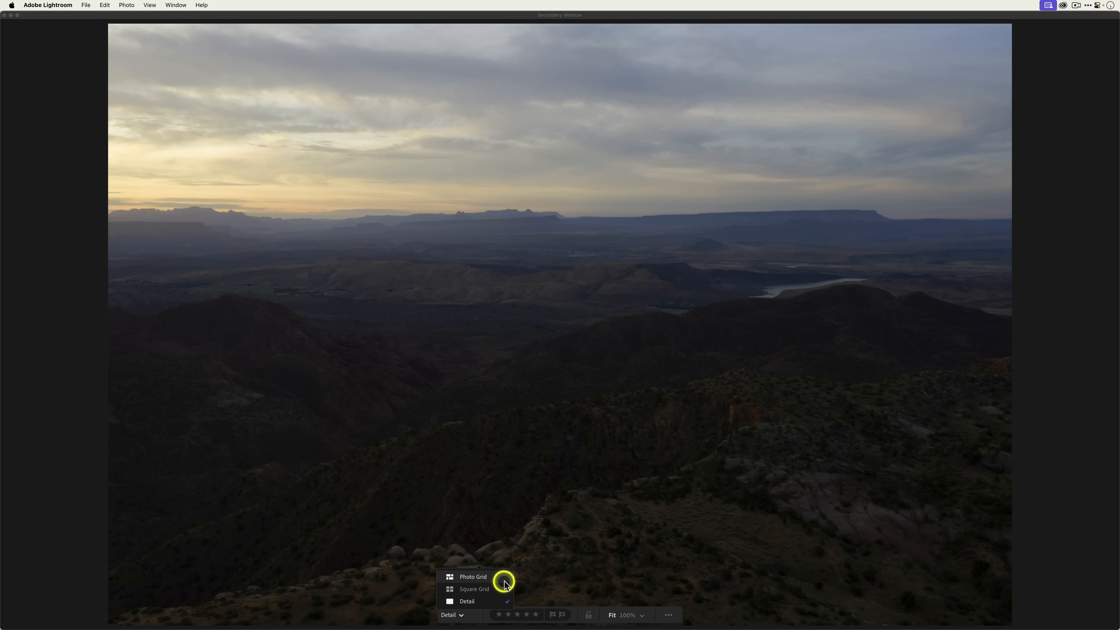
pyautogui.click(472, 576)
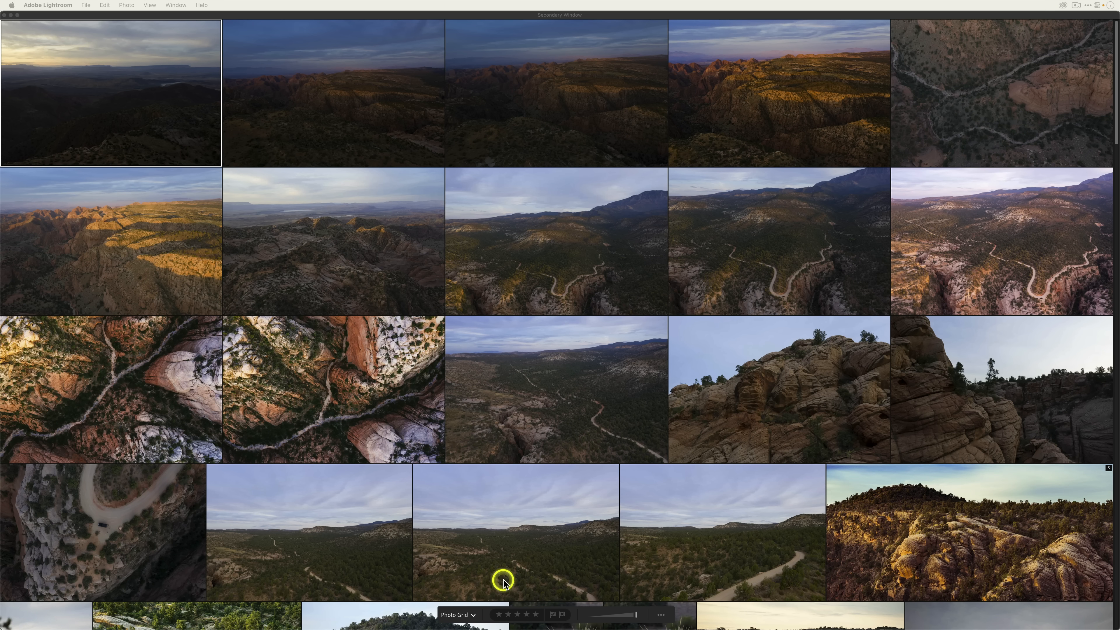
pyautogui.click(458, 615)
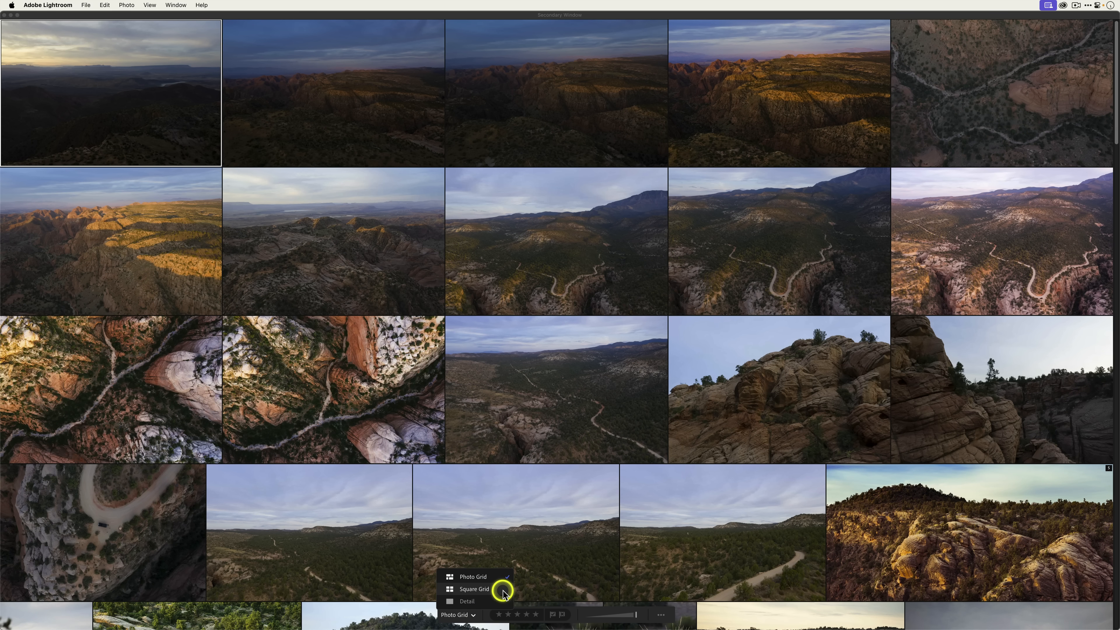
pyautogui.click(474, 589)
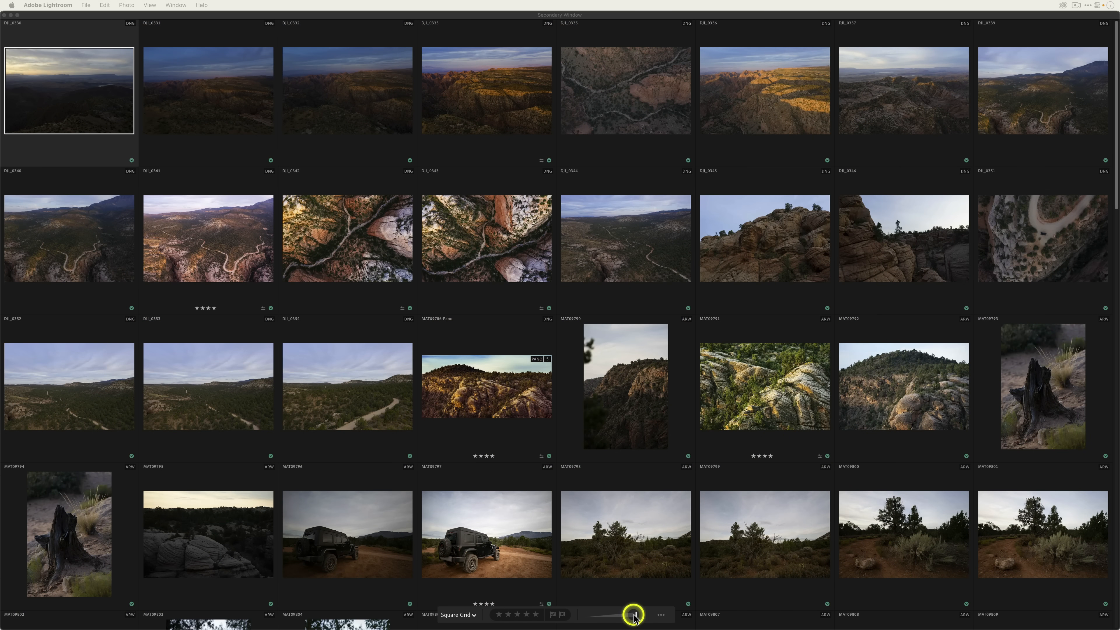
pyautogui.moveTo(633, 614); pyautogui.dragTo(588, 616)
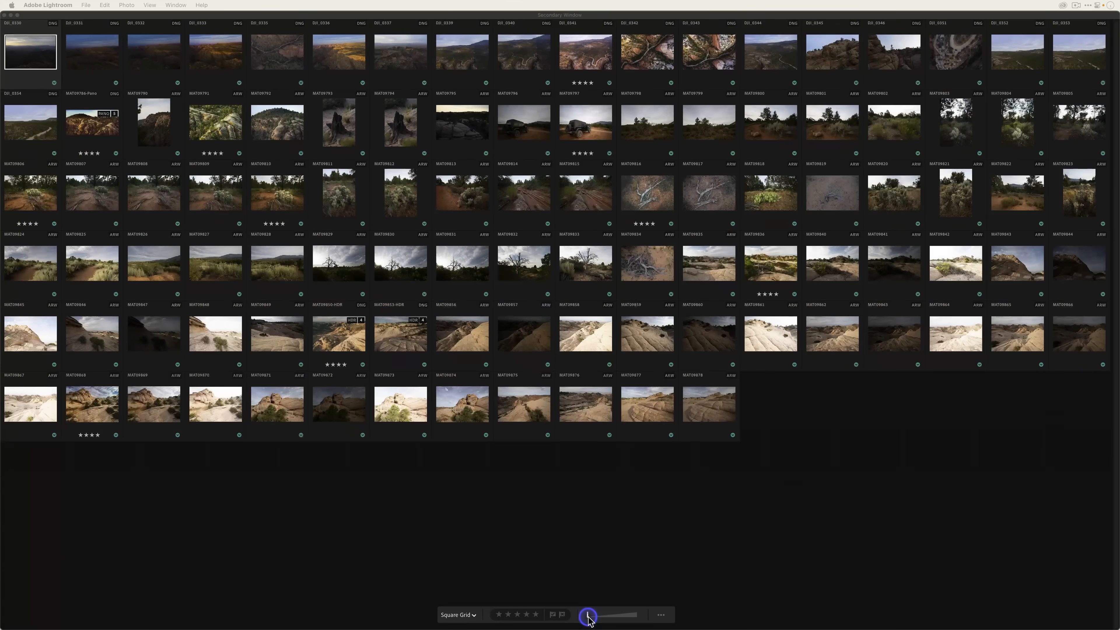
pyautogui.moveTo(588, 615); pyautogui.dragTo(635, 615)
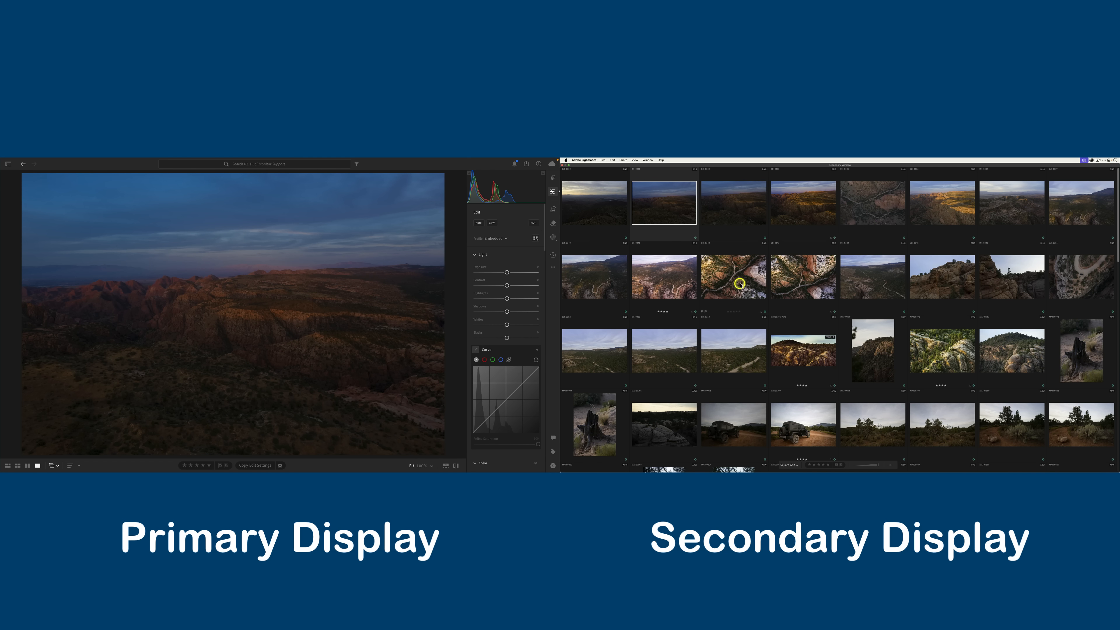
pyautogui.moveTo(786, 442)
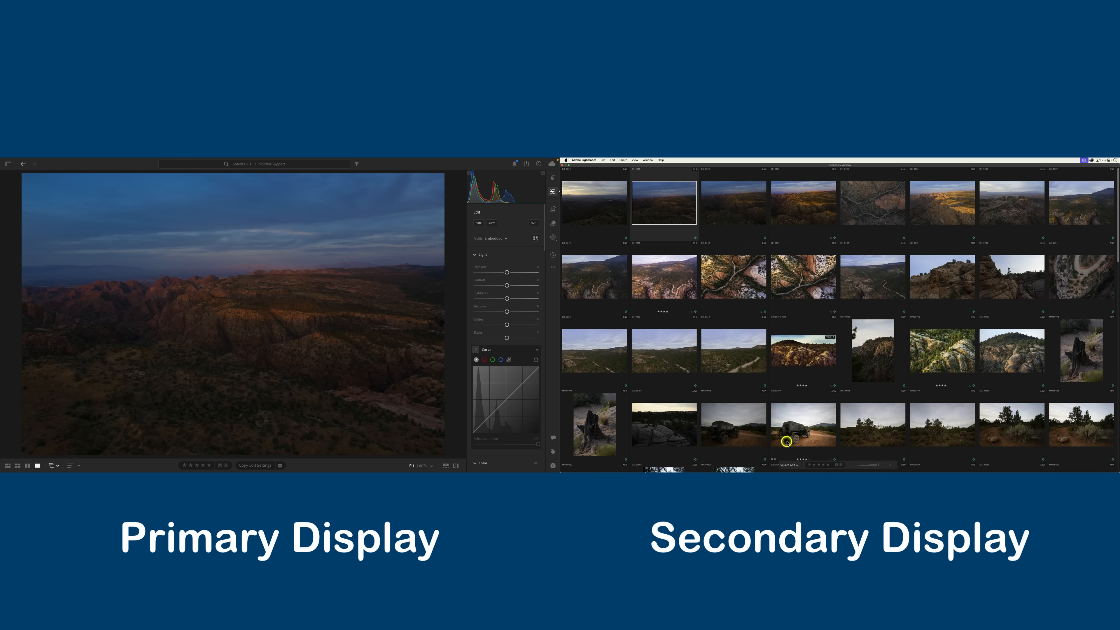
# Switch the secondary window to a single-photo Detail view and raise the desert photo's exposure.
pyautogui.click(790, 465)
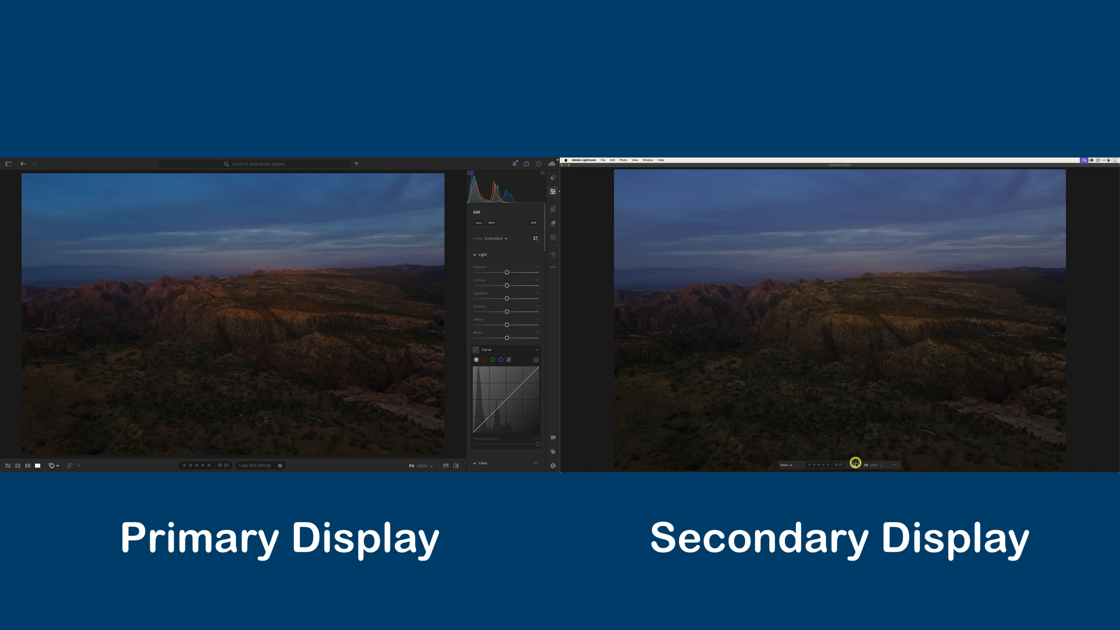
pyautogui.moveTo(916, 373)
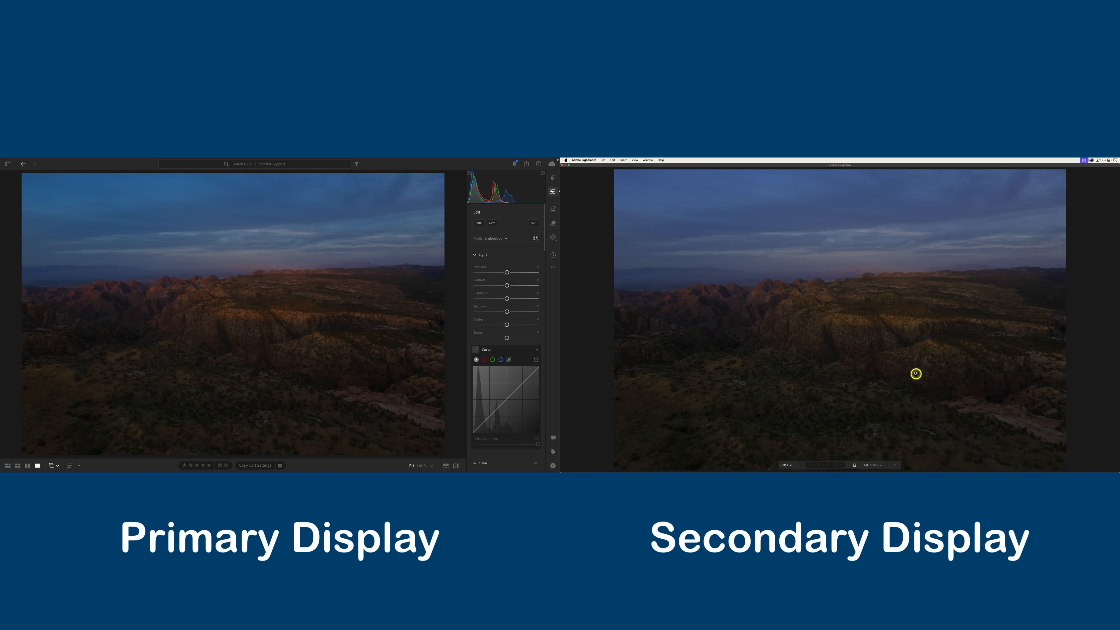
pyautogui.moveTo(822, 298)
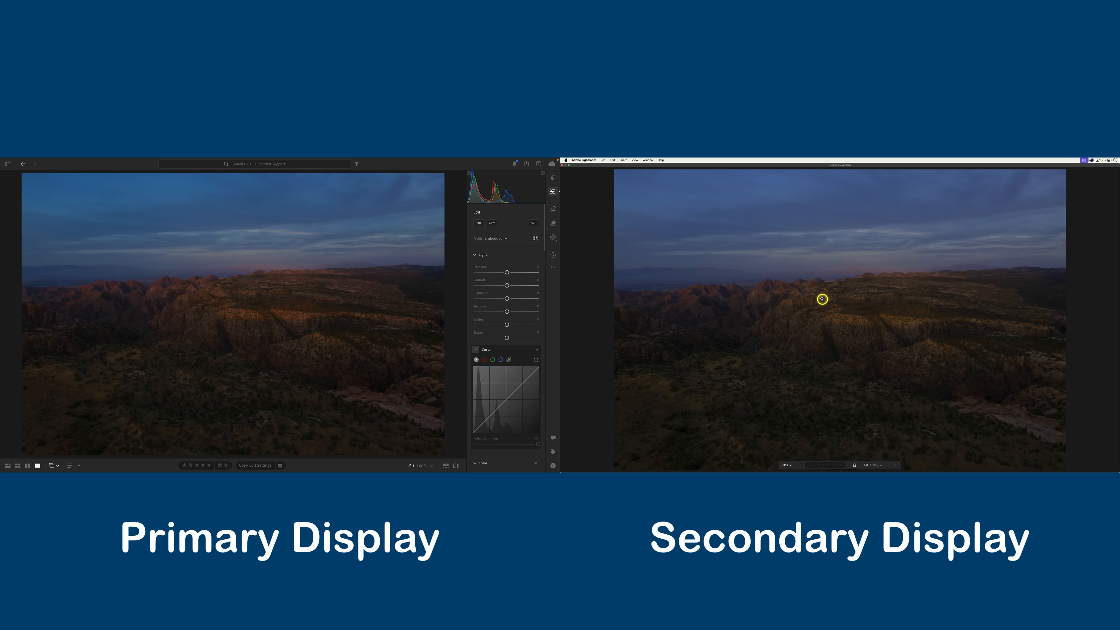
pyautogui.moveTo(766, 303)
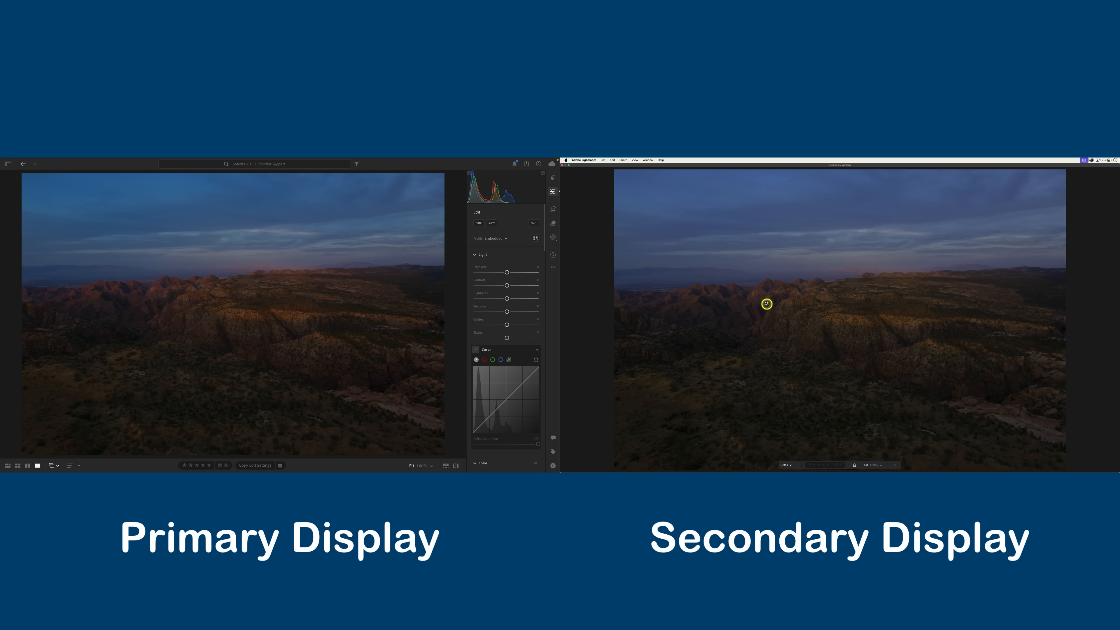
pyautogui.moveTo(777, 301)
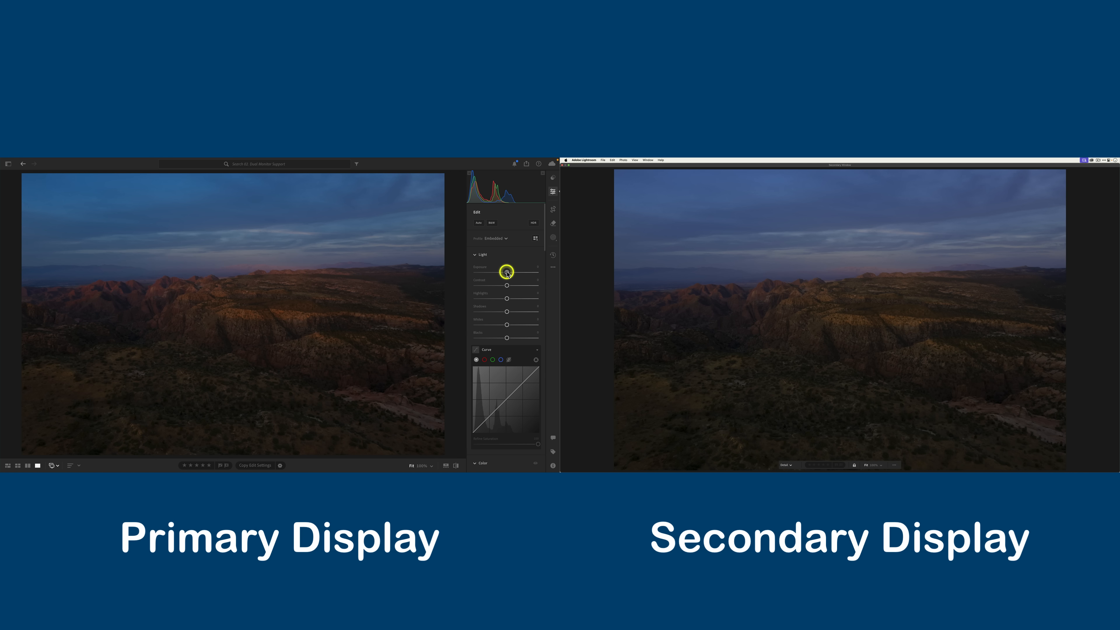
pyautogui.moveTo(507, 271); pyautogui.dragTo(521, 271)
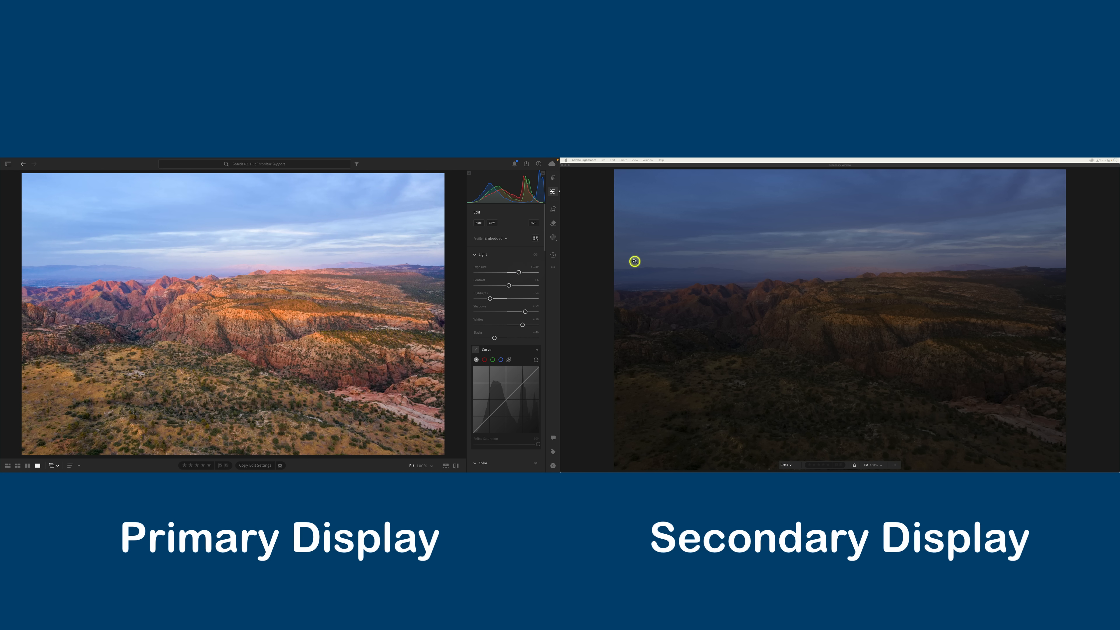
pyautogui.moveTo(775, 290)
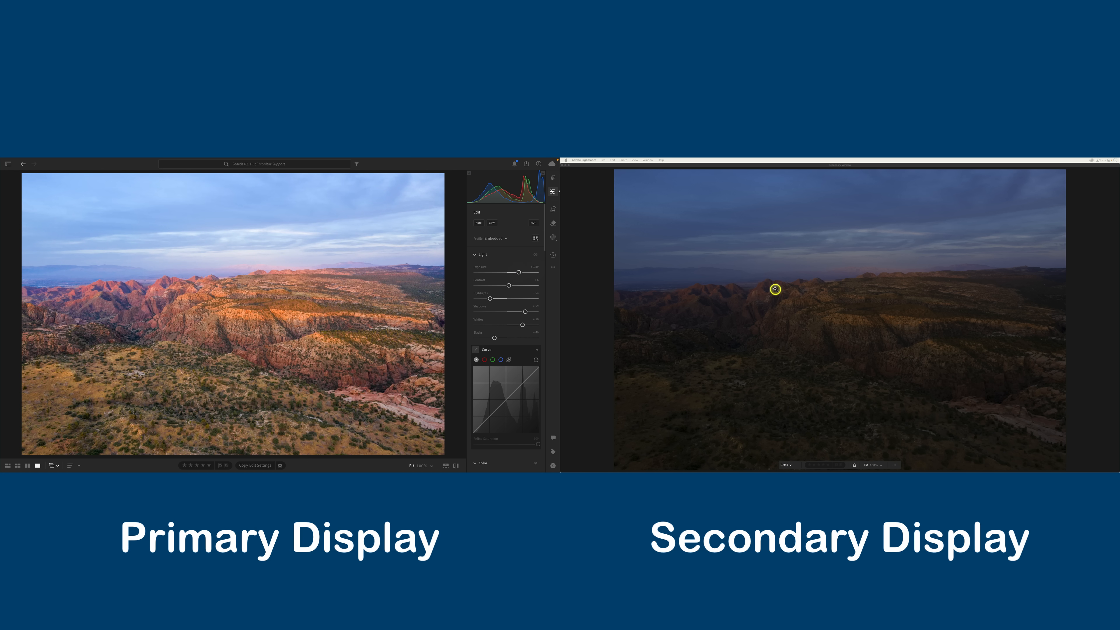
pyautogui.moveTo(767, 287)
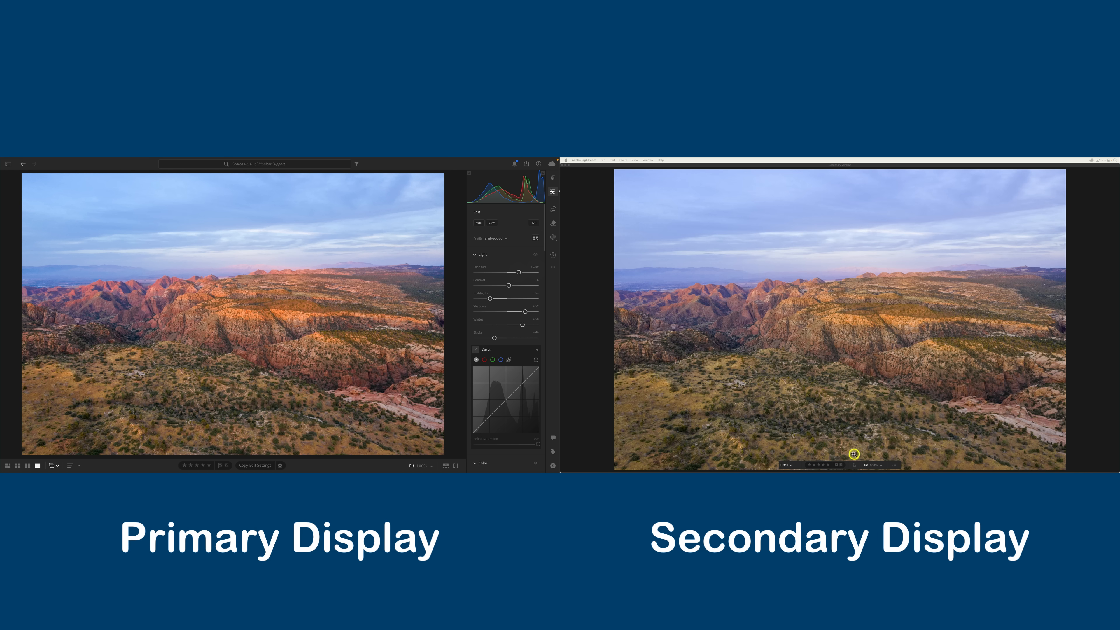
pyautogui.moveTo(853, 397)
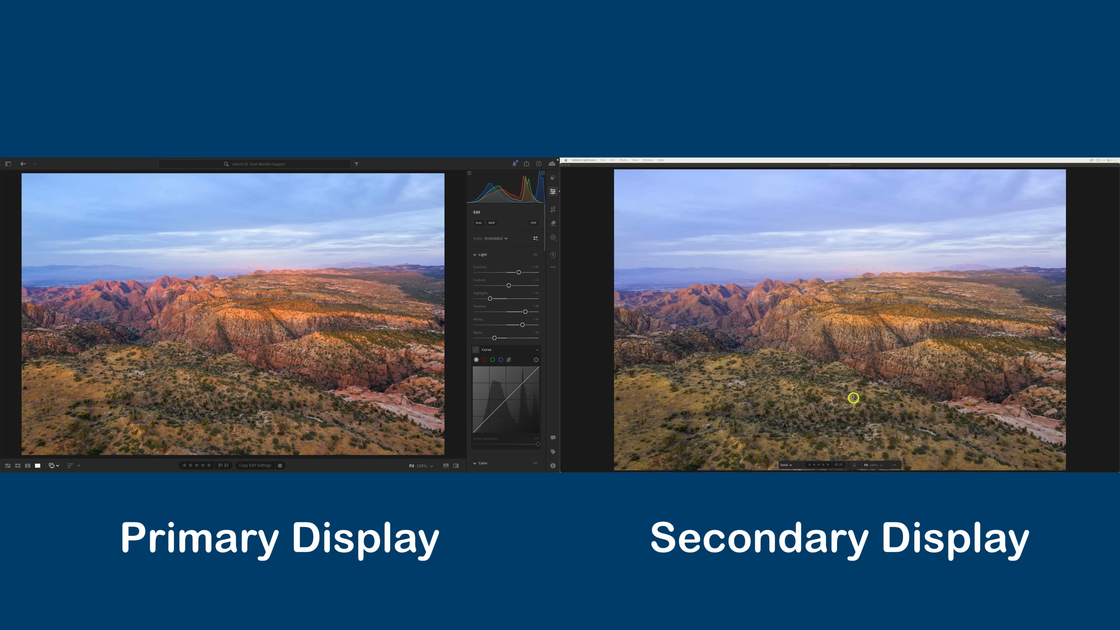
pyautogui.moveTo(853, 465)
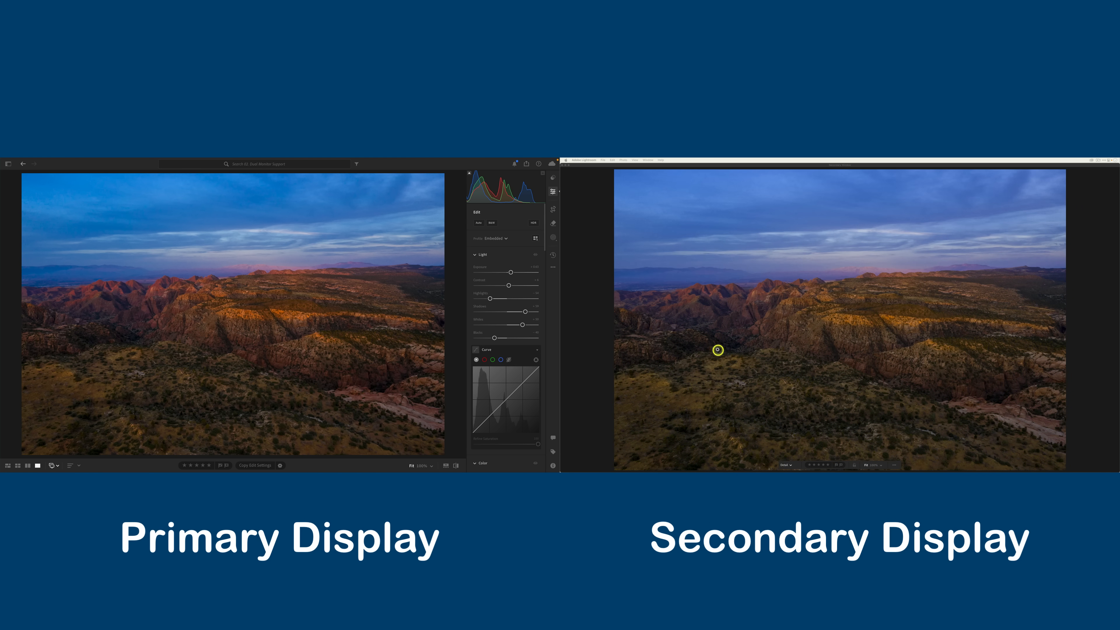
pyautogui.moveTo(743, 286)
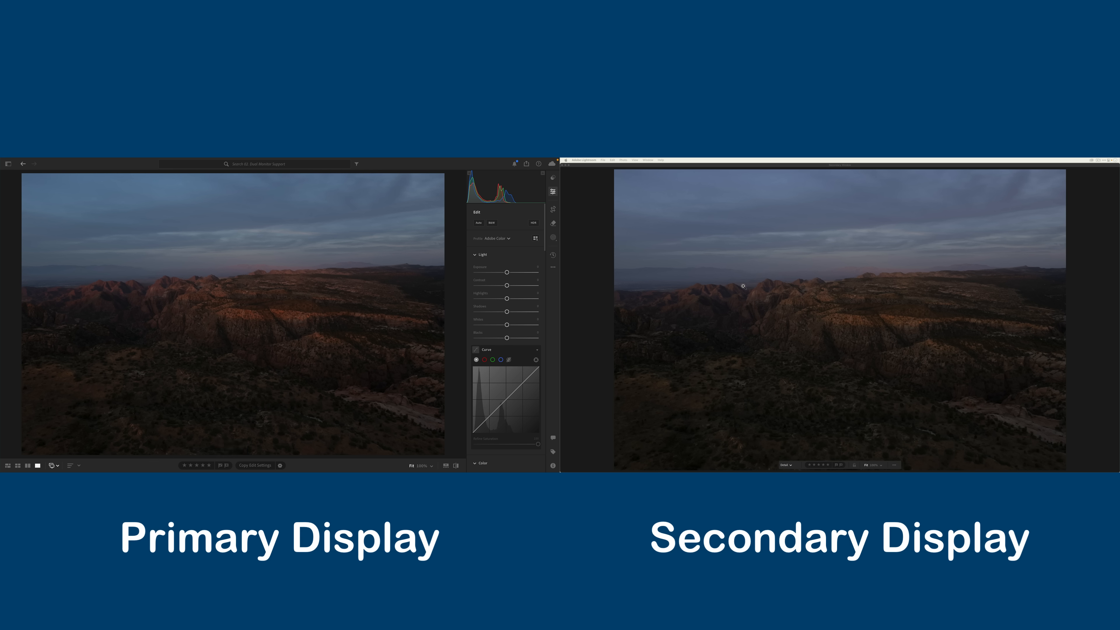
# Switch the secondary window back to a grid of the album's thumbnails.
pyautogui.click(788, 465)
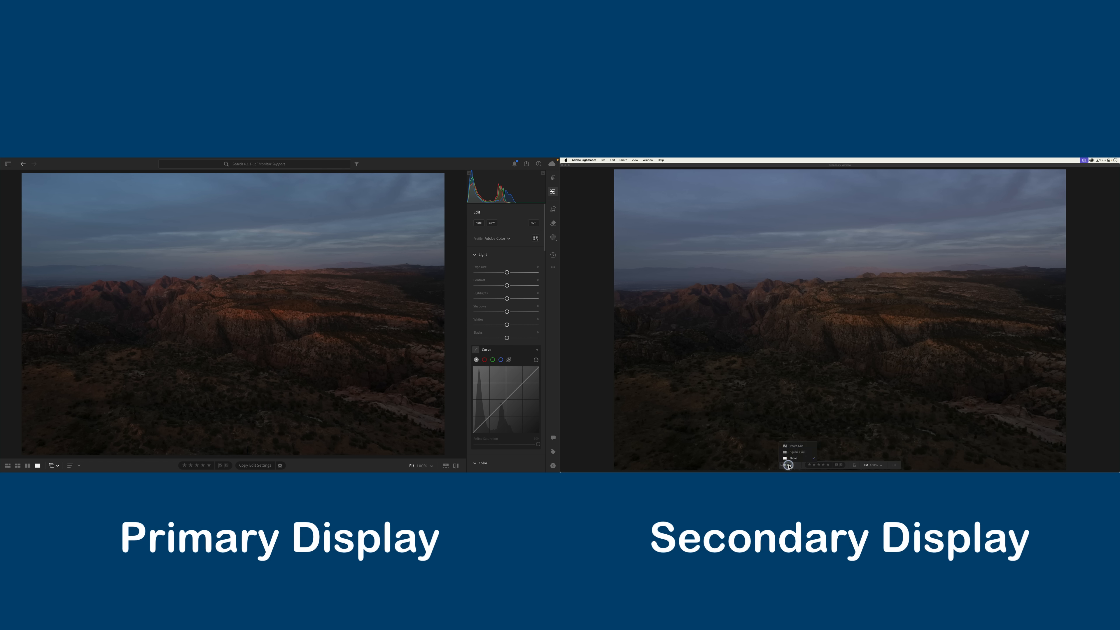
pyautogui.click(786, 465)
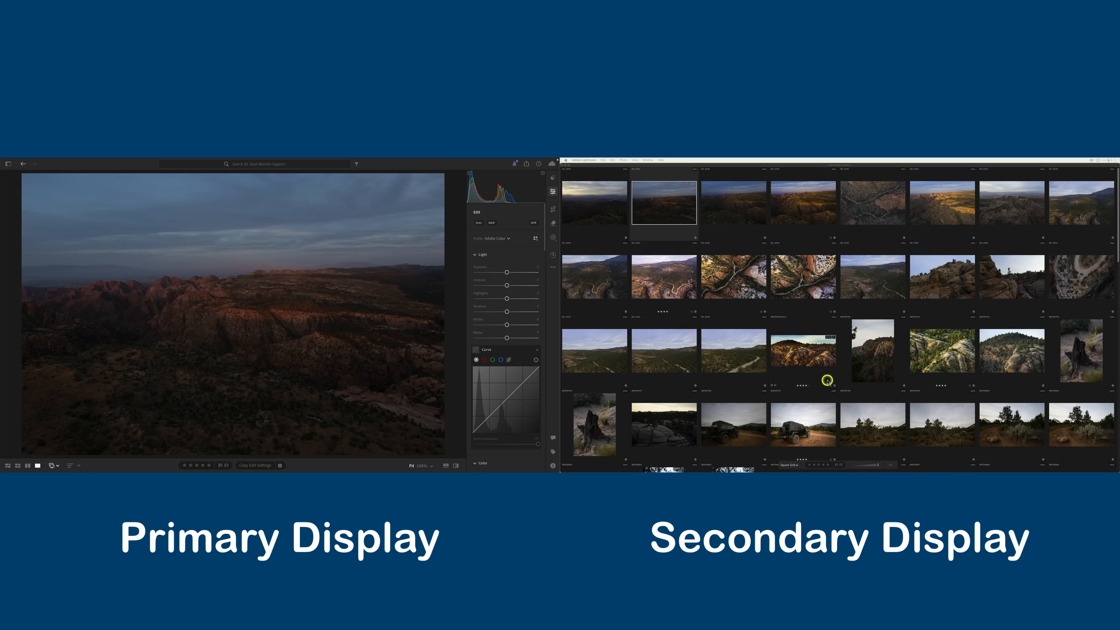
pyautogui.moveTo(373, 252)
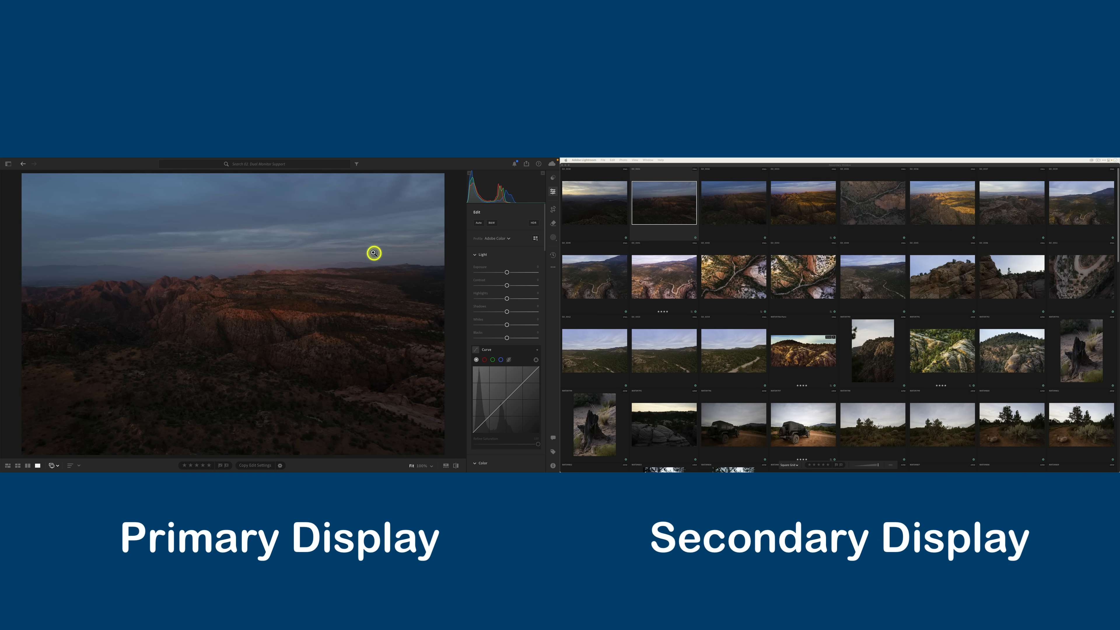
pyautogui.moveTo(336, 279)
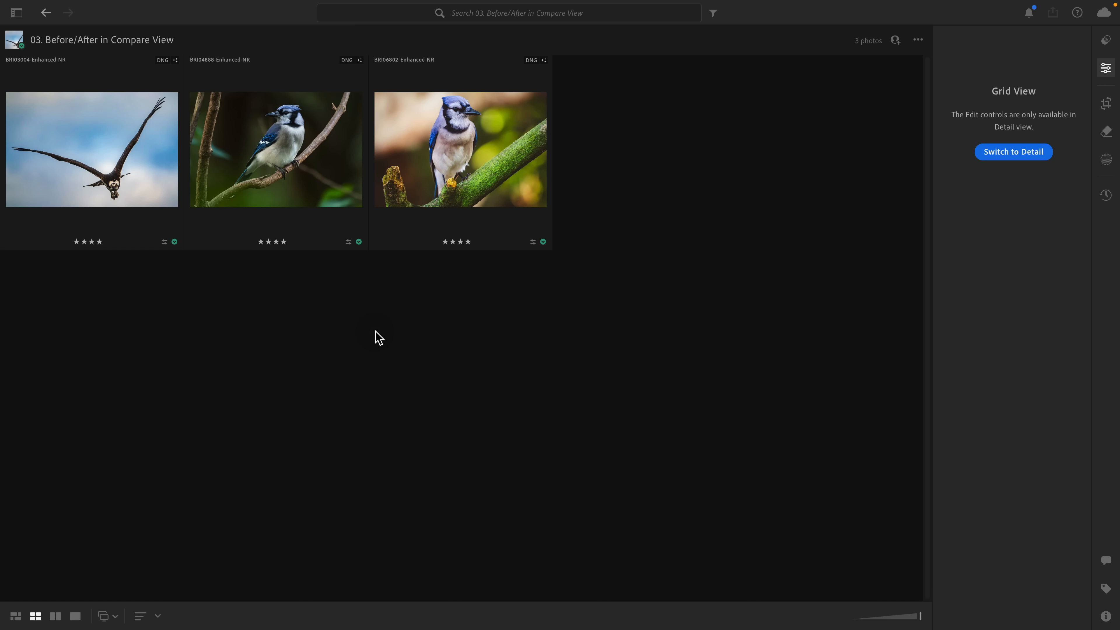
# Open the osprey photo in Detail view and enter Compare View beside the blue jay.
pyautogui.click(376, 337)
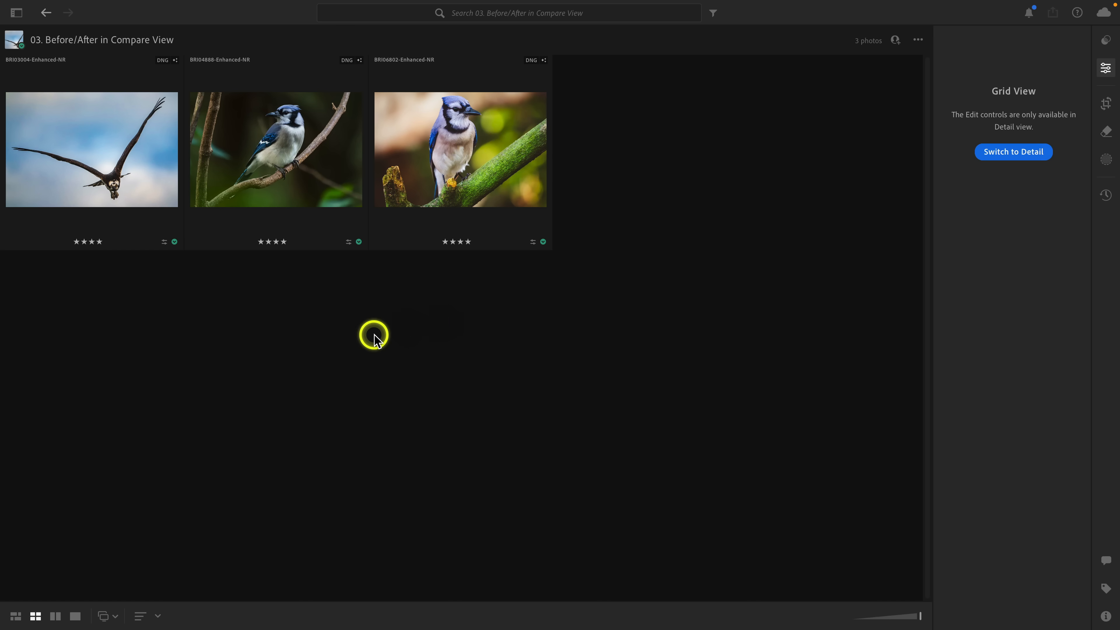
pyautogui.moveTo(344, 345)
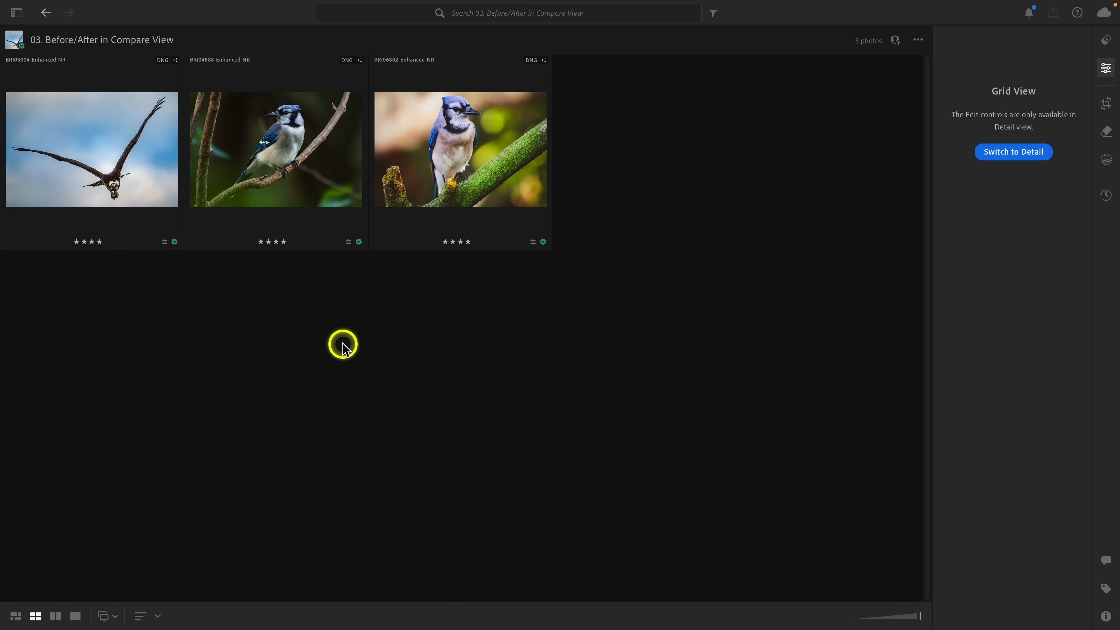
pyautogui.moveTo(125, 196)
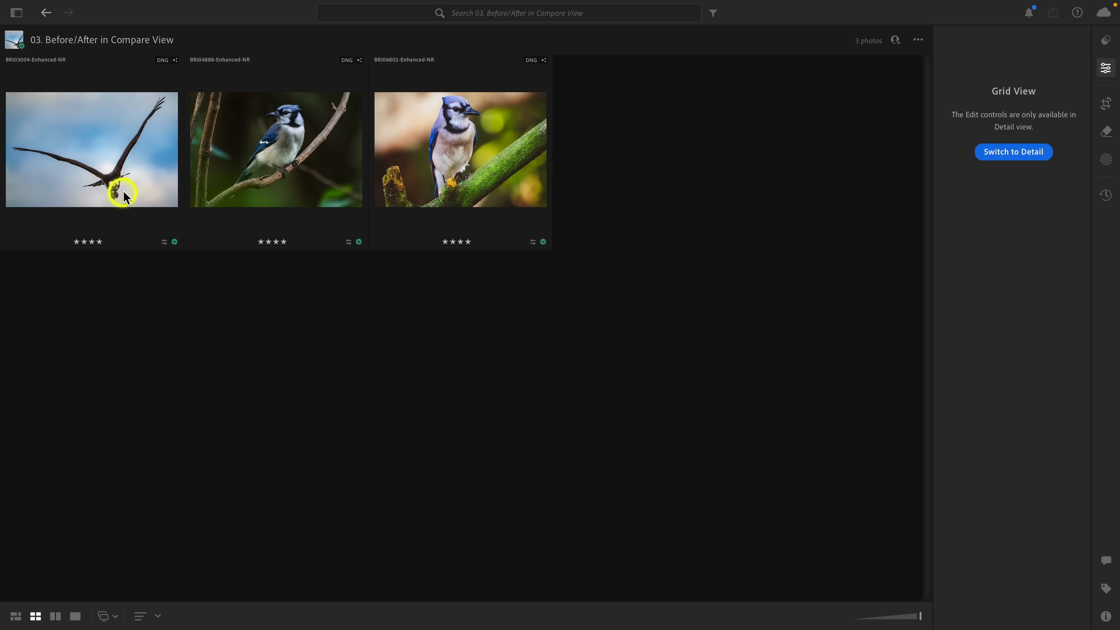
pyautogui.doubleClick(91, 149)
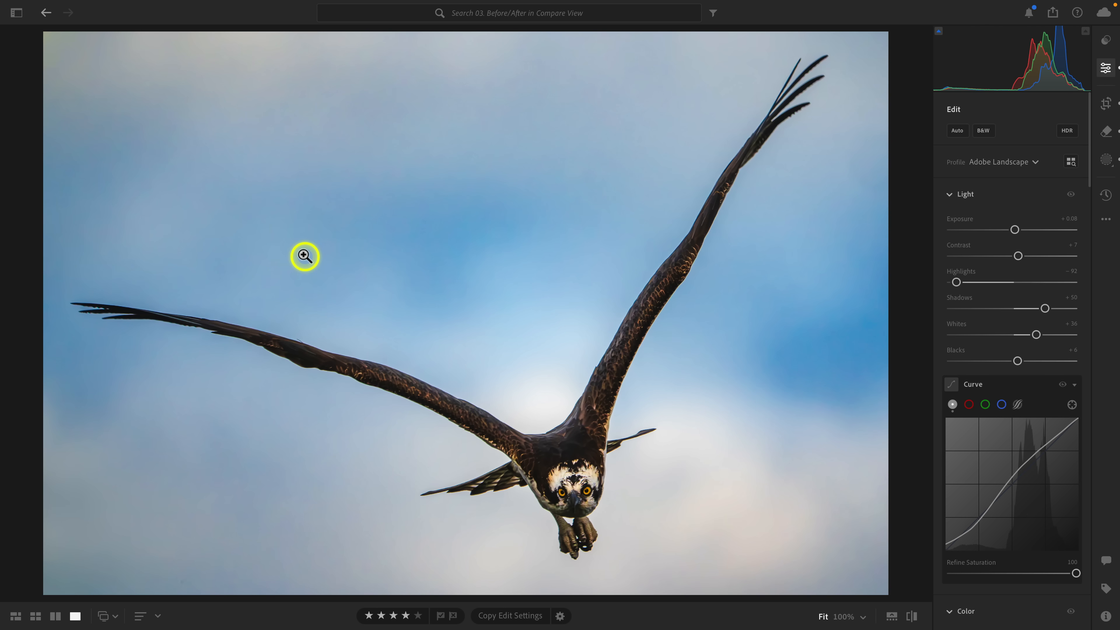
pyautogui.moveTo(300, 262)
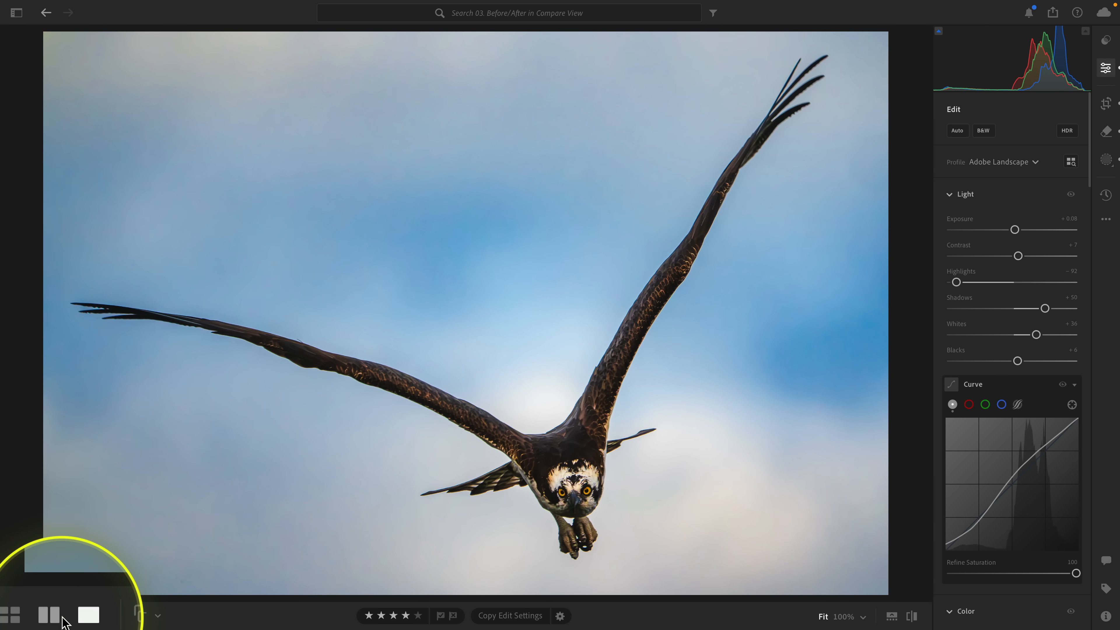
pyautogui.click(55, 616)
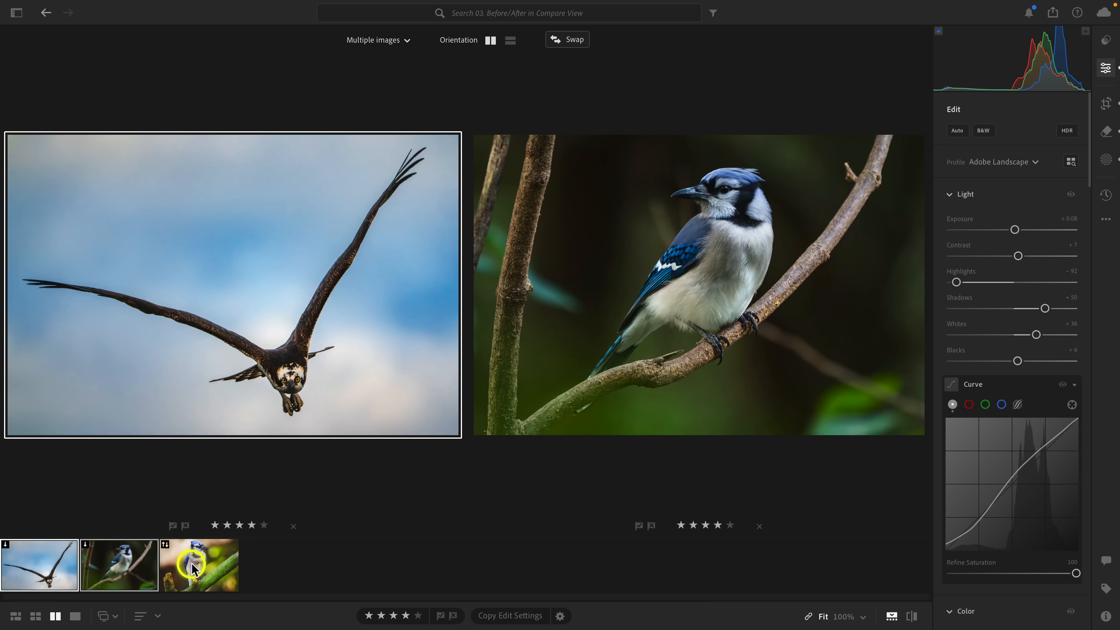
pyautogui.moveTo(613, 300)
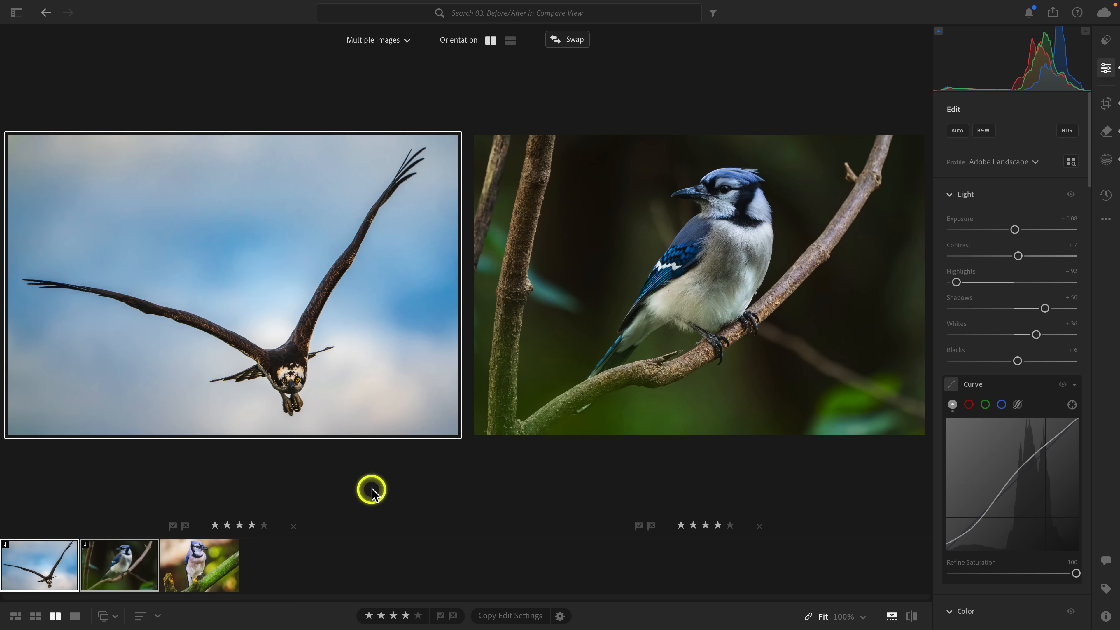
pyautogui.moveTo(407, 377)
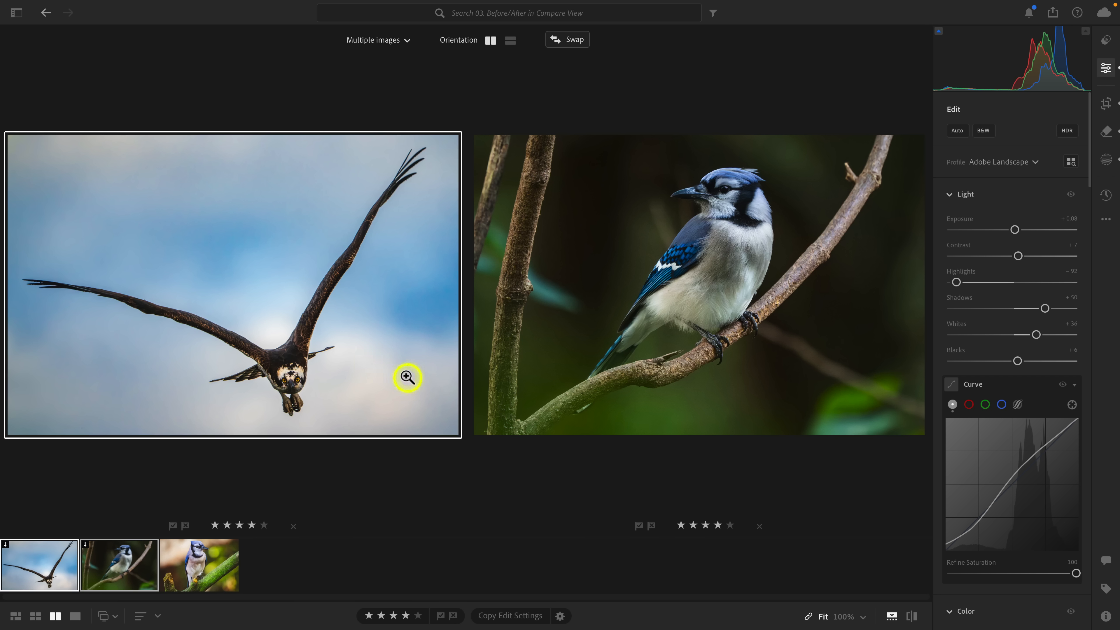
pyautogui.moveTo(325, 381)
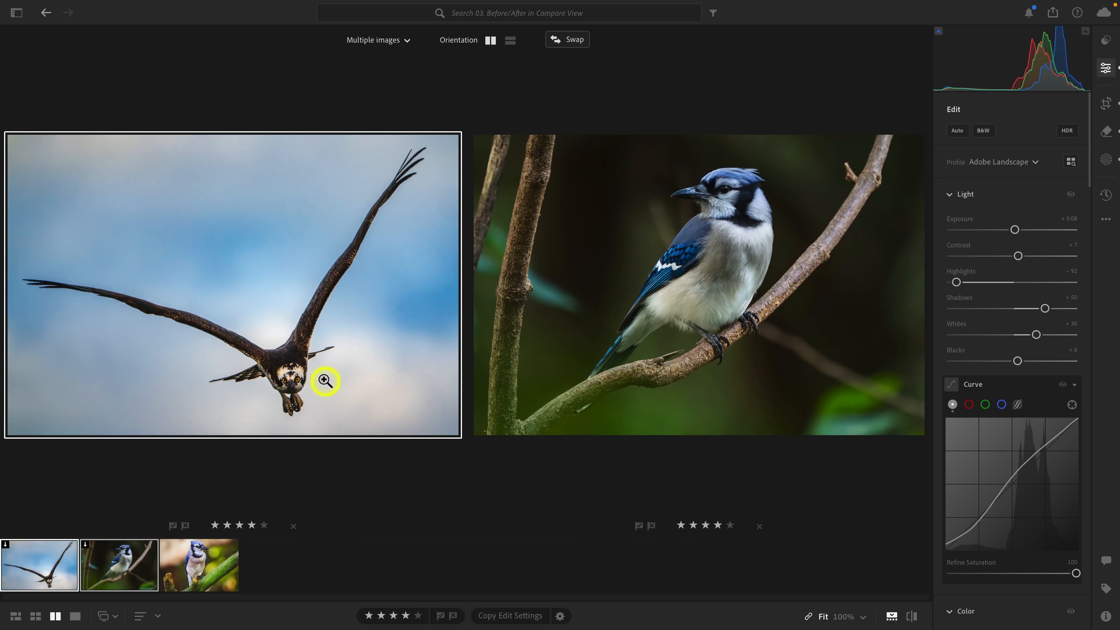
pyautogui.moveTo(602, 348)
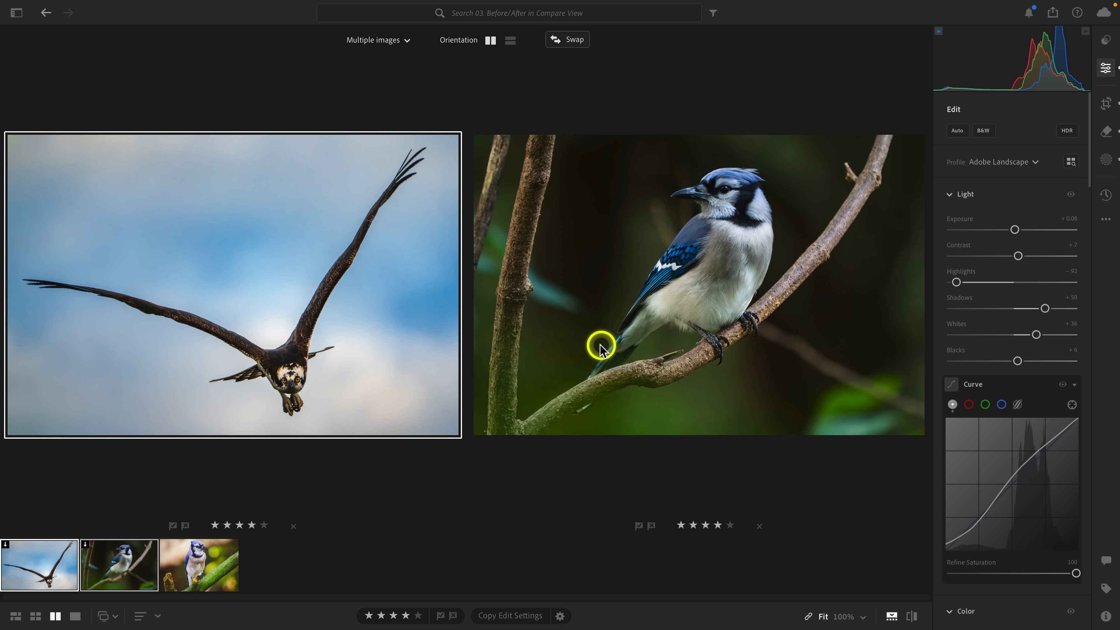
pyautogui.moveTo(406, 41)
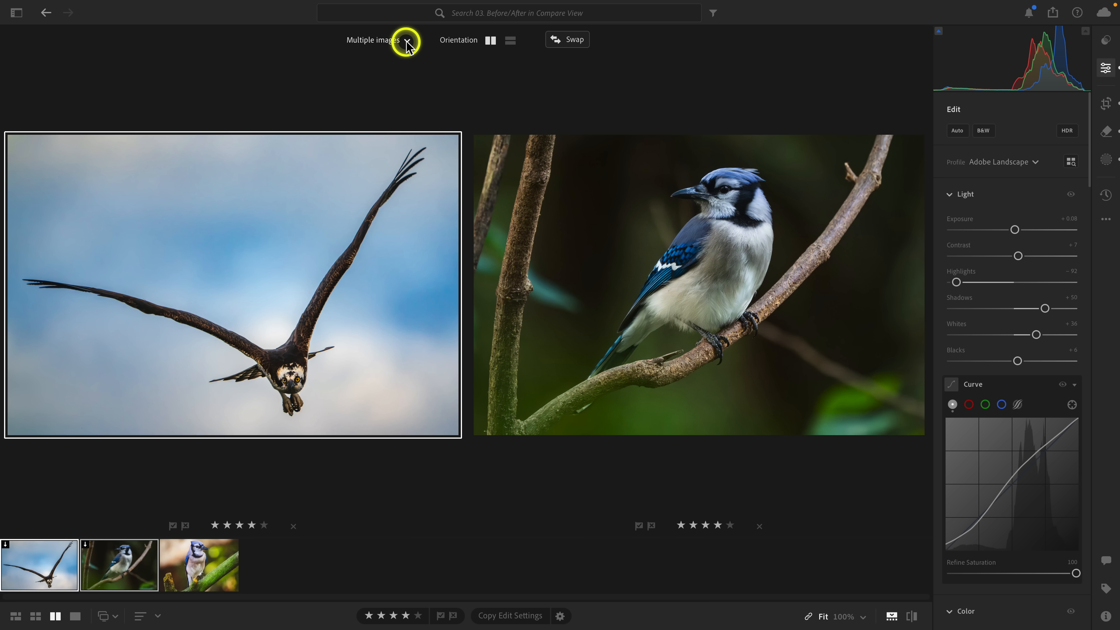
# Set Compare View to Before and after for the osprey's unedited and edited versions.
pyautogui.click(406, 40)
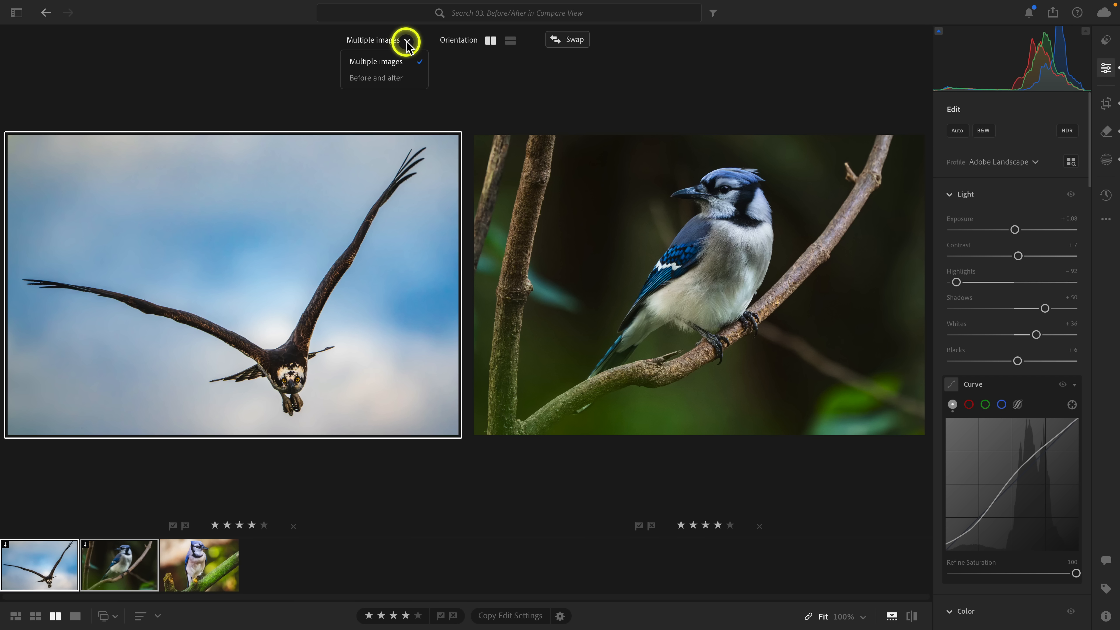
pyautogui.click(376, 77)
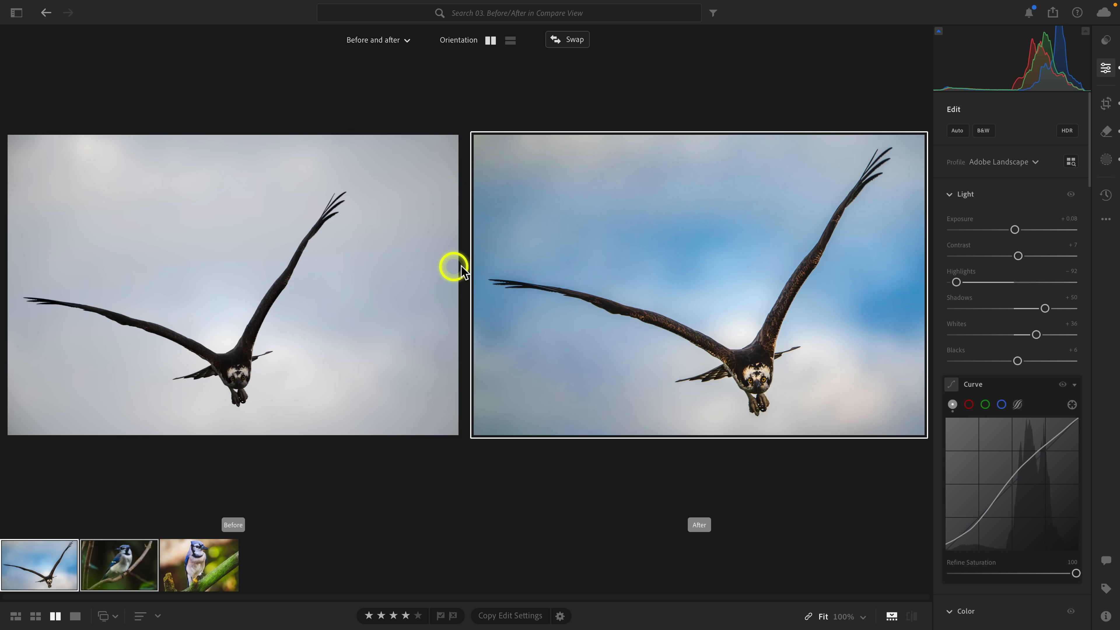
pyautogui.moveTo(761, 245)
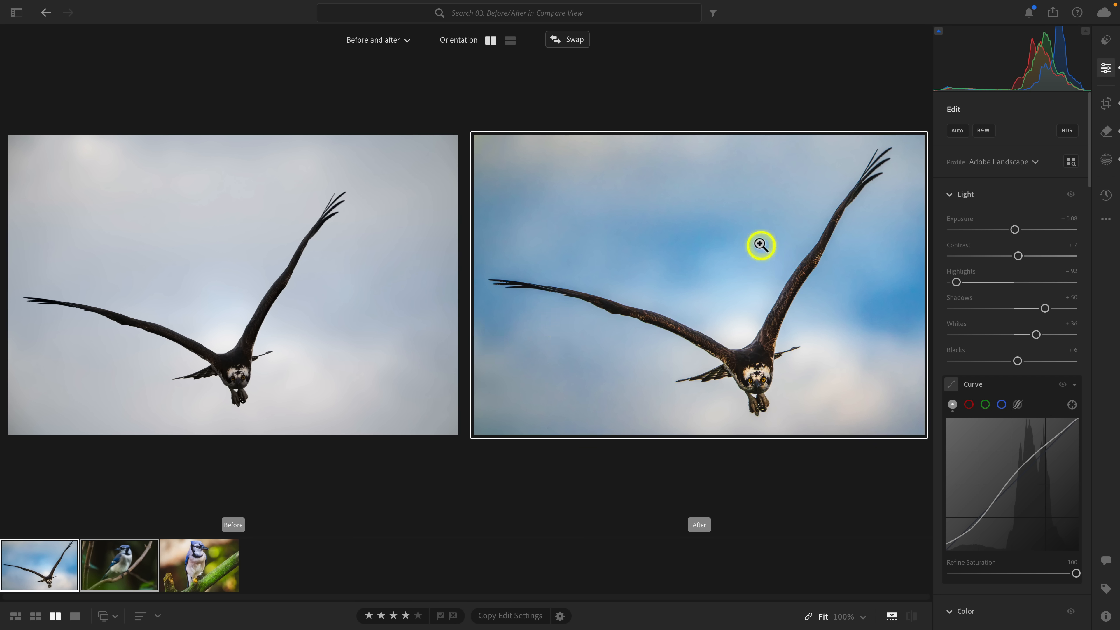
pyautogui.moveTo(310, 395)
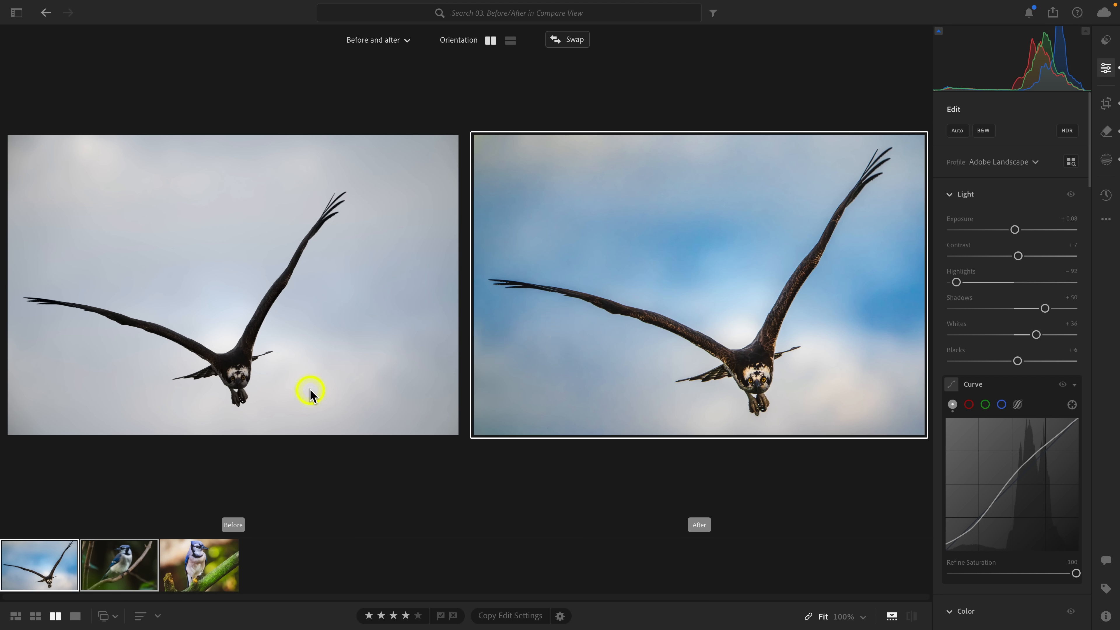
pyautogui.moveTo(362, 320)
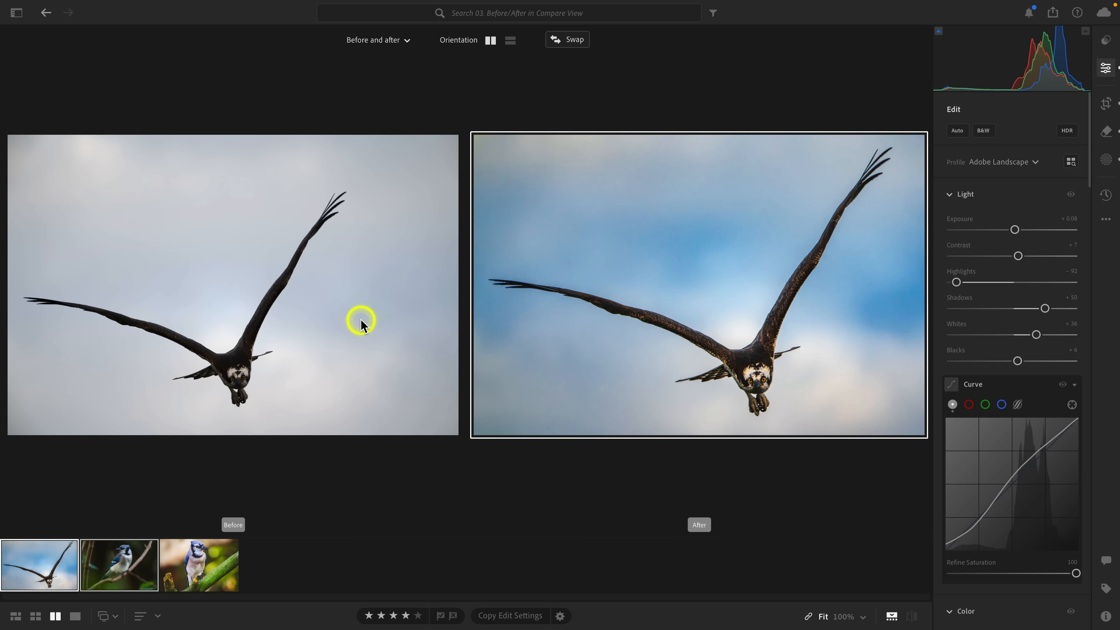
pyautogui.moveTo(329, 276)
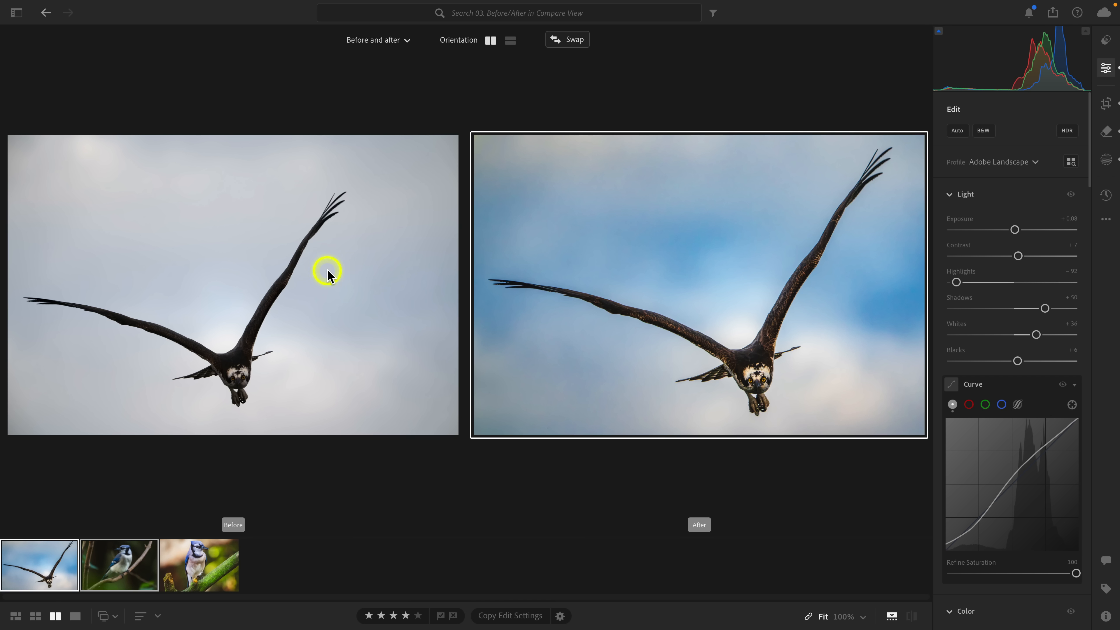
pyautogui.moveTo(295, 319)
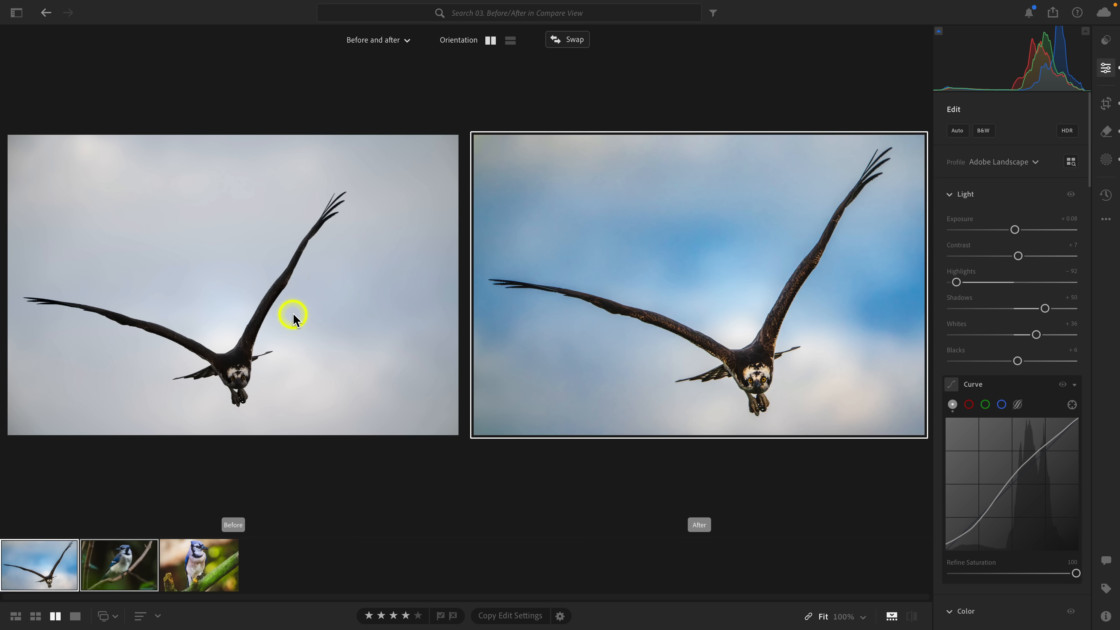
pyautogui.moveTo(271, 377)
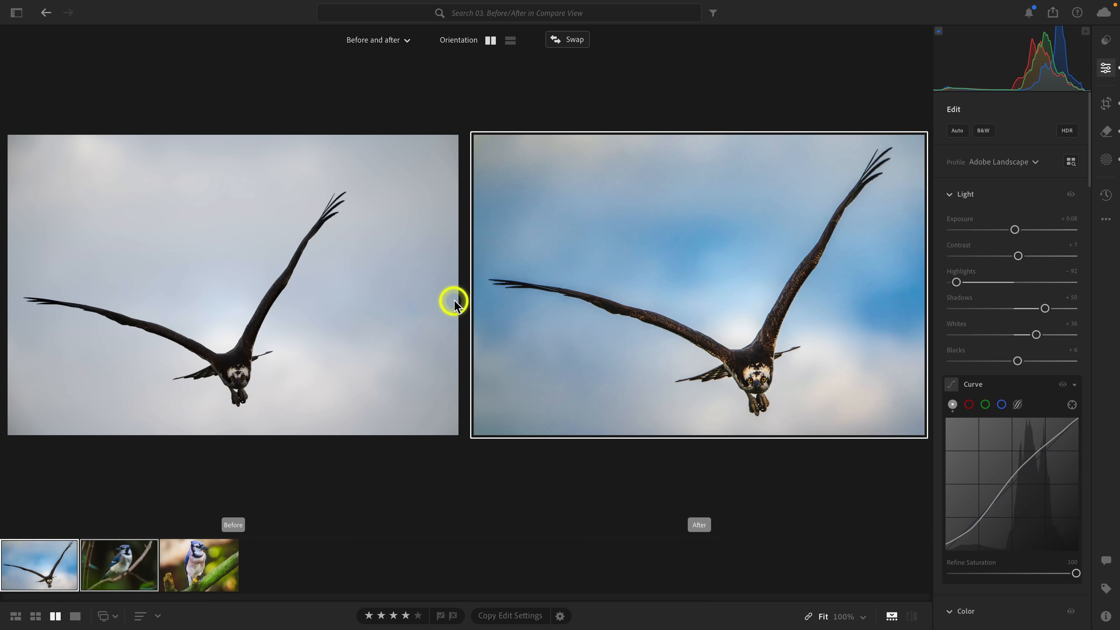
pyautogui.moveTo(584, 284)
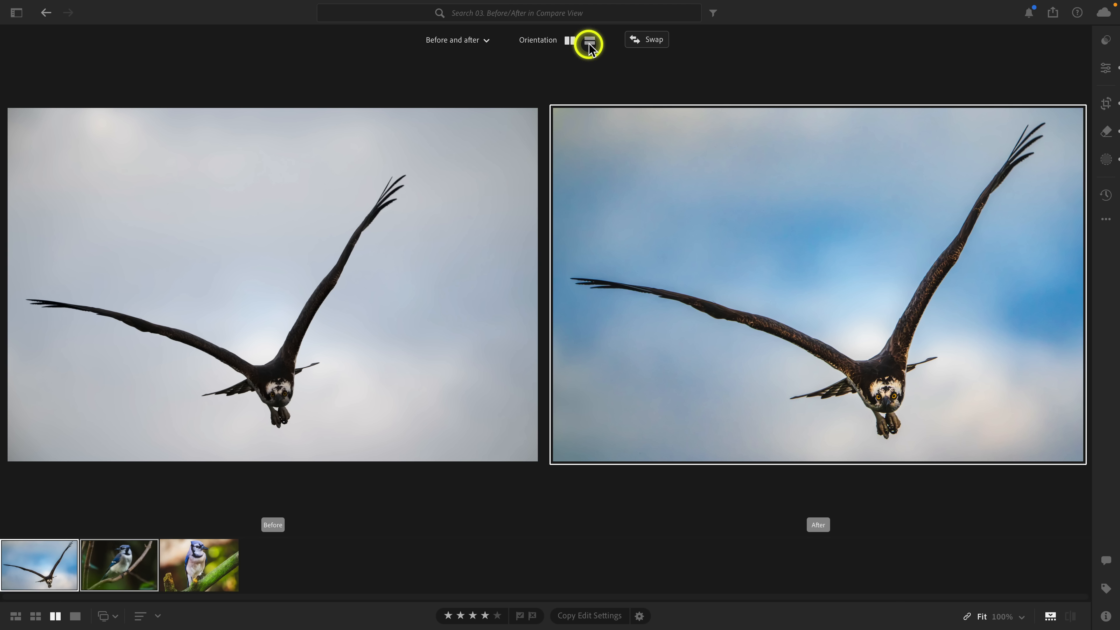
# Try stacked and side-by-side orientation, swap the halves twice, then compare the blue jay photo.
pyautogui.click(588, 44)
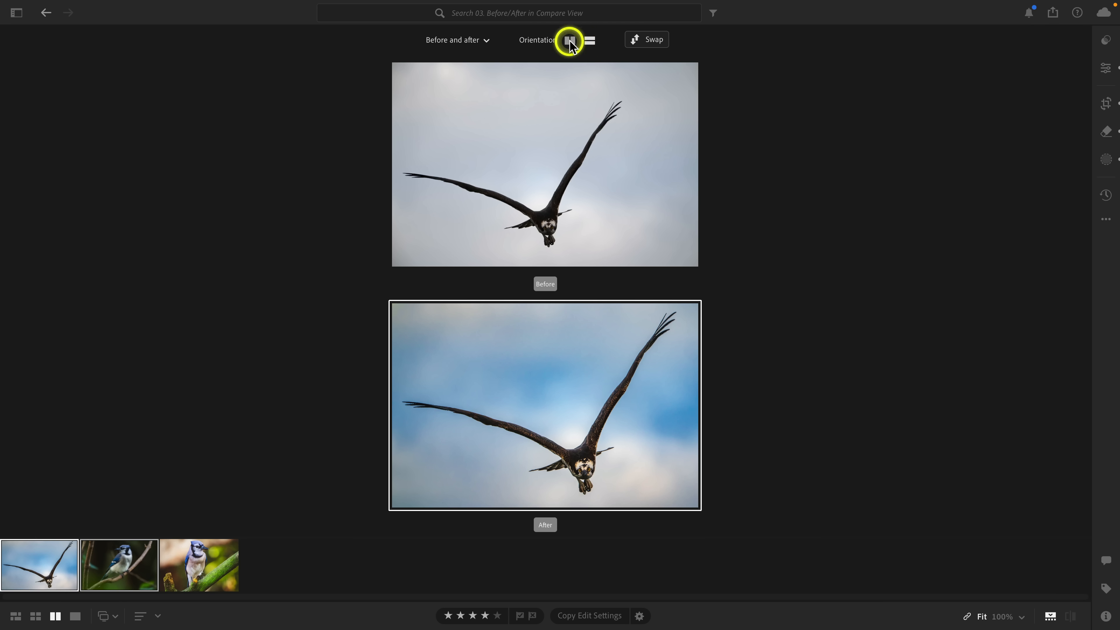
pyautogui.click(570, 40)
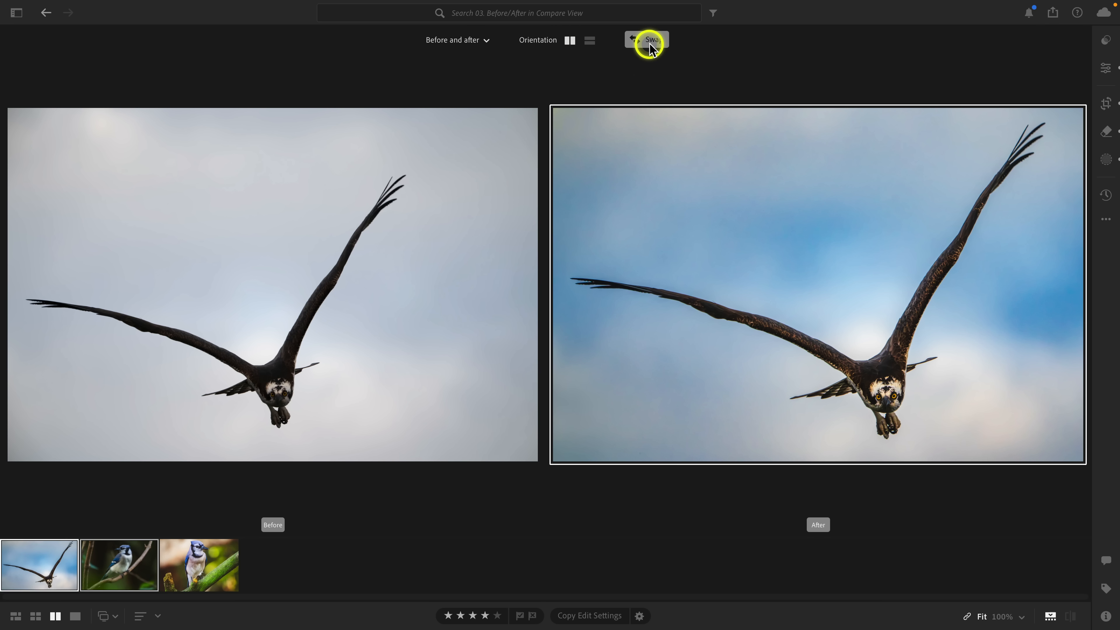
pyautogui.click(645, 40)
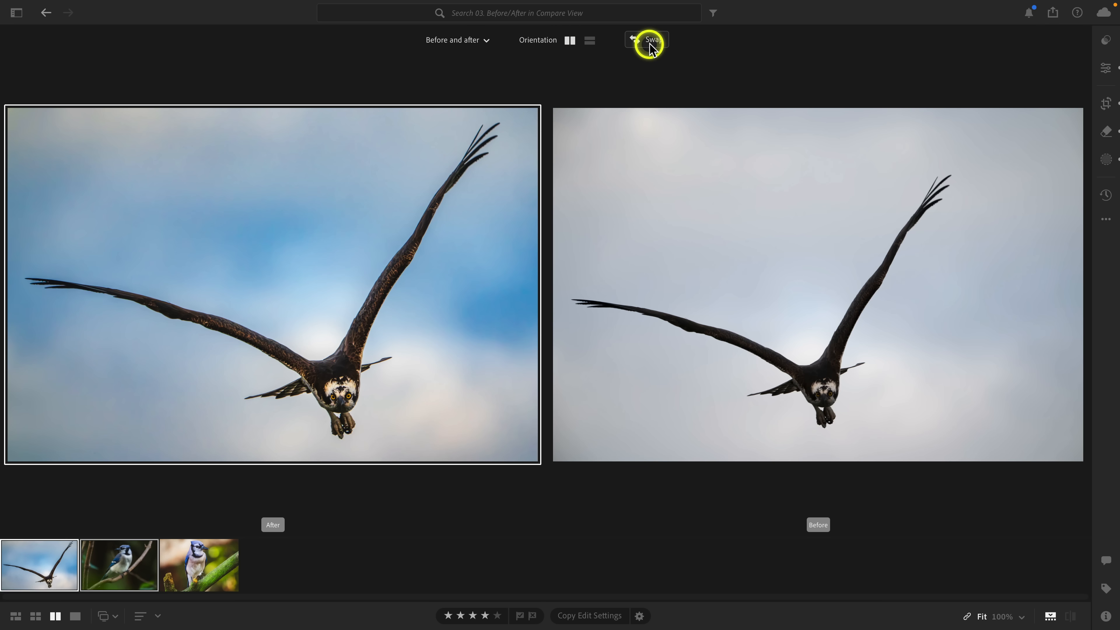
pyautogui.click(646, 39)
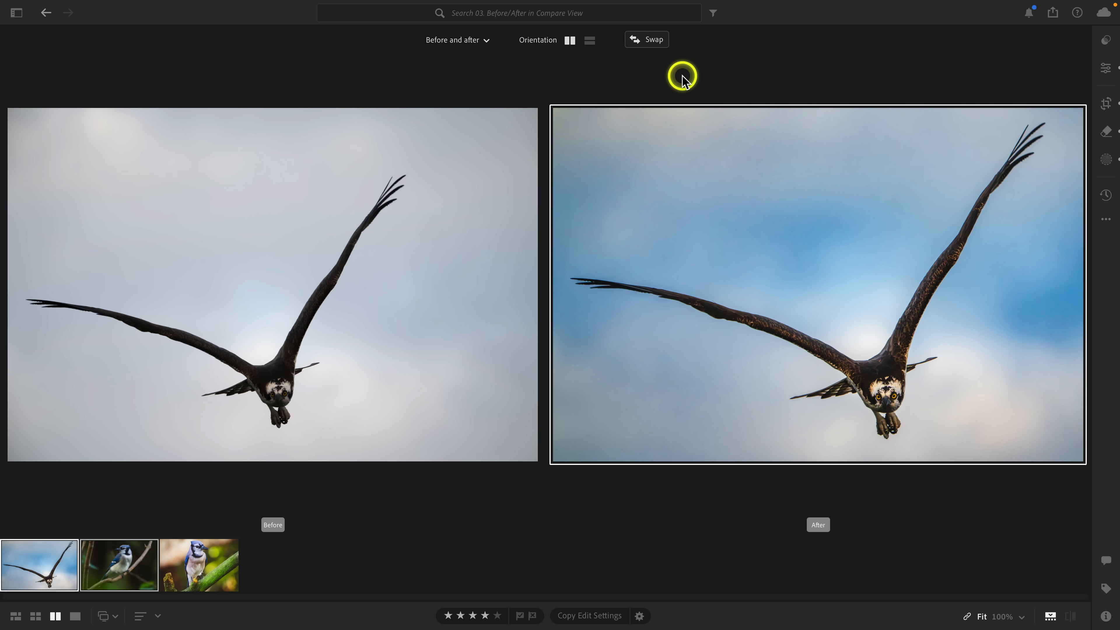
pyautogui.click(118, 564)
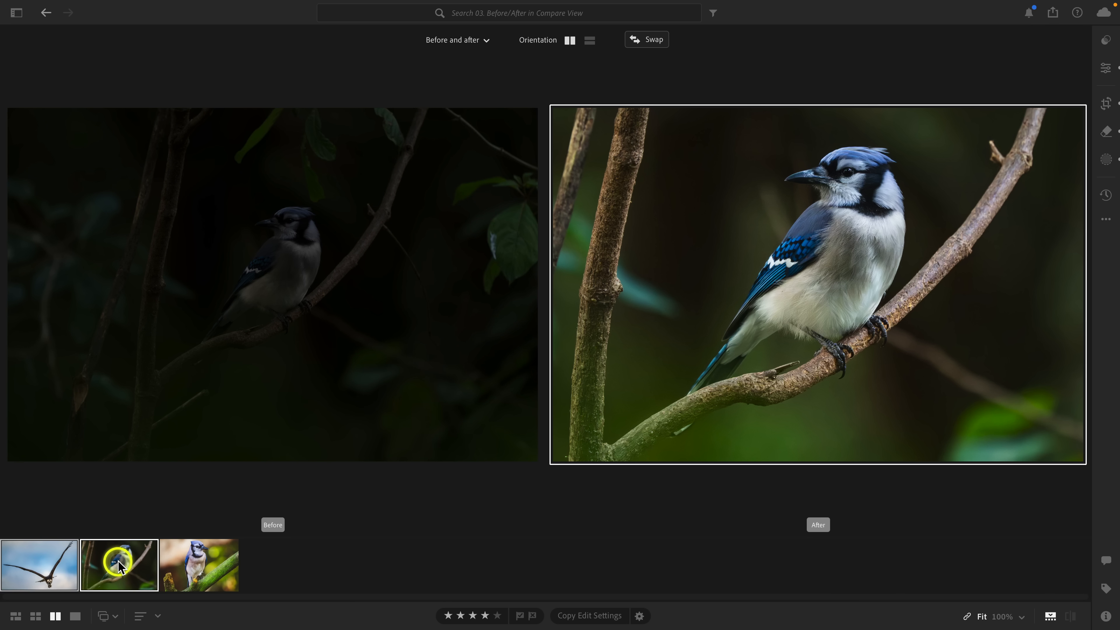